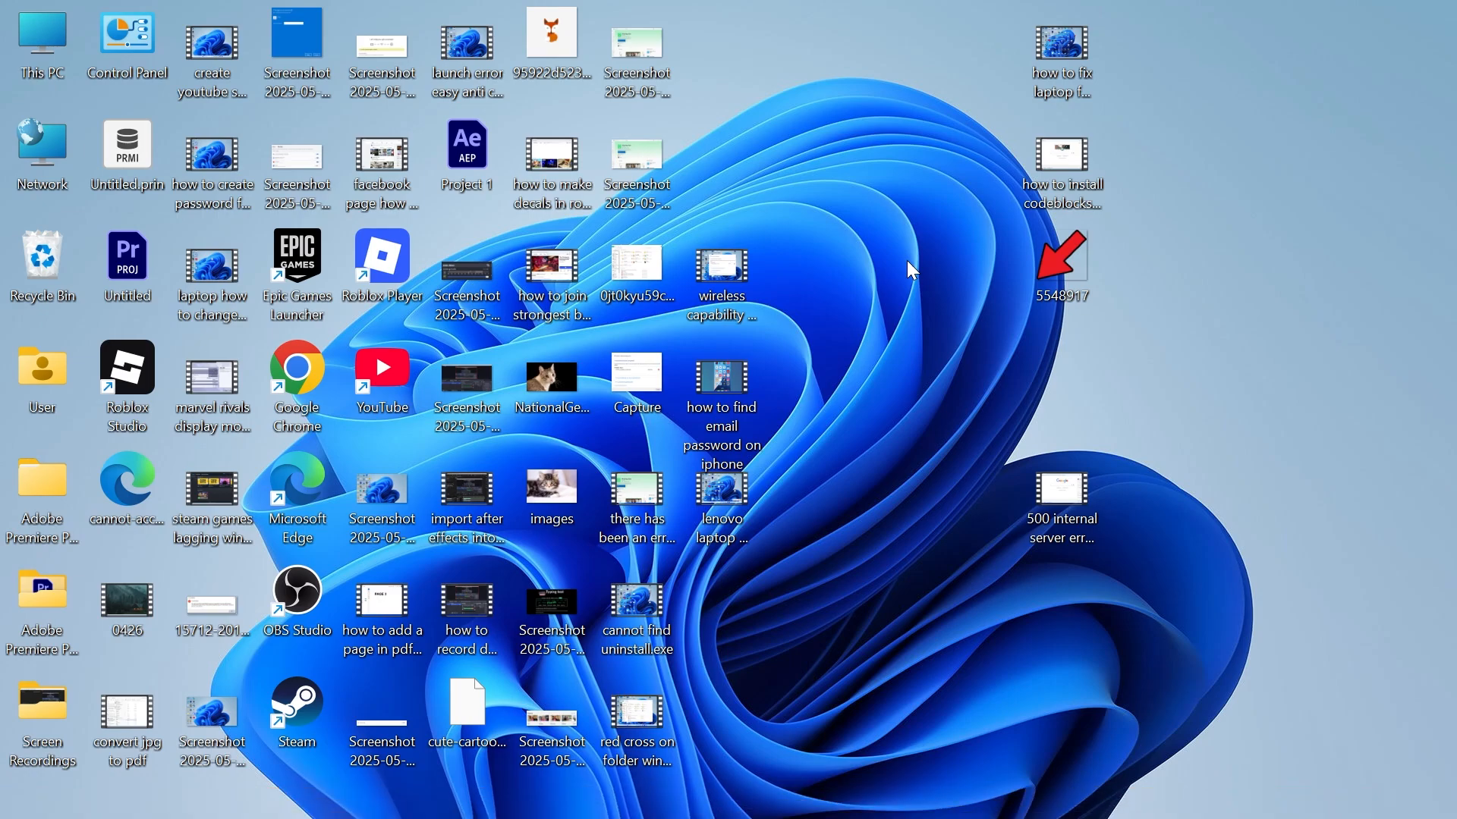
pyautogui.moveTo(889, 270)
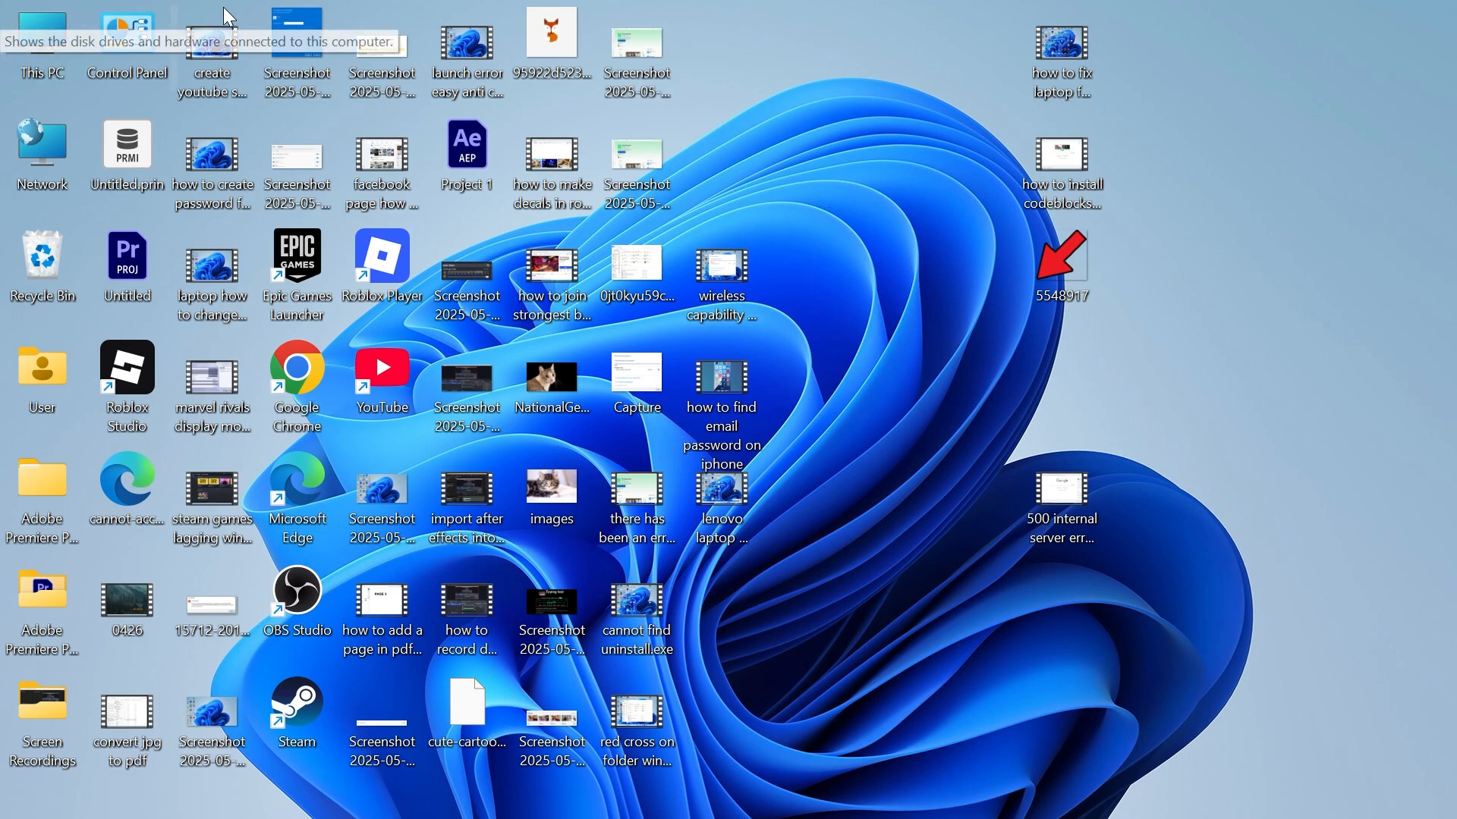
pyautogui.moveTo(839, 170)
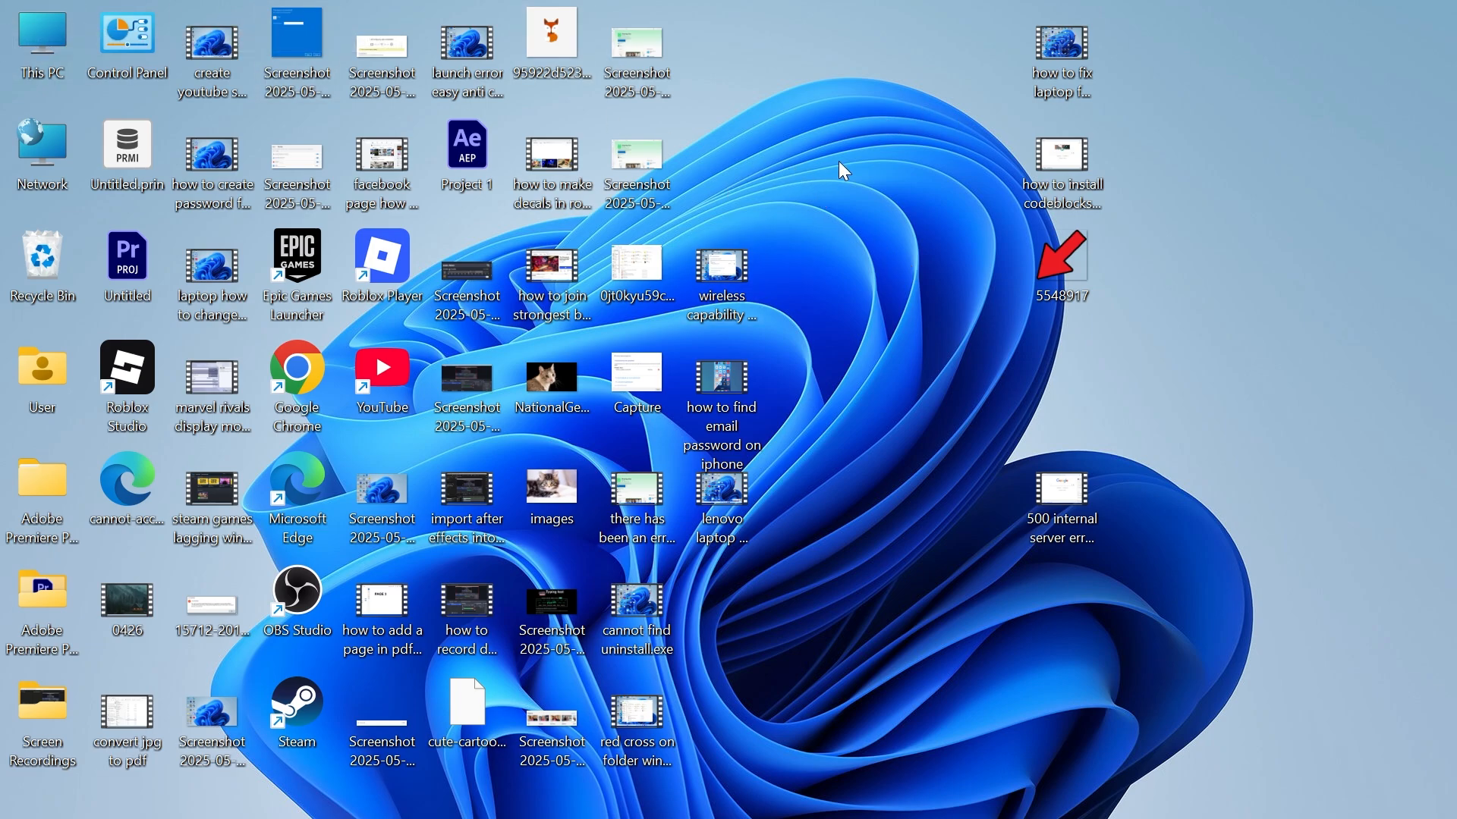
pyautogui.moveTo(797, 176)
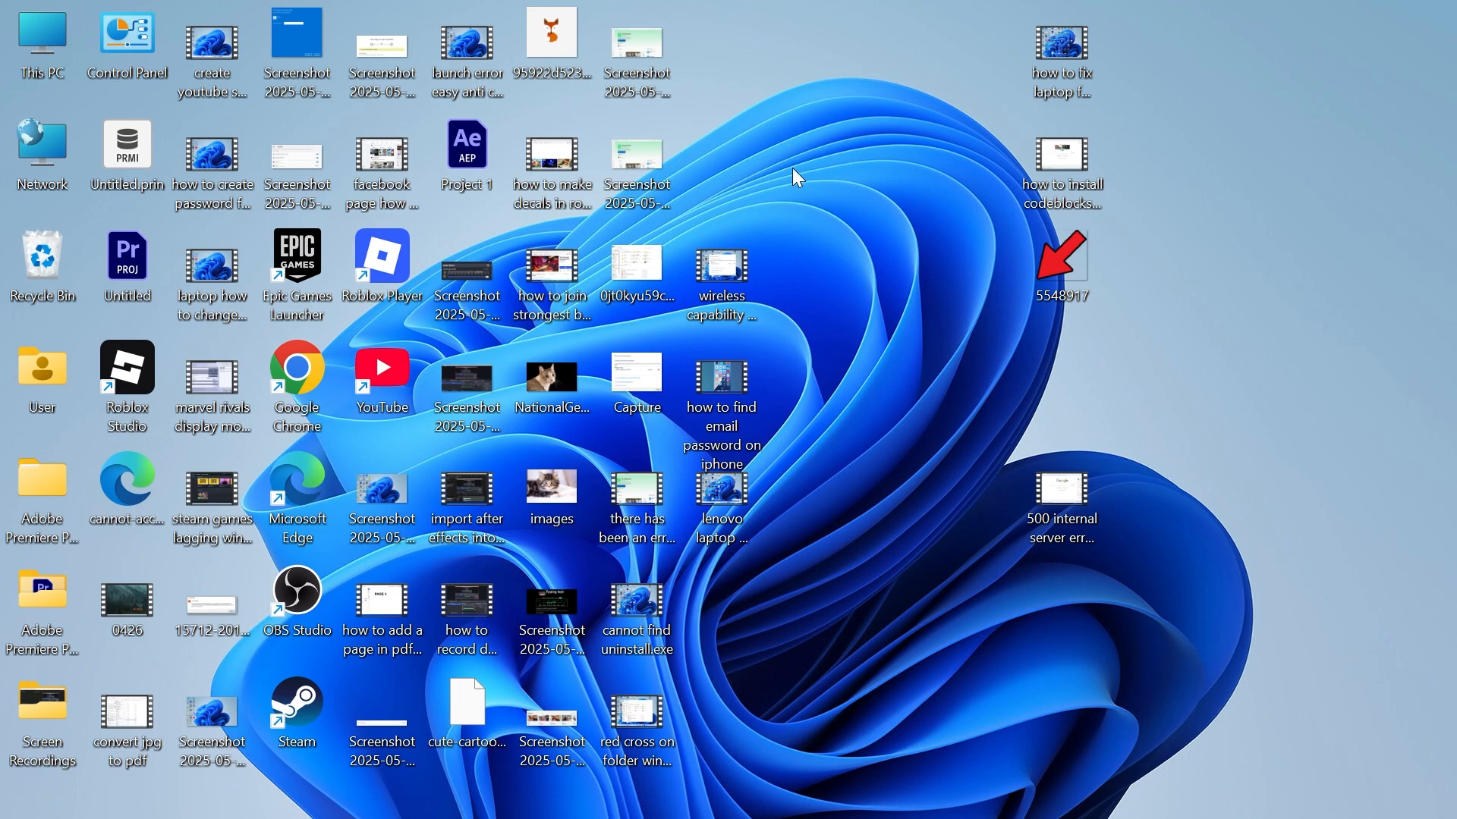
pyautogui.moveTo(816, 171)
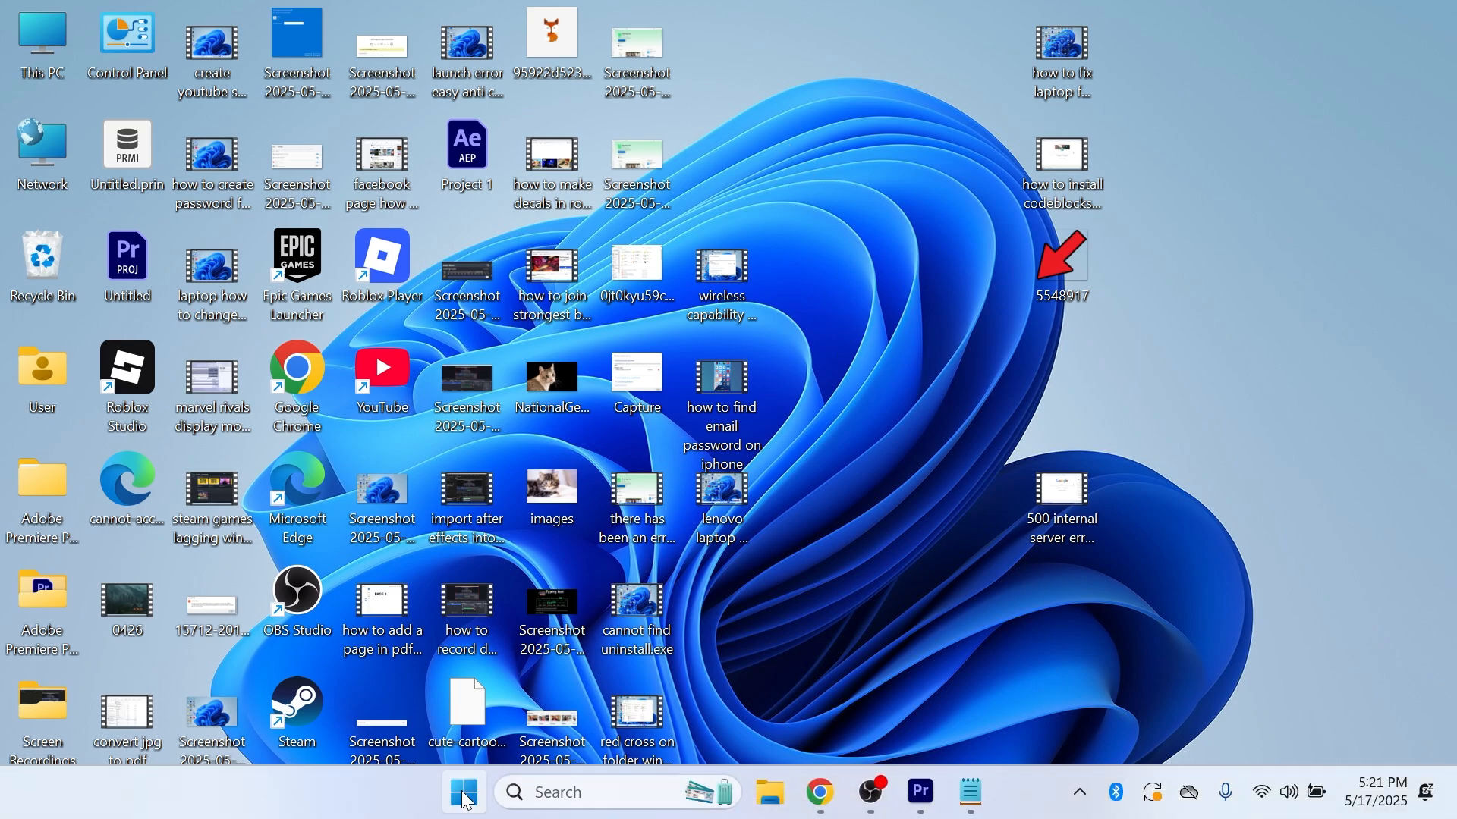
# Go to the Windows Update page showing a required restart and pending updates.
pyautogui.click(462, 792)
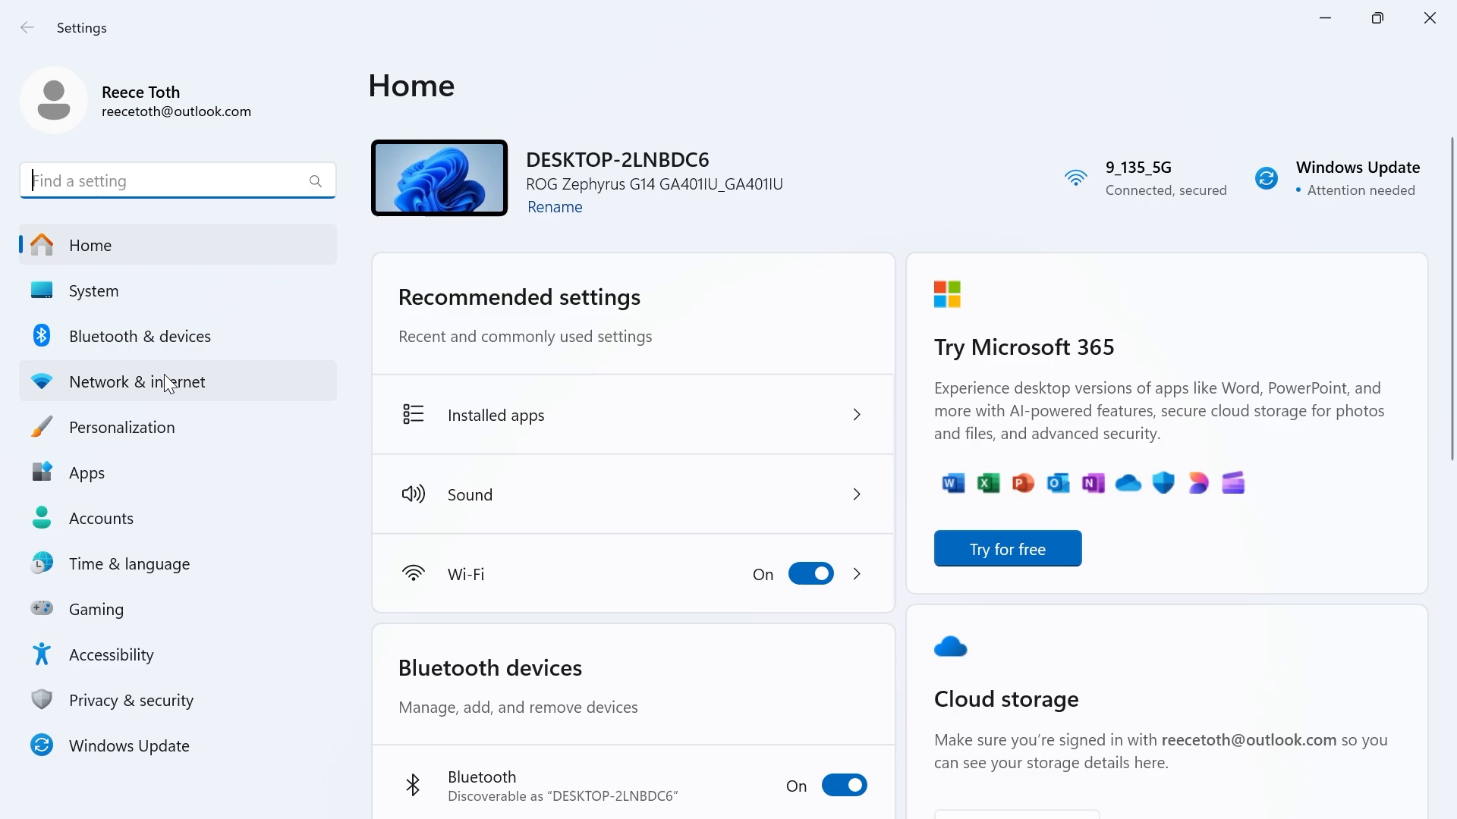
pyautogui.moveTo(129, 745)
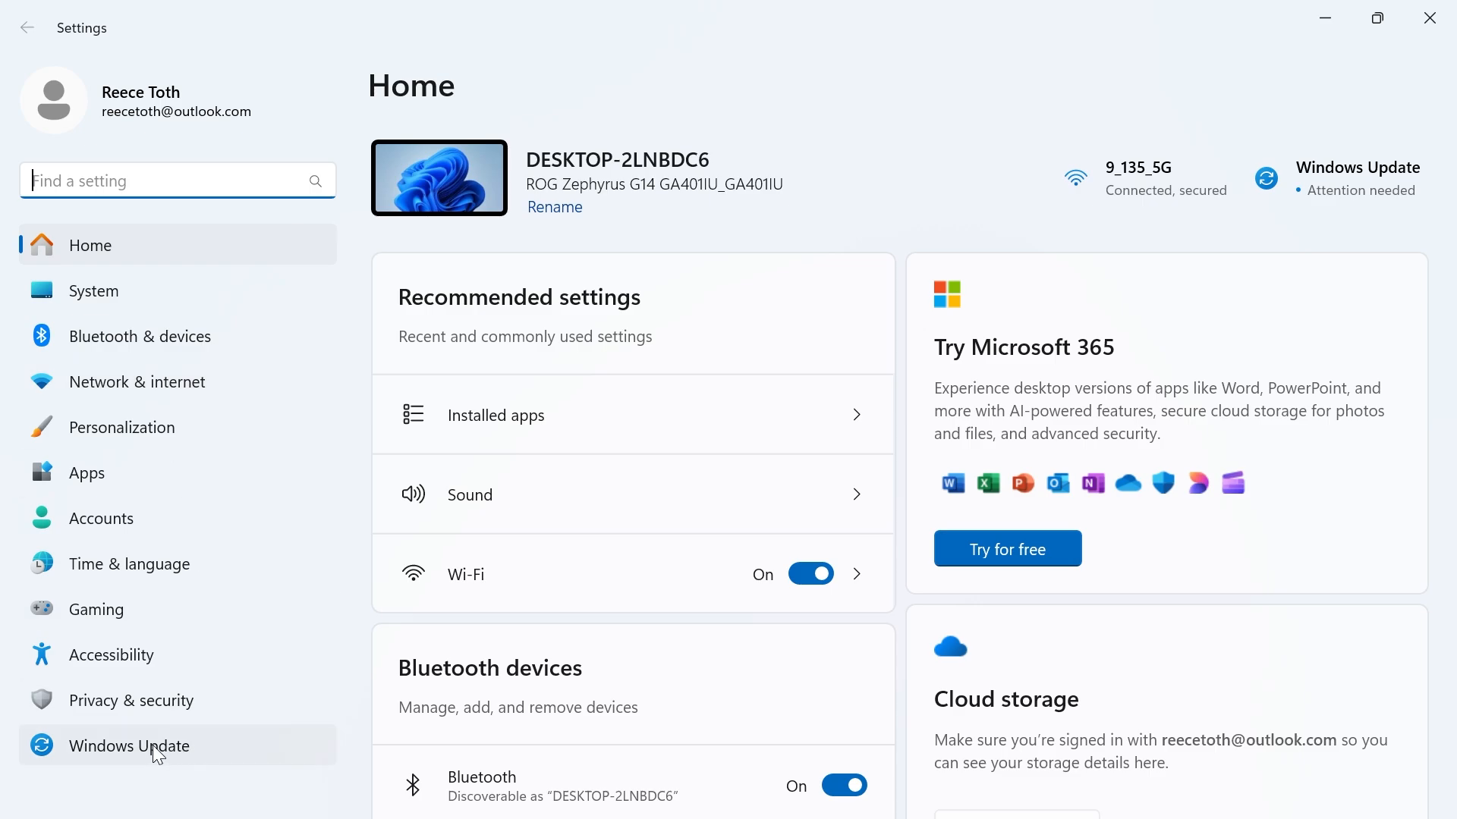
pyautogui.click(129, 746)
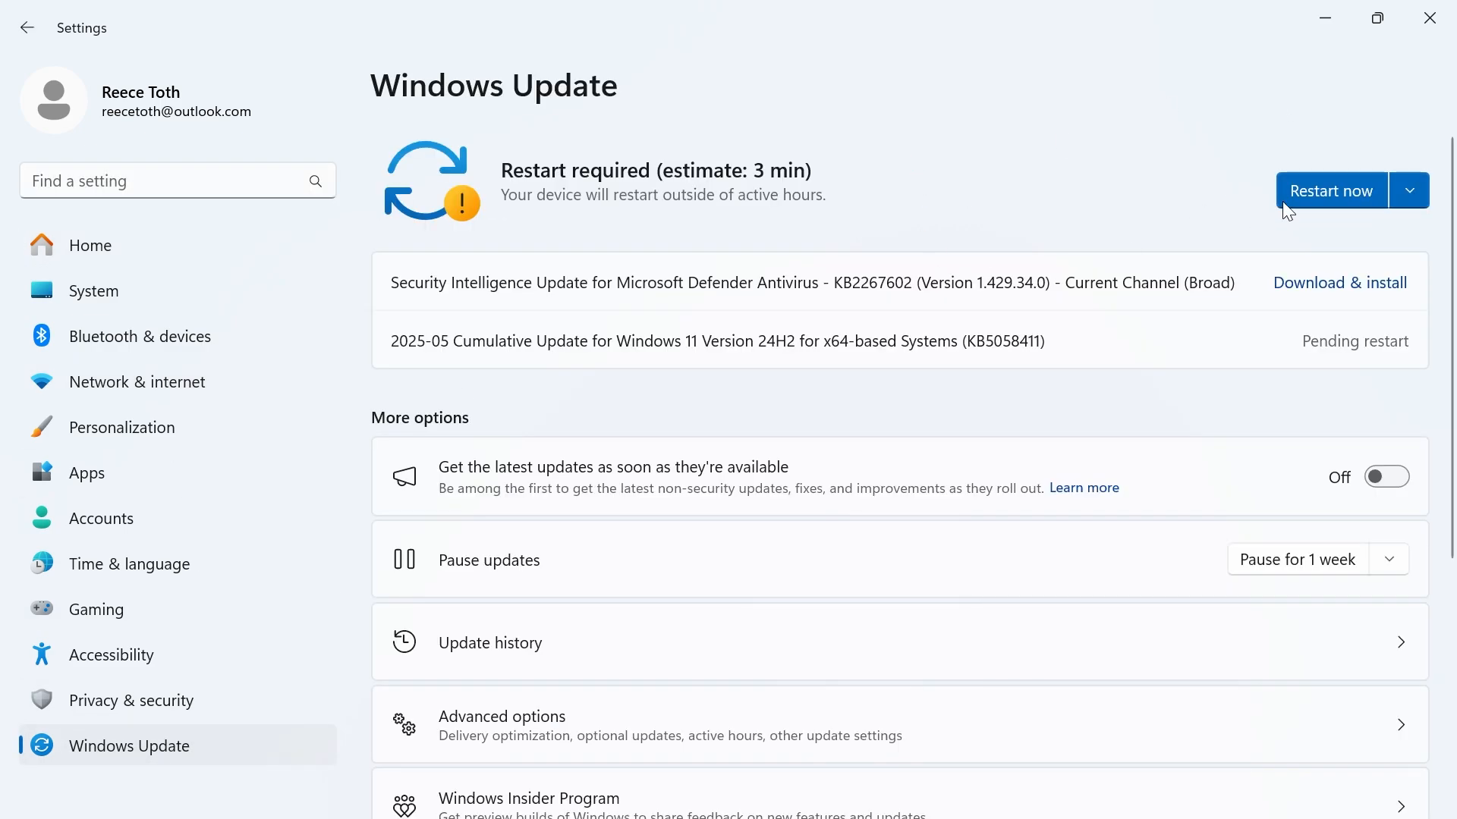
pyautogui.moveTo(992, 167)
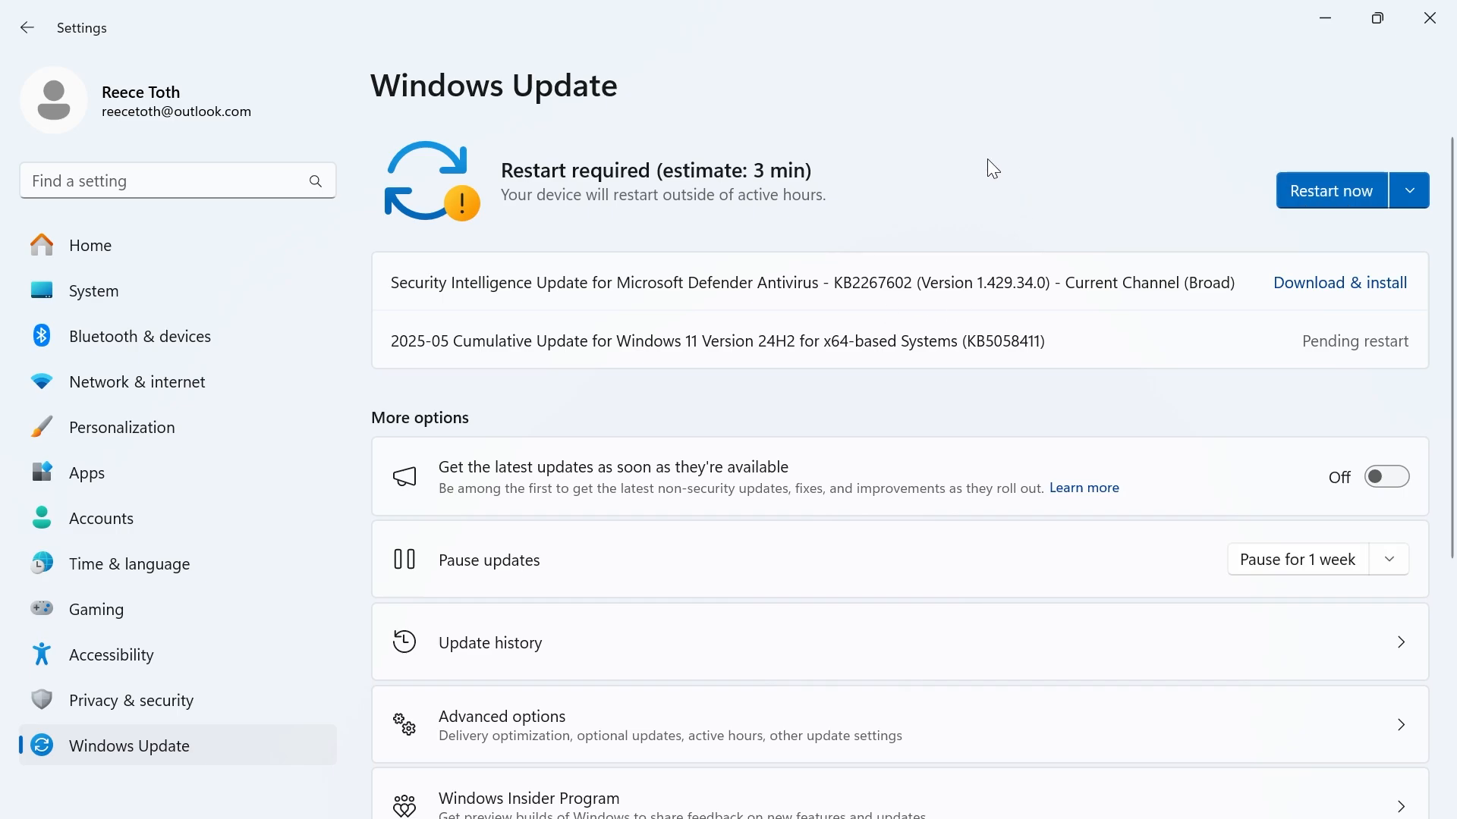
pyautogui.moveTo(840, 147)
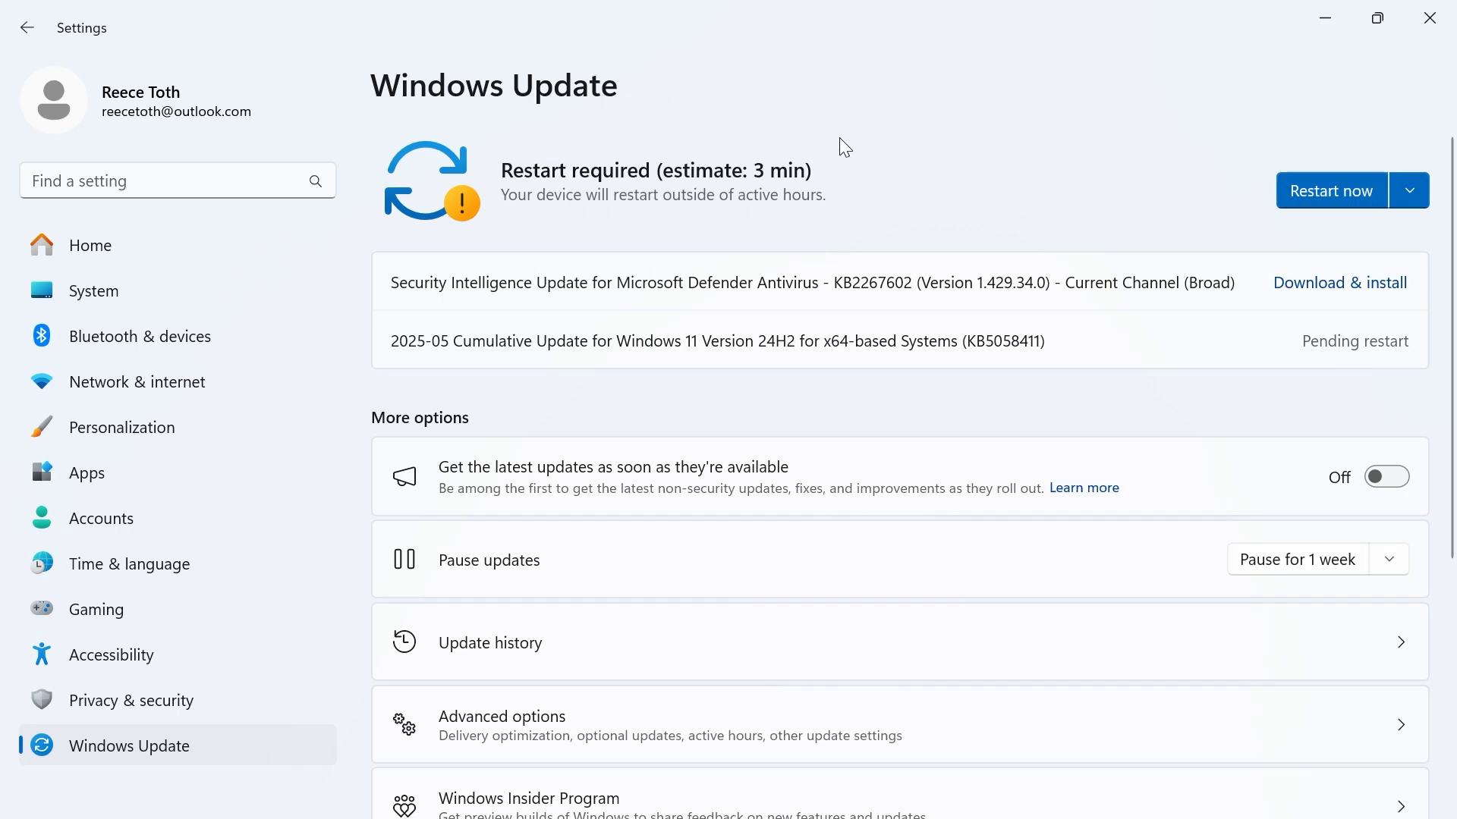
pyautogui.moveTo(510, 258)
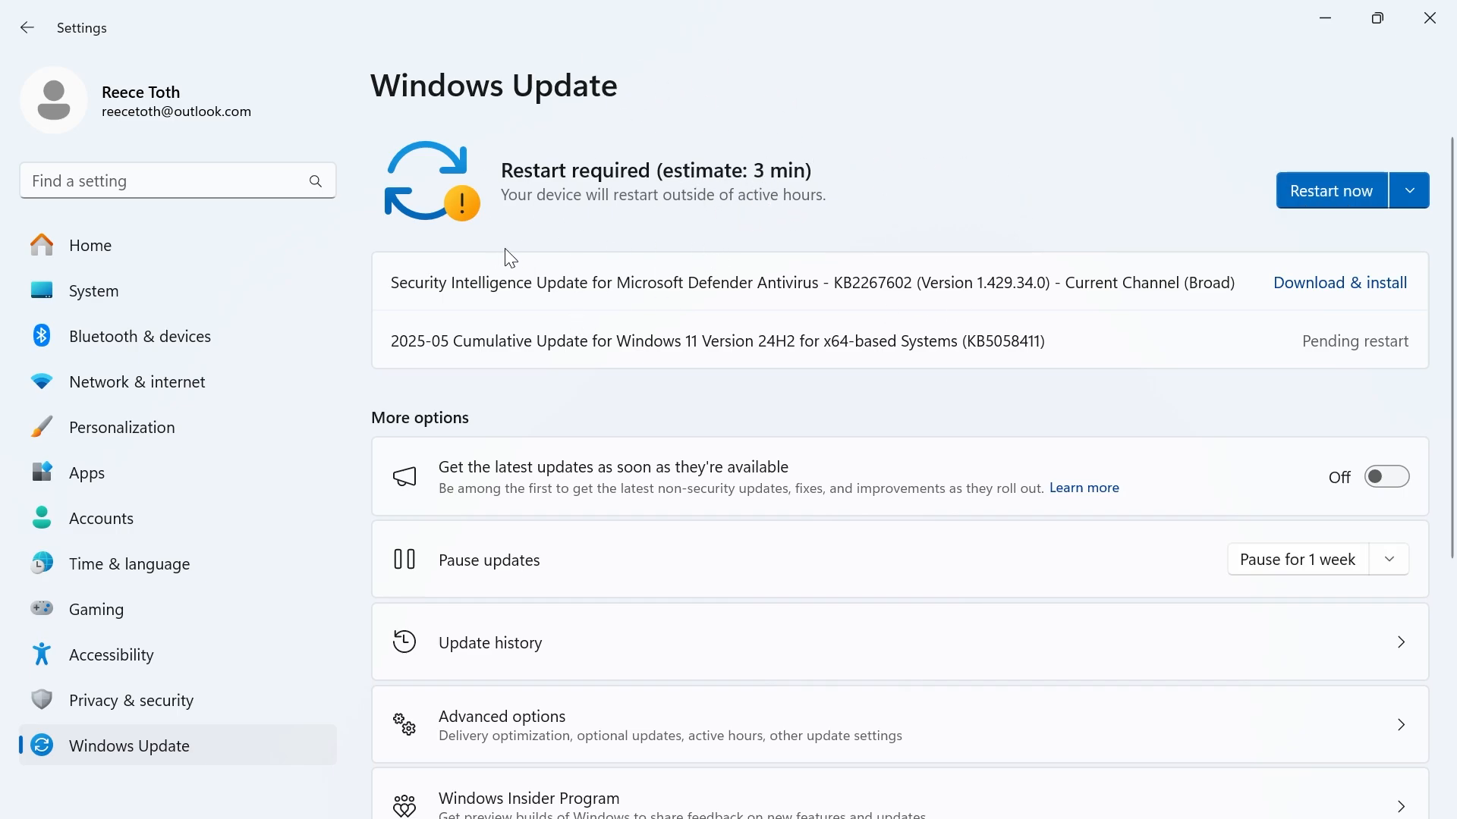
pyautogui.moveTo(1340, 283)
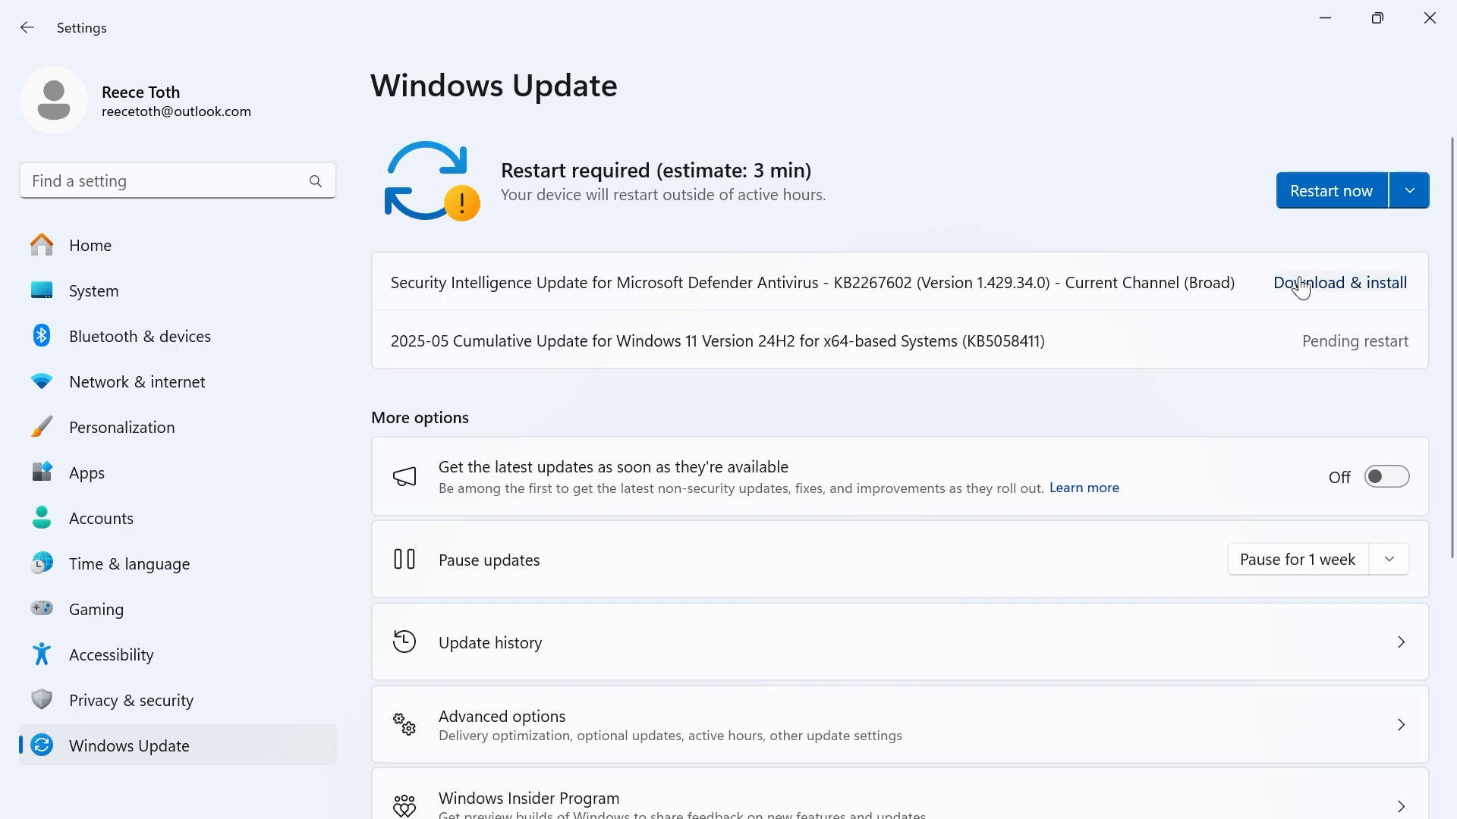
pyautogui.moveTo(829, 122)
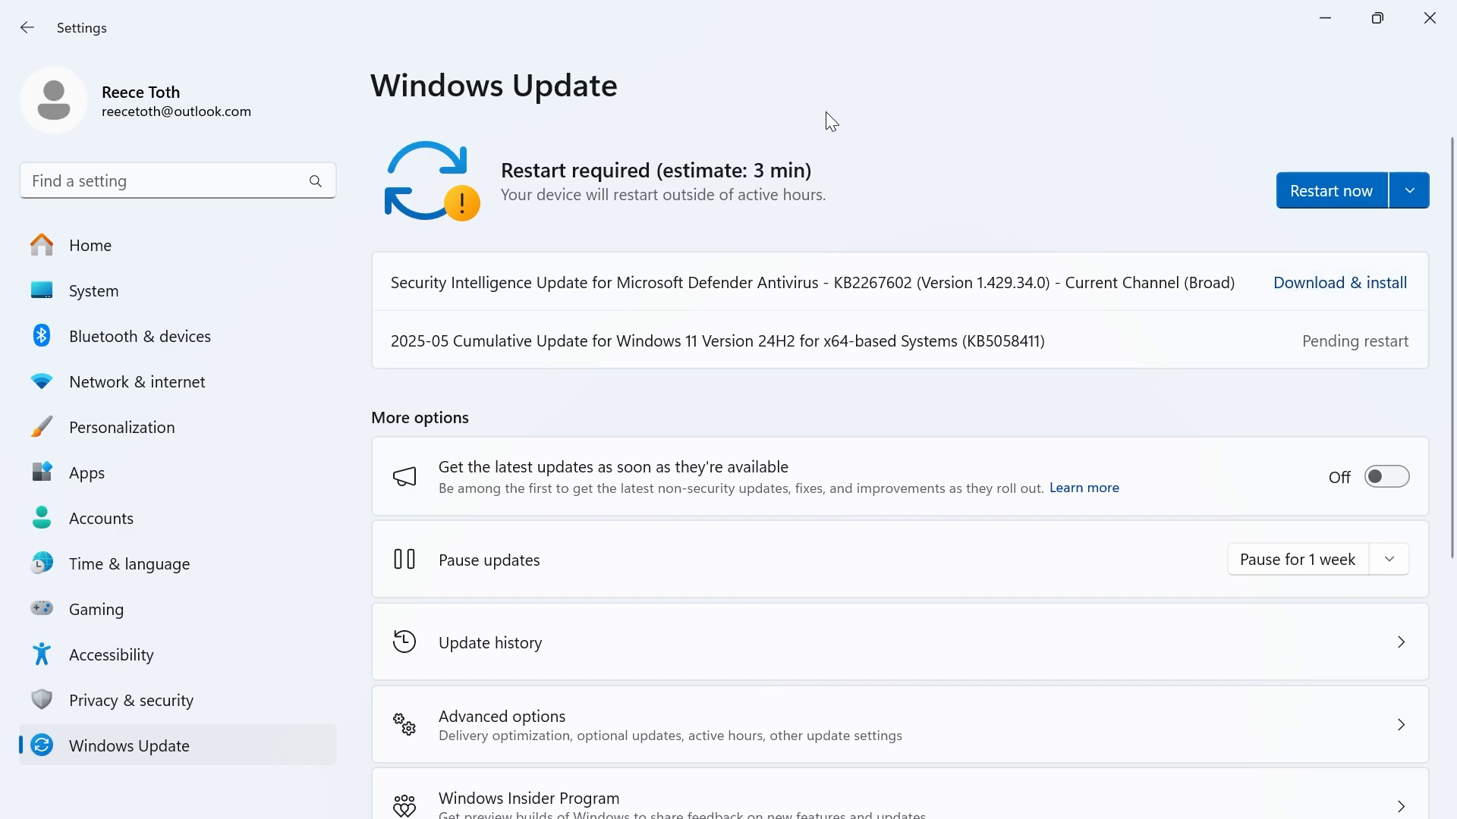
pyautogui.moveTo(815, 267)
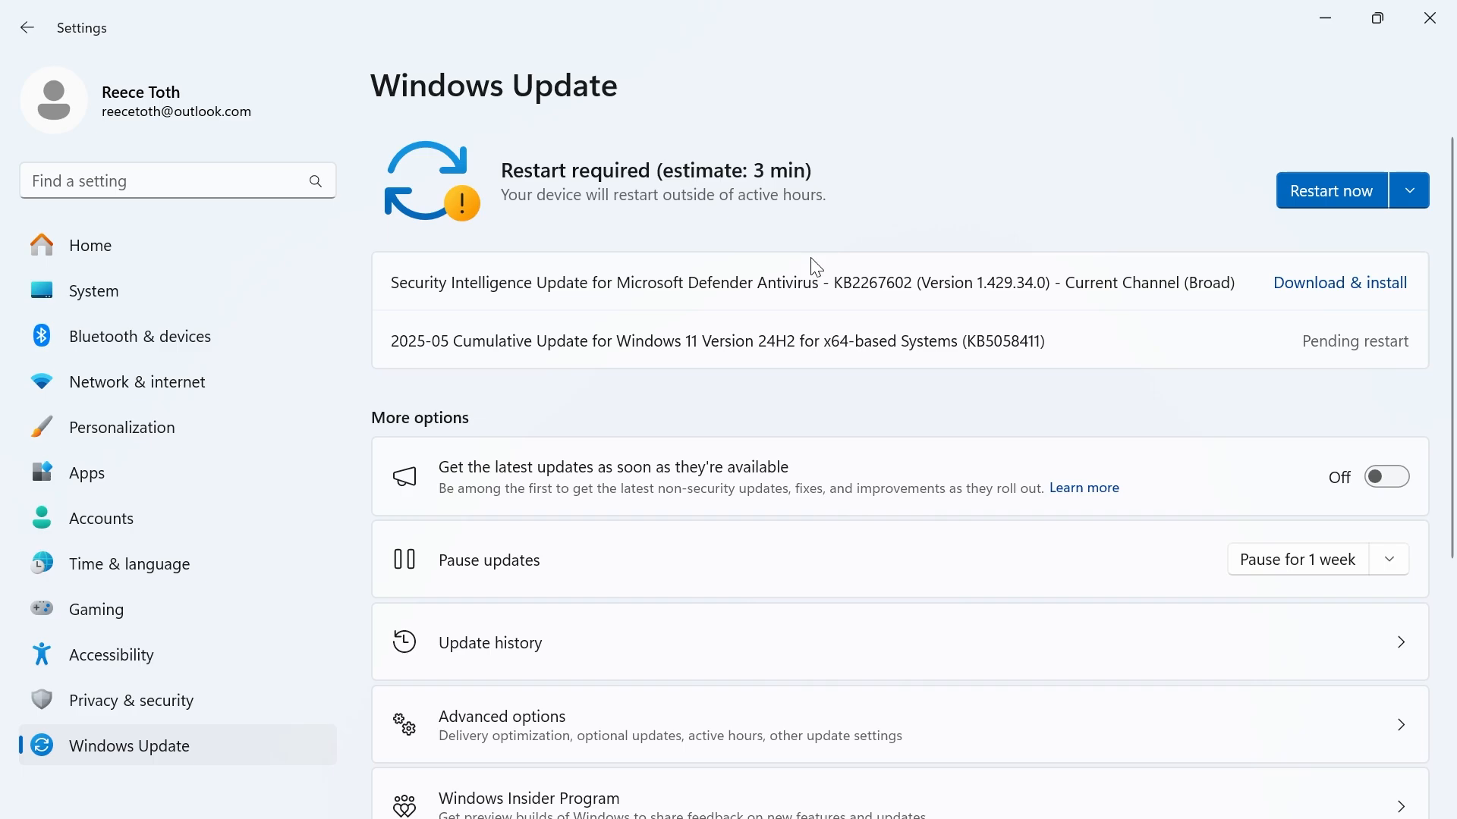
pyautogui.moveTo(205, 292)
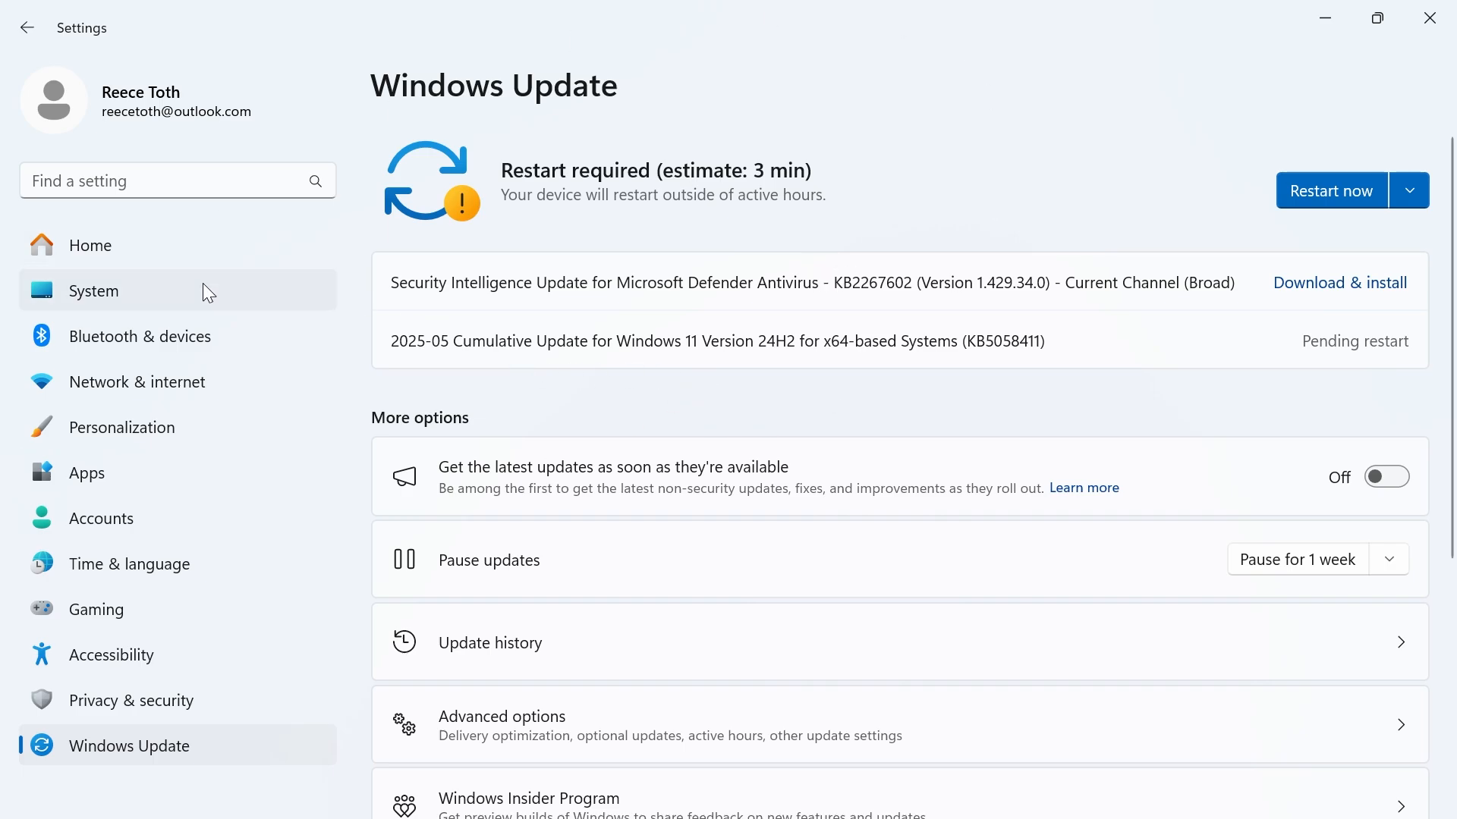
# Run Storage Sense now from System > Storage, freeing 15.0 MB.
pyautogui.click(93, 290)
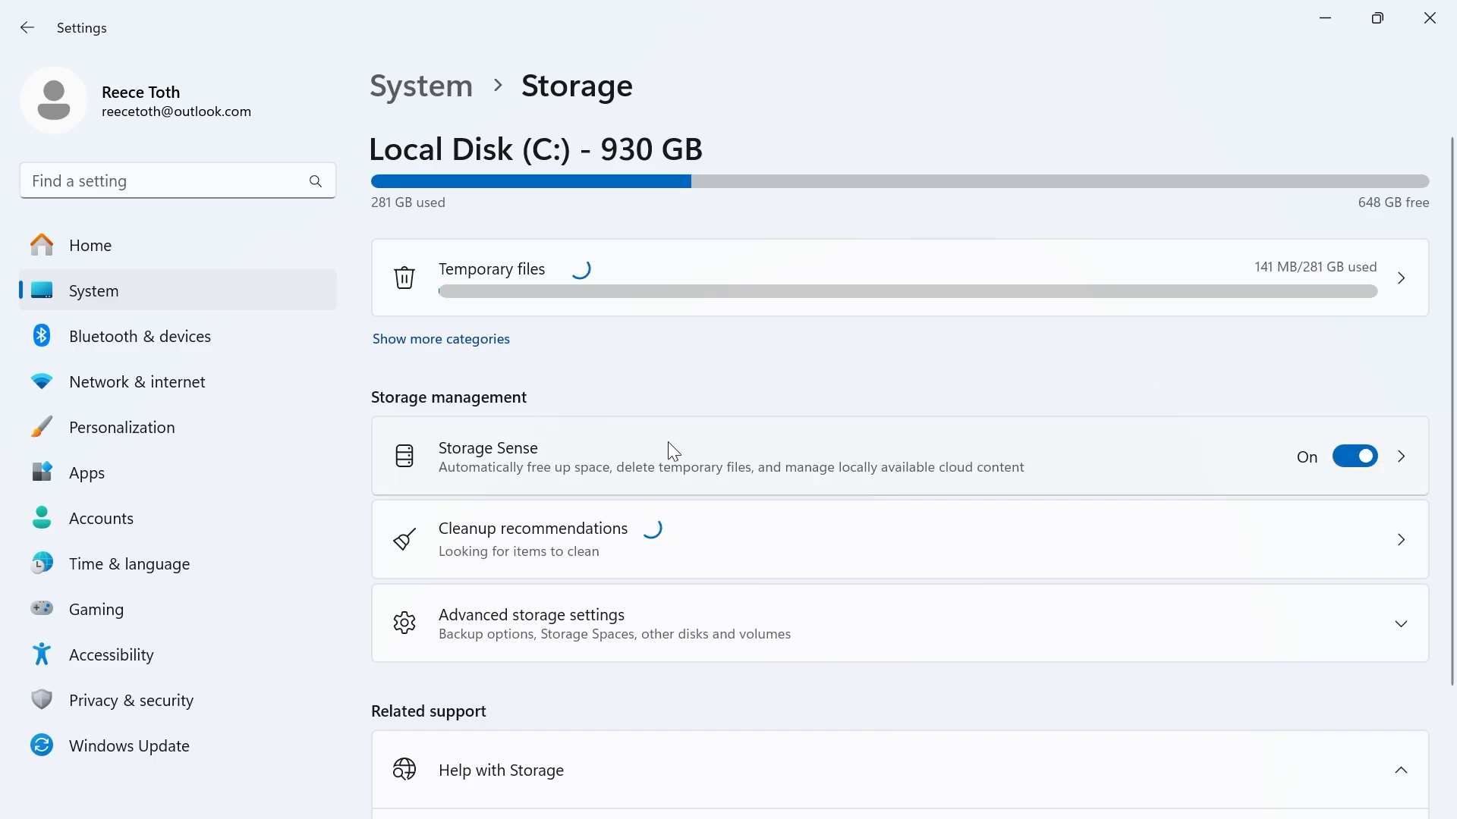
pyautogui.click(651, 456)
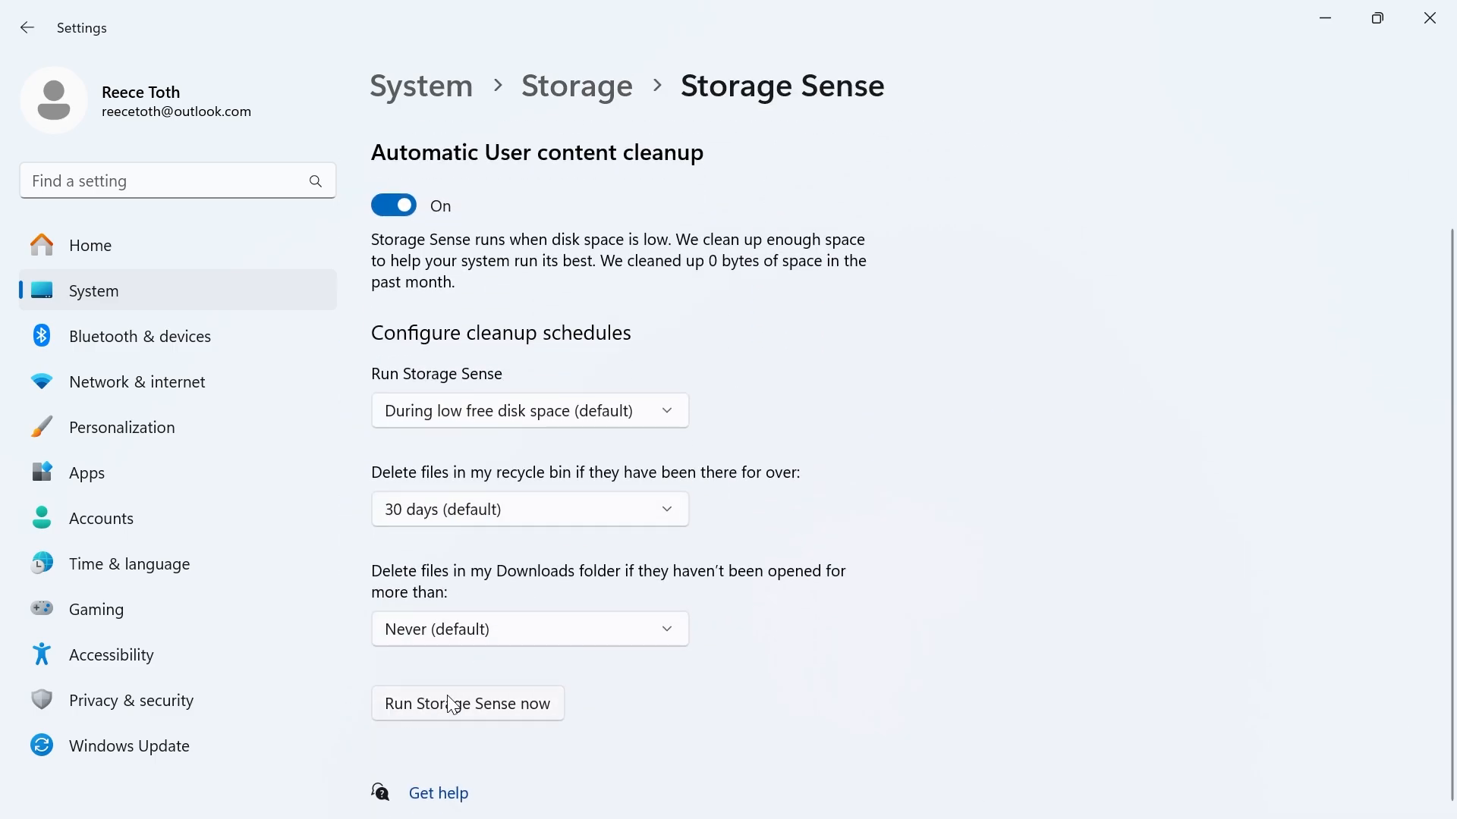
pyautogui.click(468, 703)
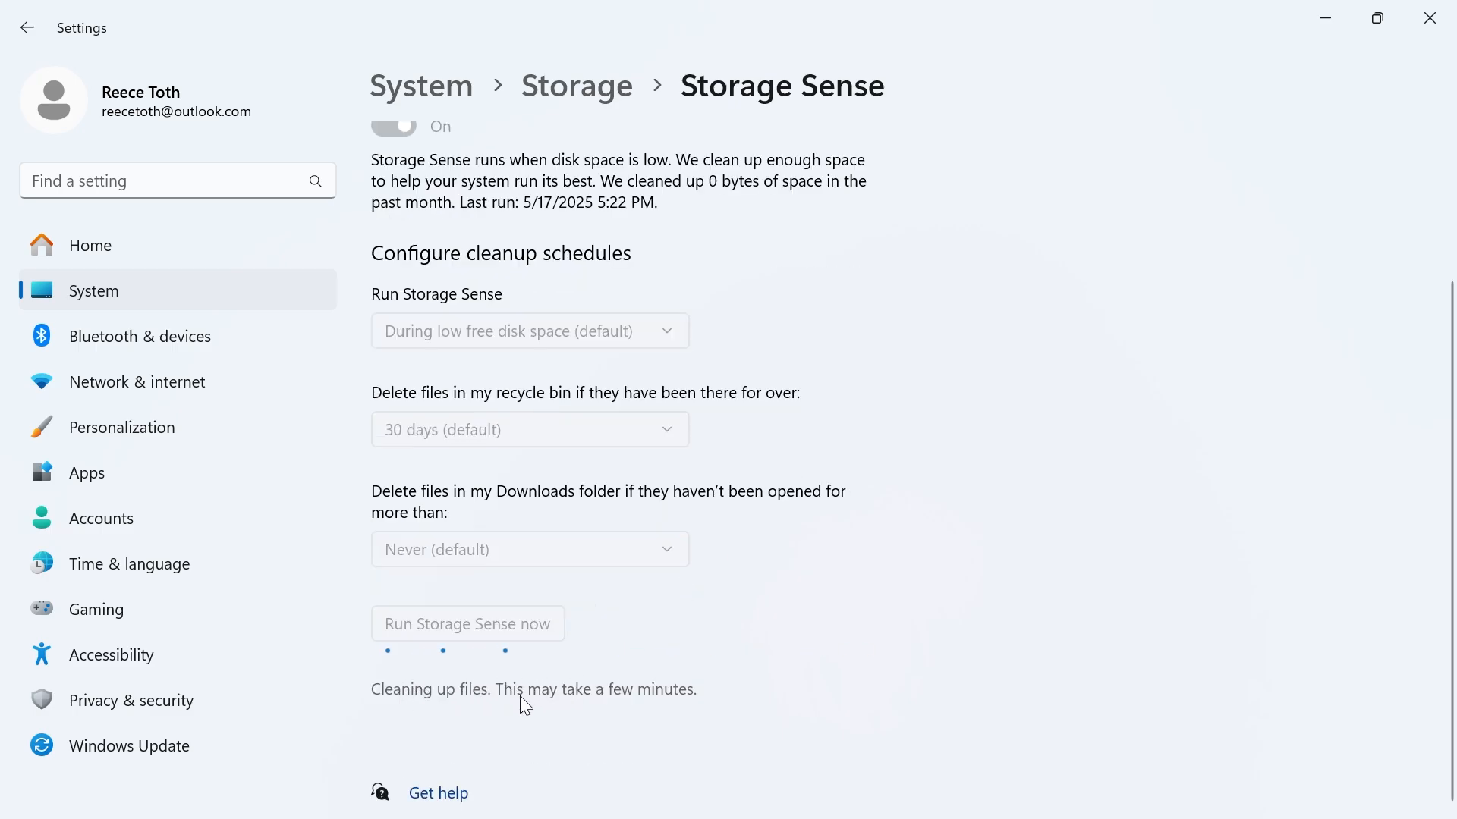
pyautogui.moveTo(783, 640)
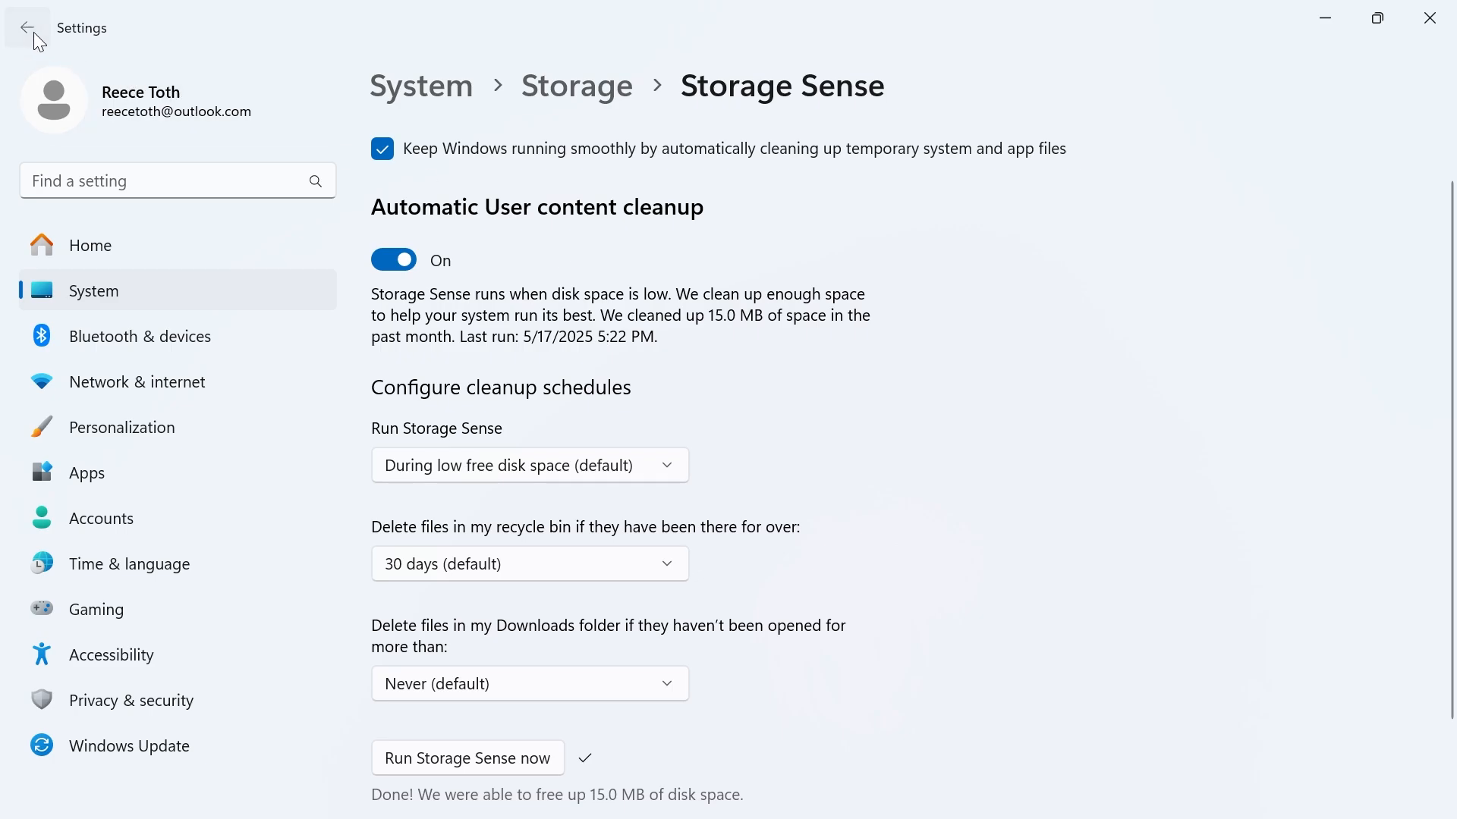
# Return to the Storage overview to reach Cleanup recommendations.
pyautogui.click(28, 27)
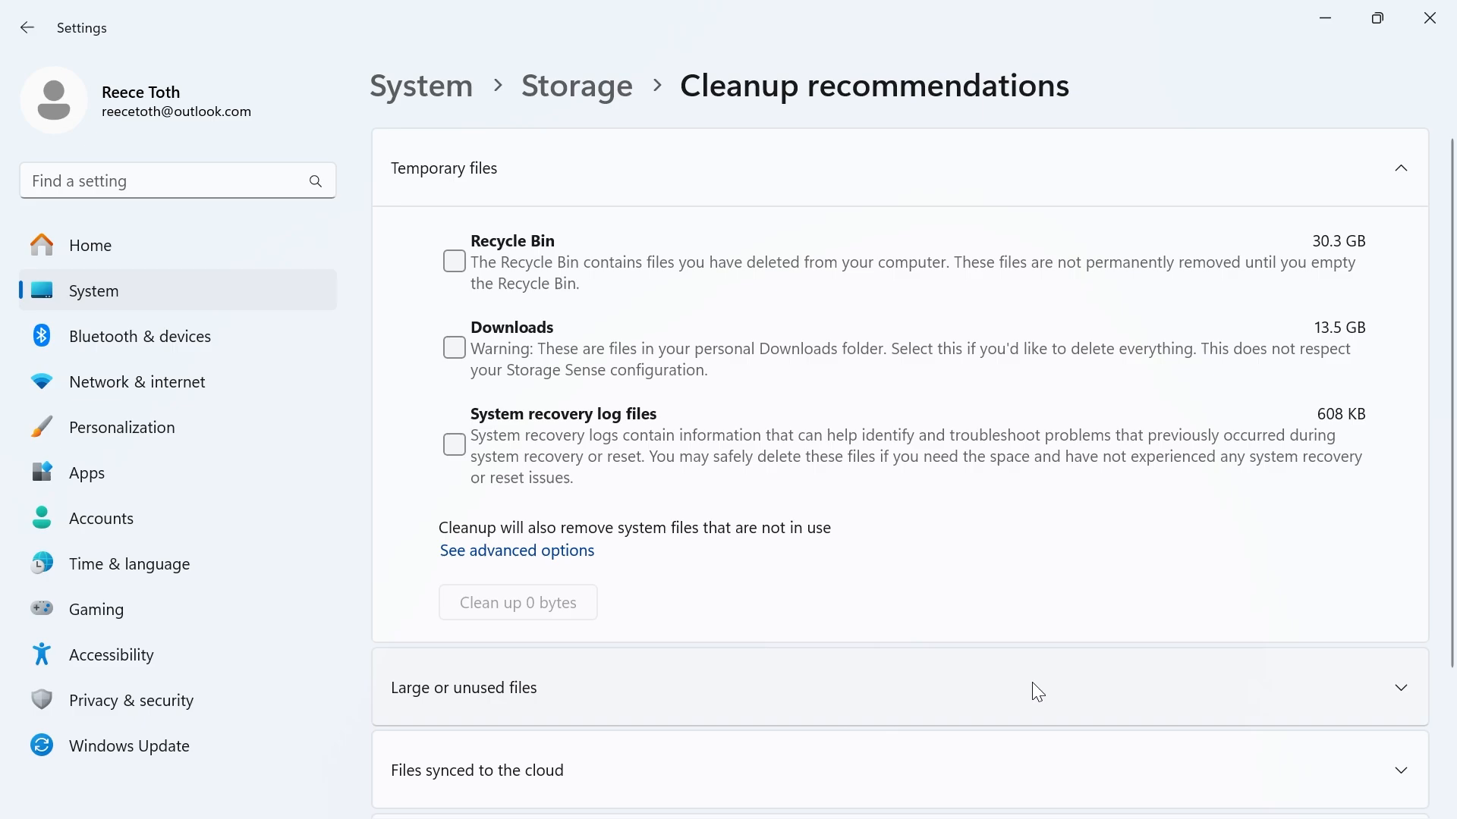
pyautogui.moveTo(1268, 272)
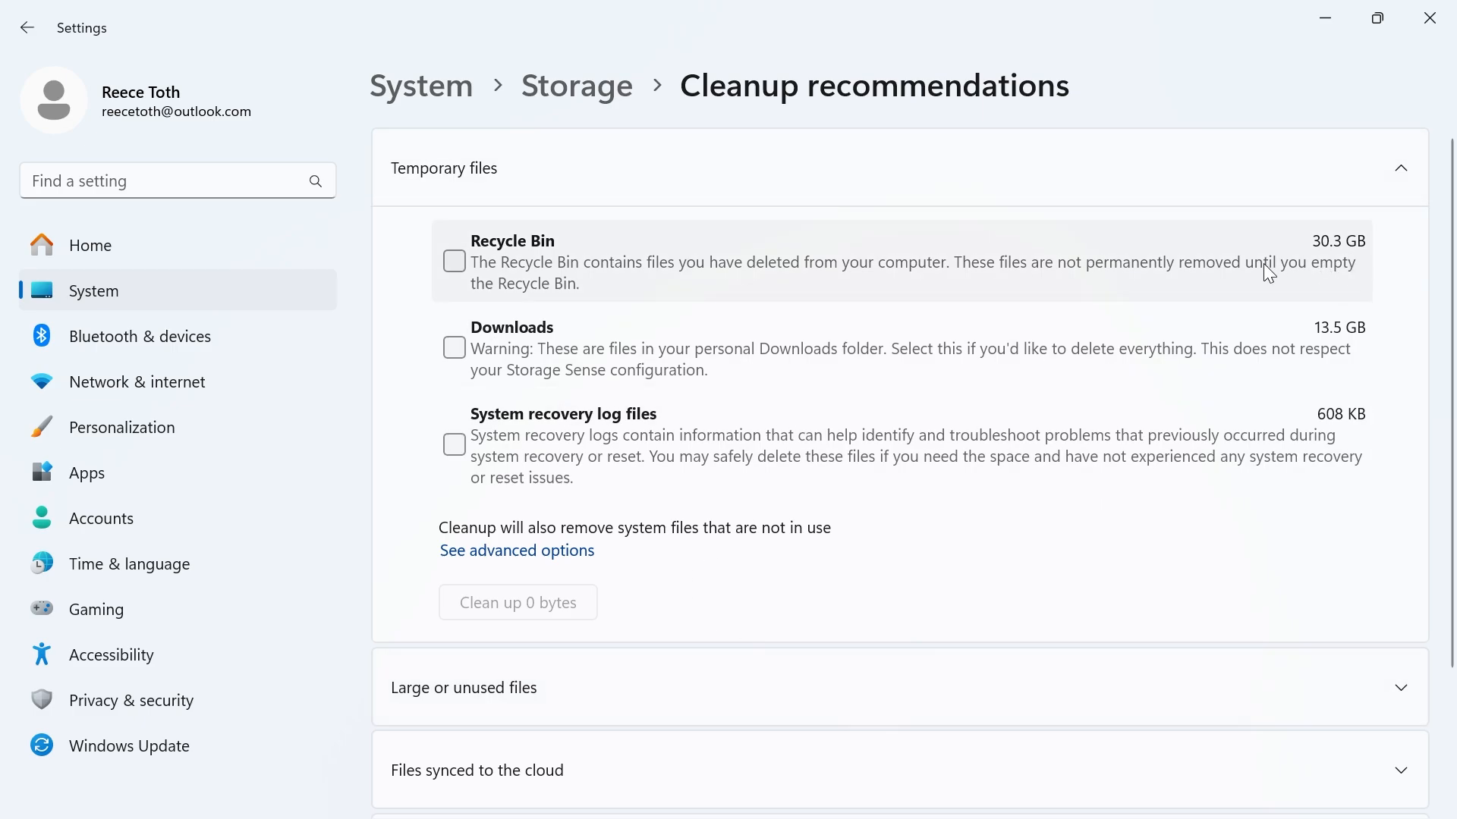
pyautogui.moveTo(1326, 271)
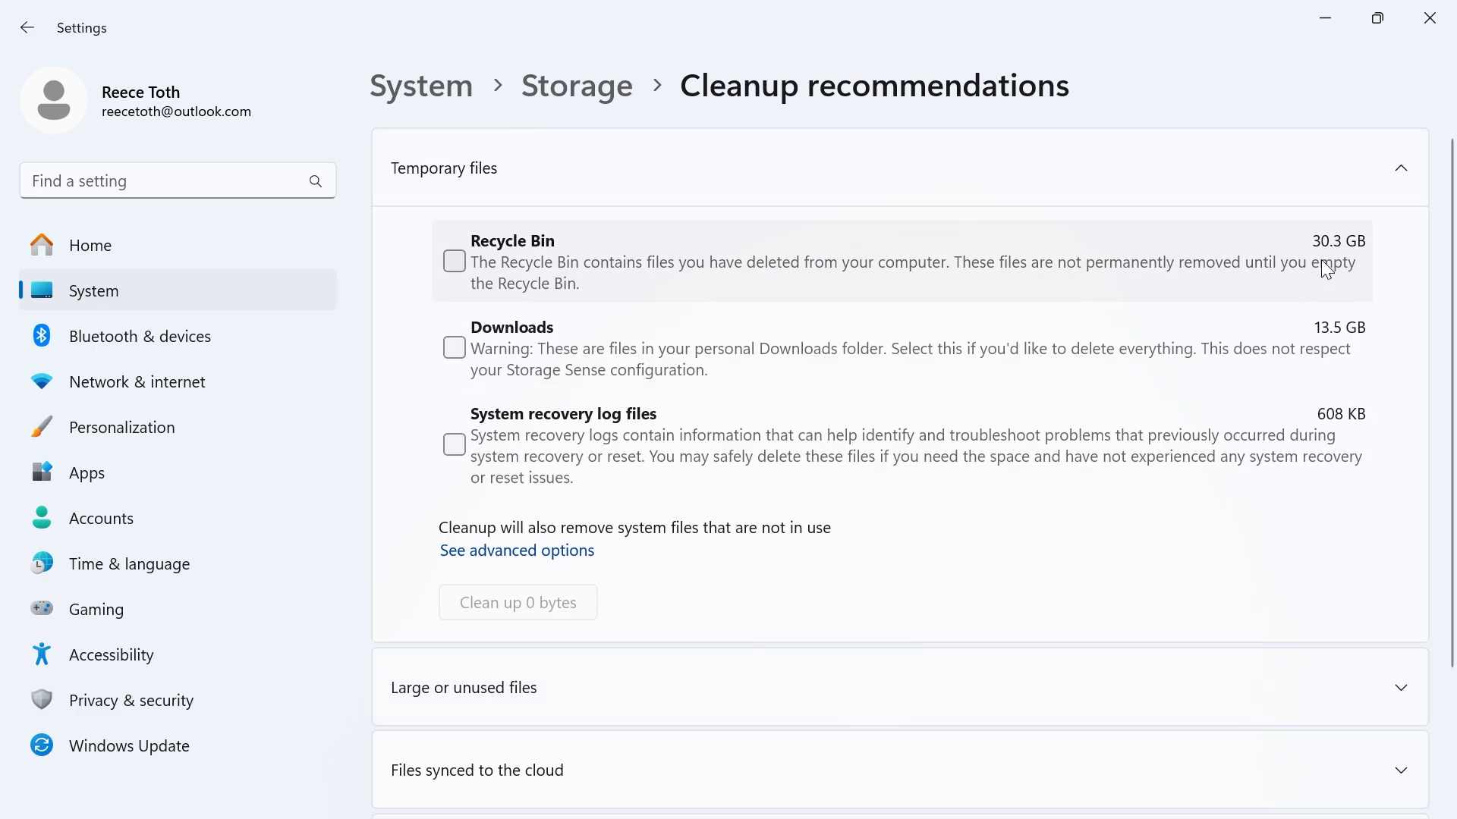
pyautogui.moveTo(457, 281)
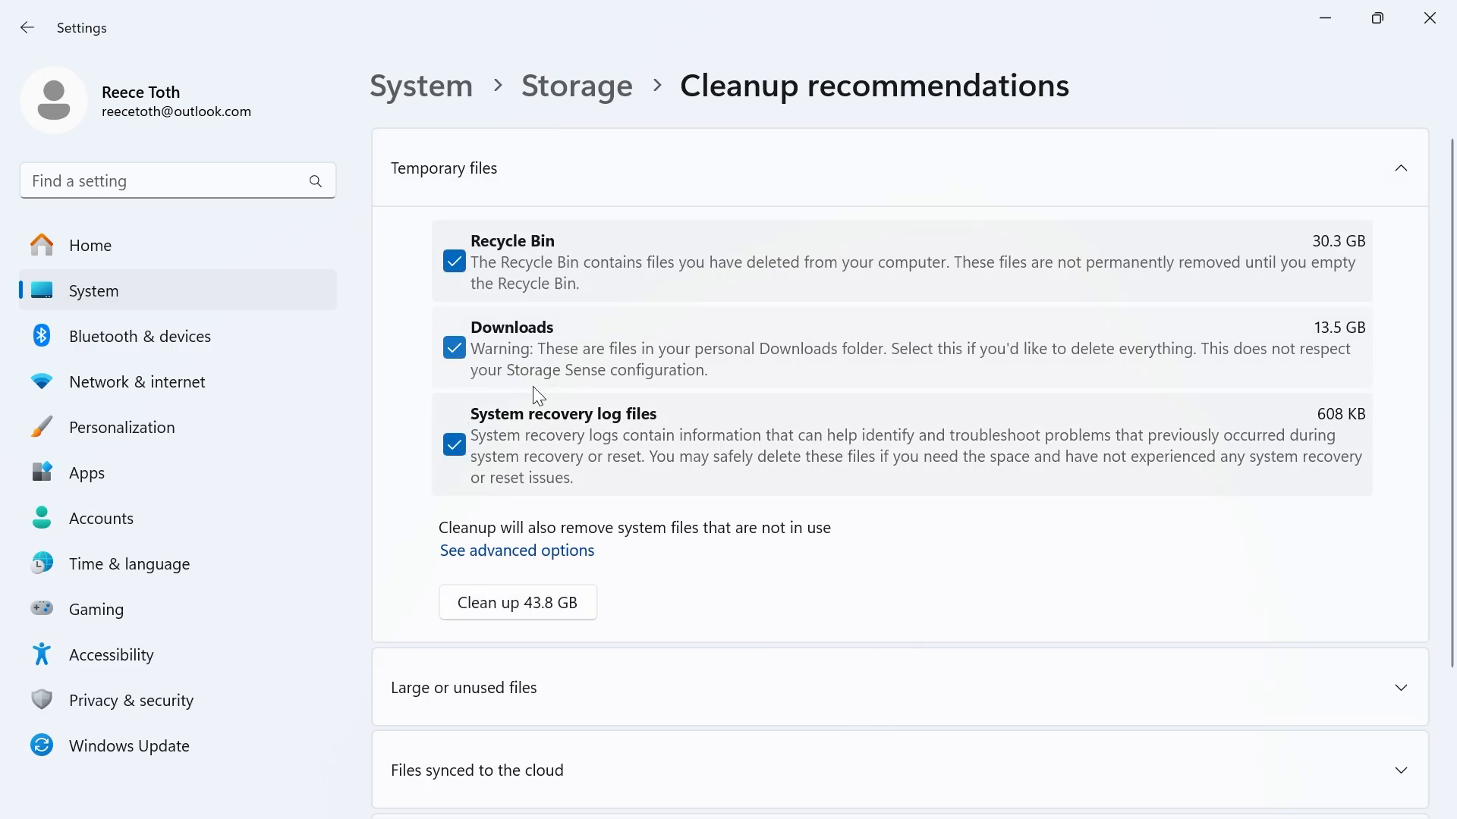
pyautogui.moveTo(502, 615)
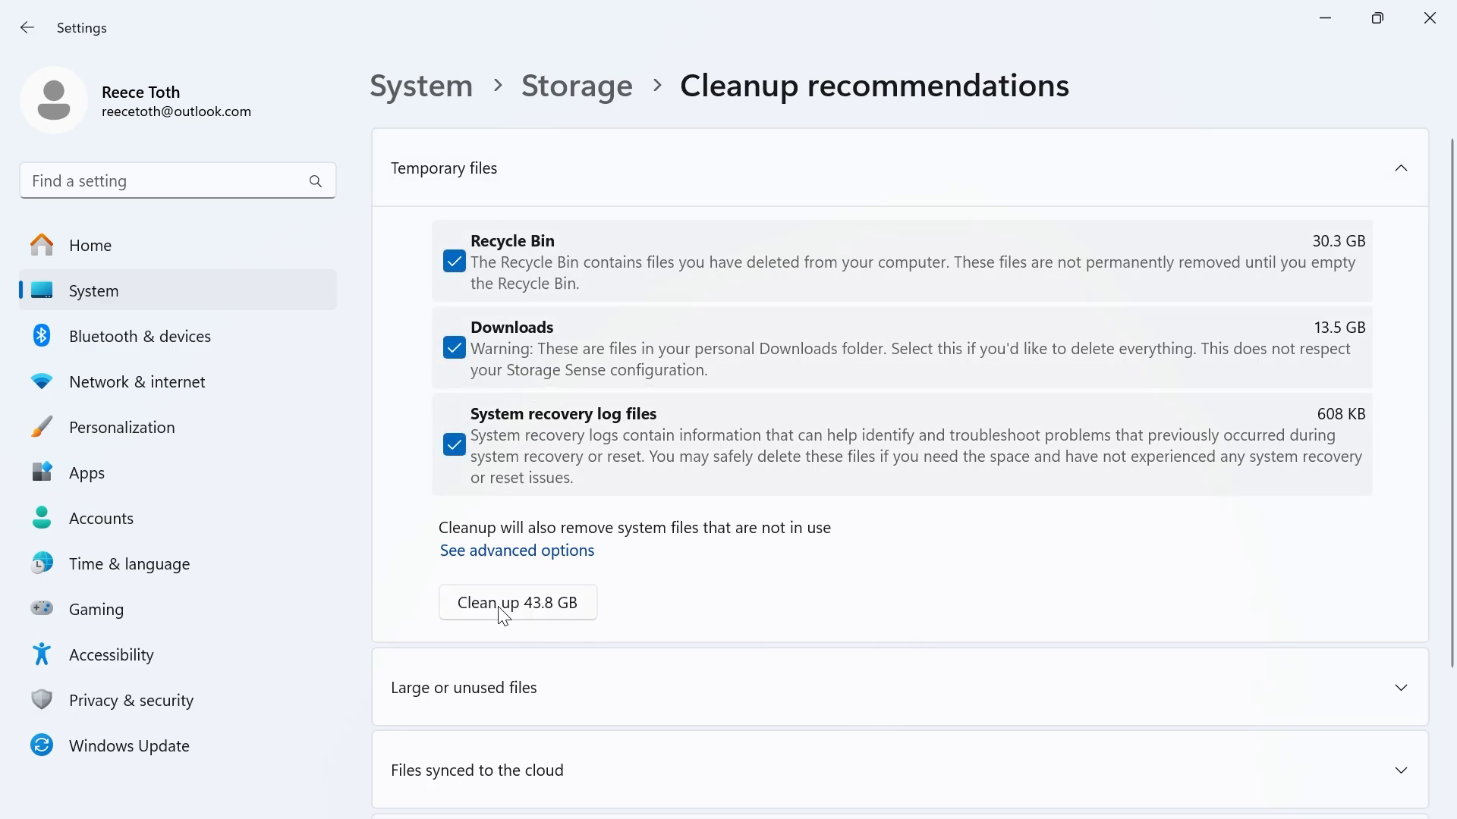
pyautogui.moveTo(544, 610)
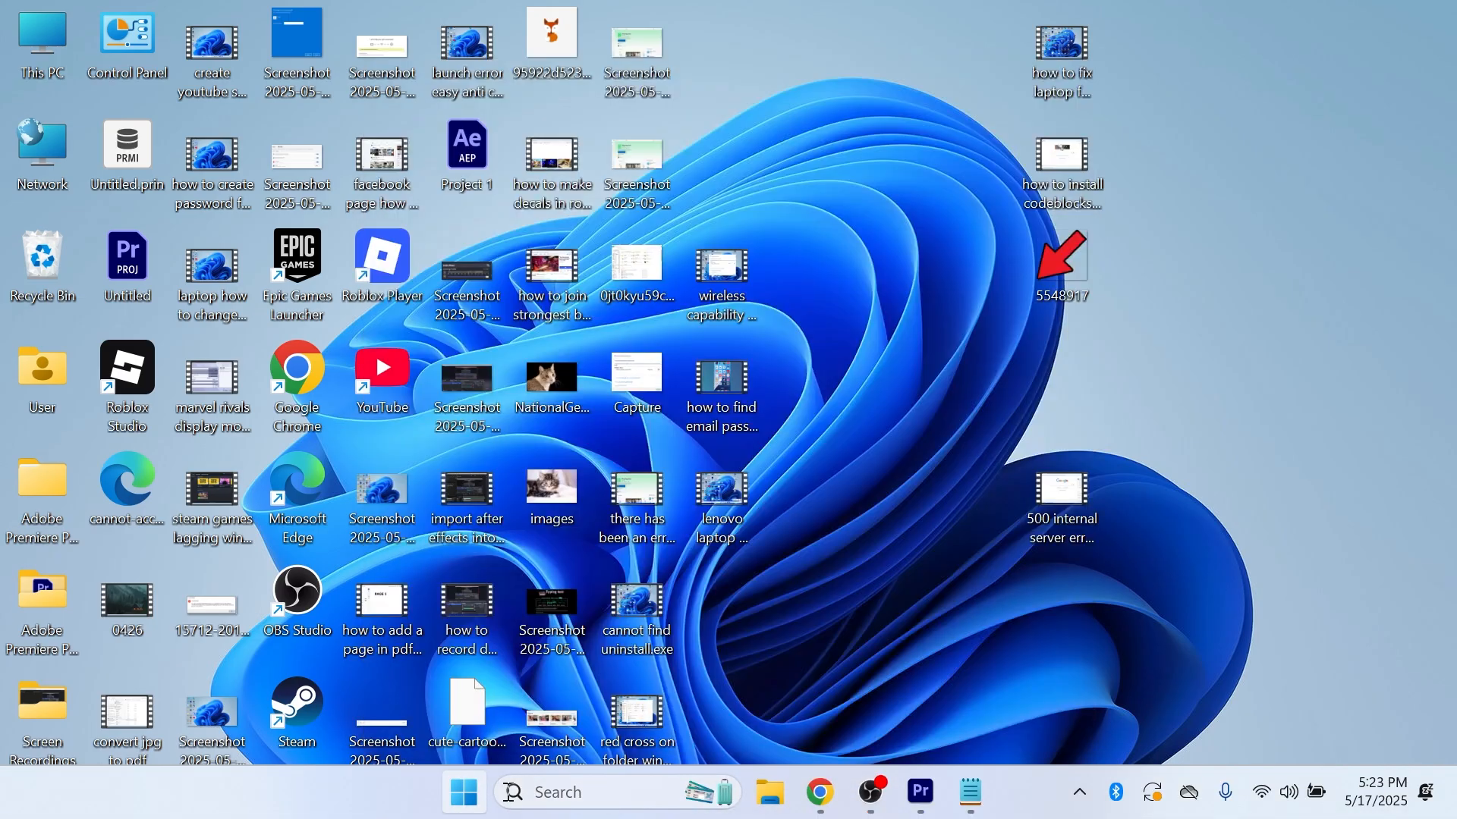
# Search Start for 'adjust the a' to find Adjust the appearance and performance of Windows.
pyautogui.write('adjust the a')
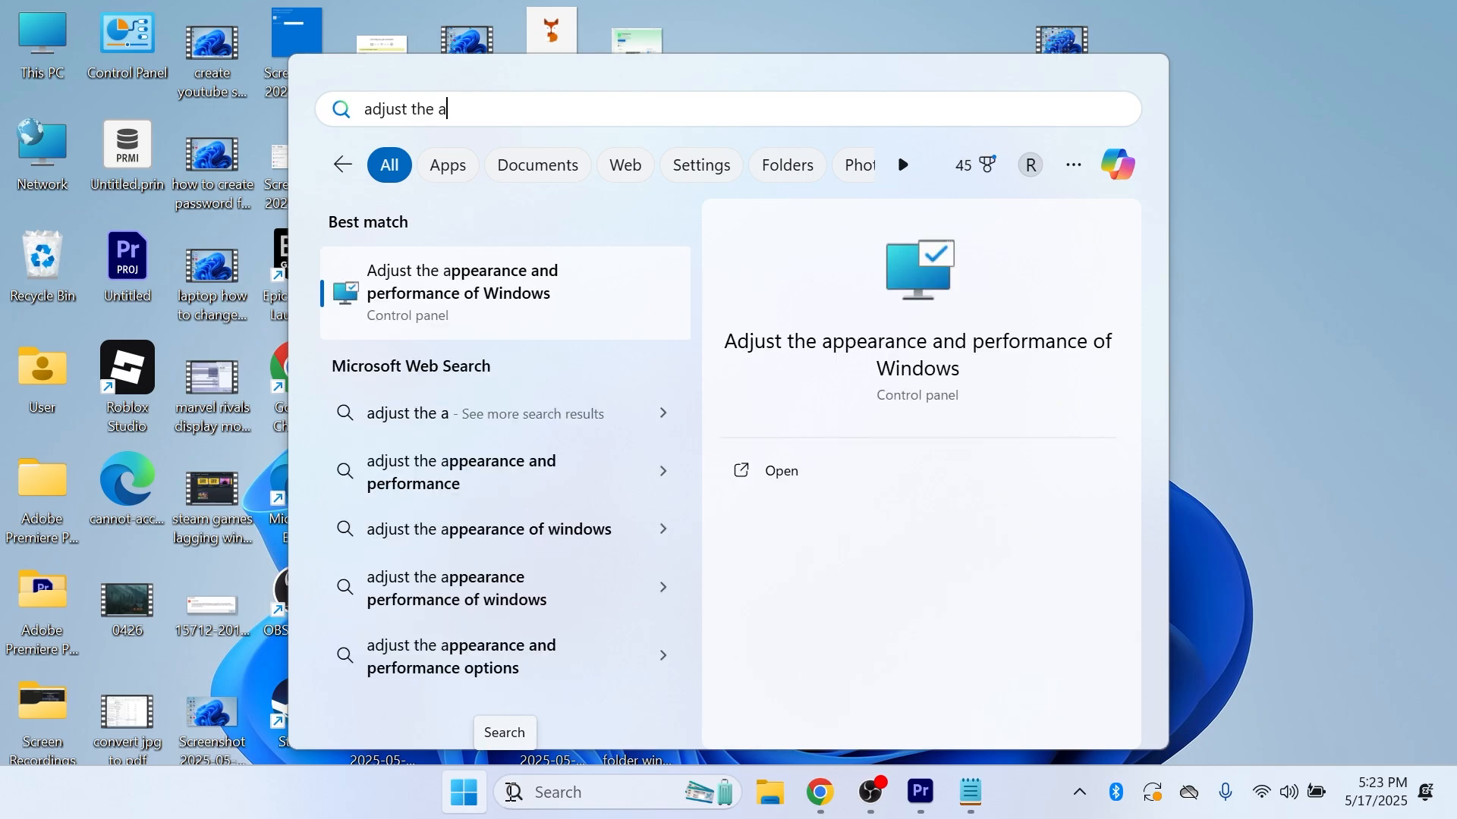
pyautogui.moveTo(524, 305)
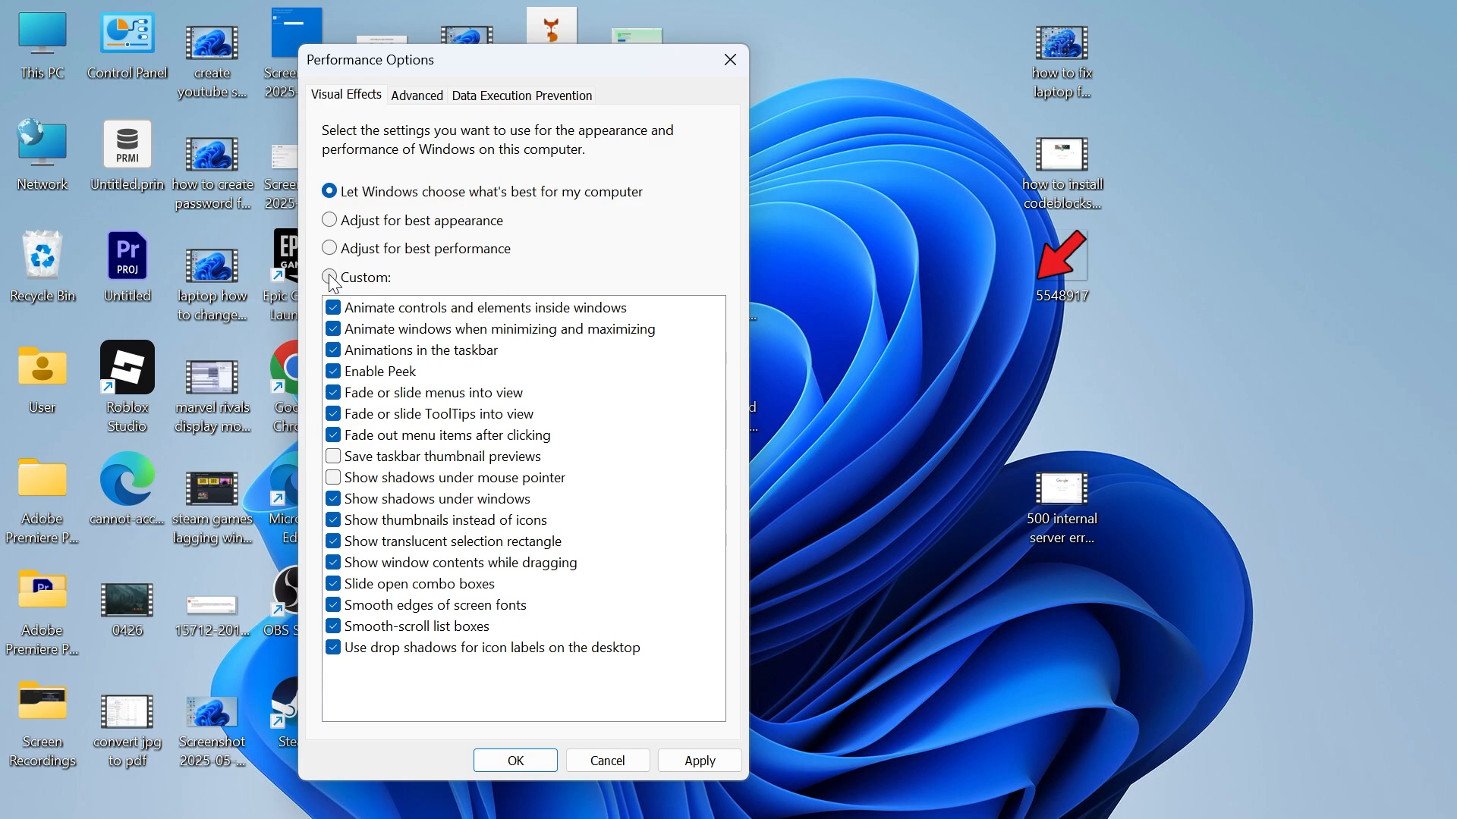
# Choose Custom visual effects with menu fade/slide and combo-box sliding off, then apply.
pyautogui.click(329, 276)
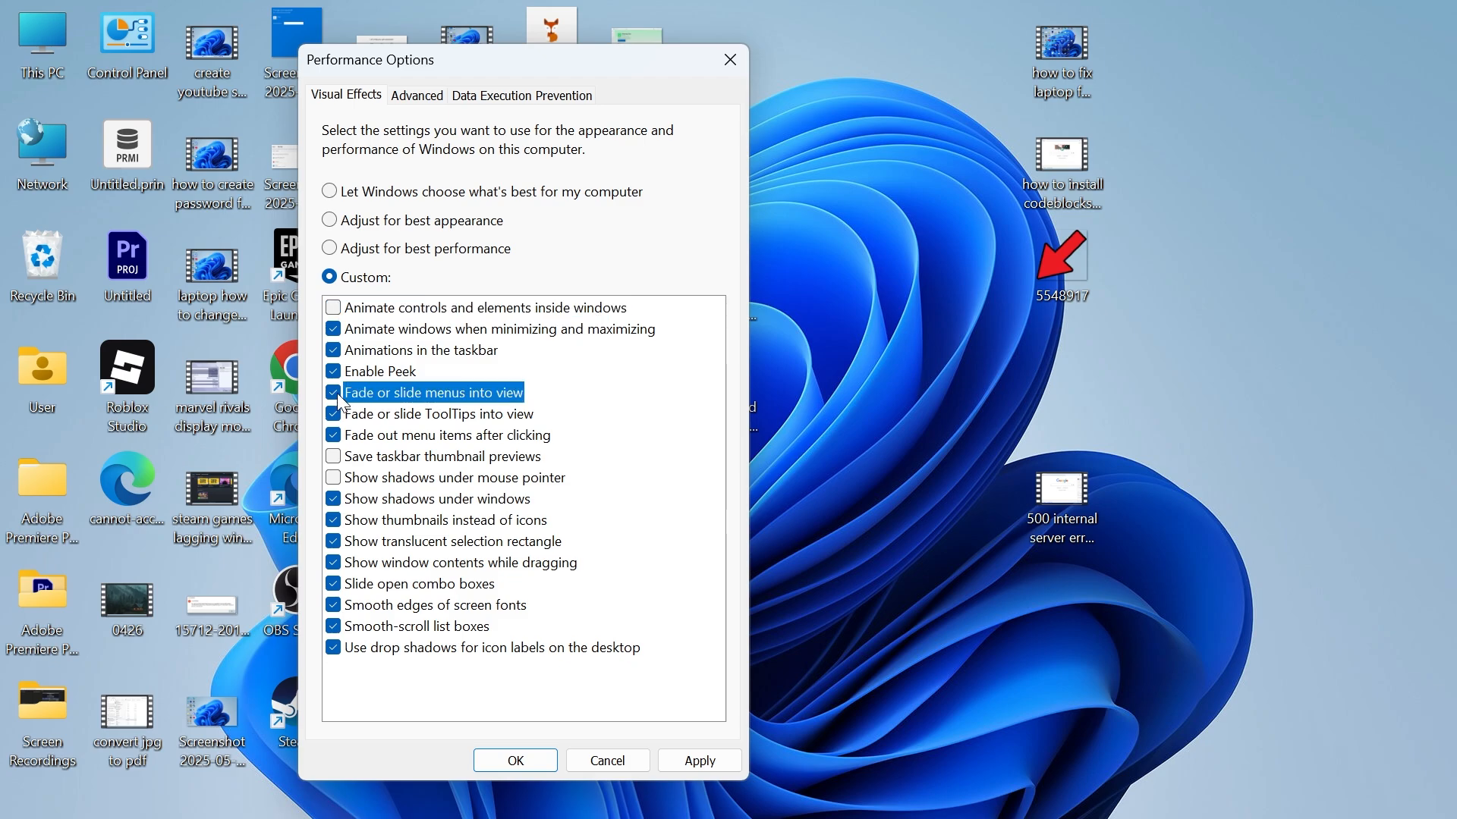
pyautogui.click(332, 392)
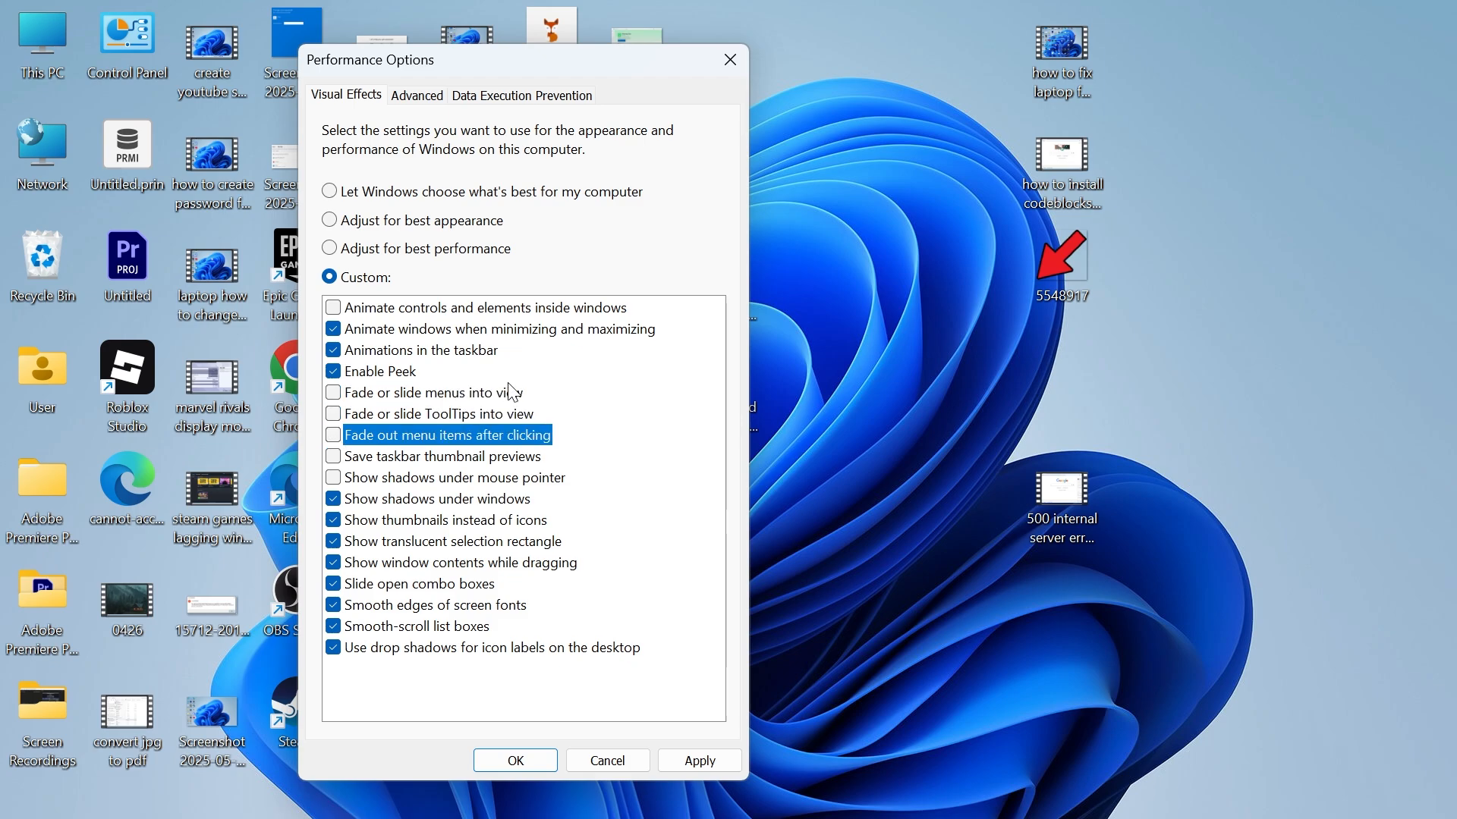
pyautogui.click(334, 583)
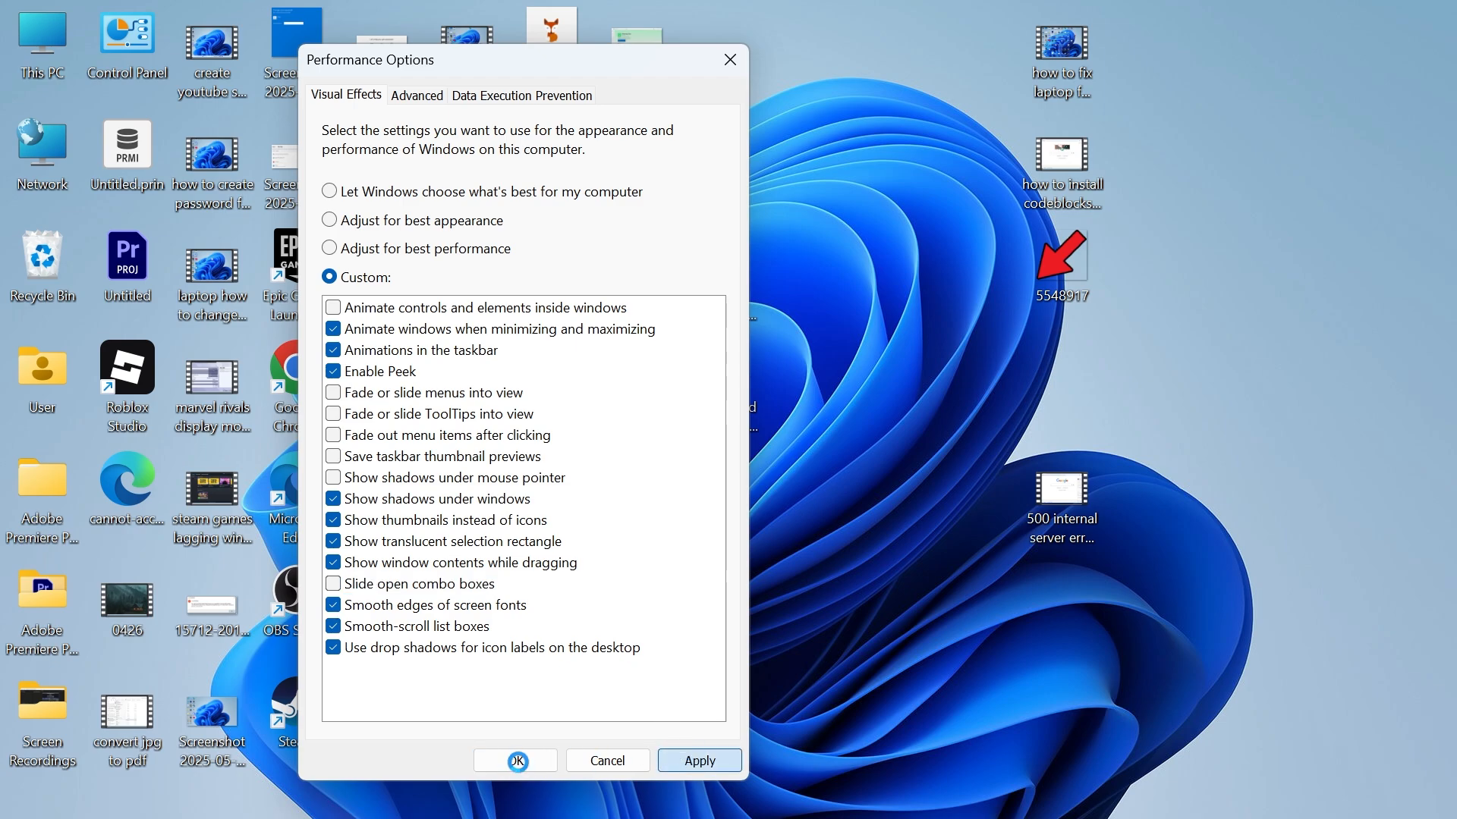
pyautogui.click(514, 761)
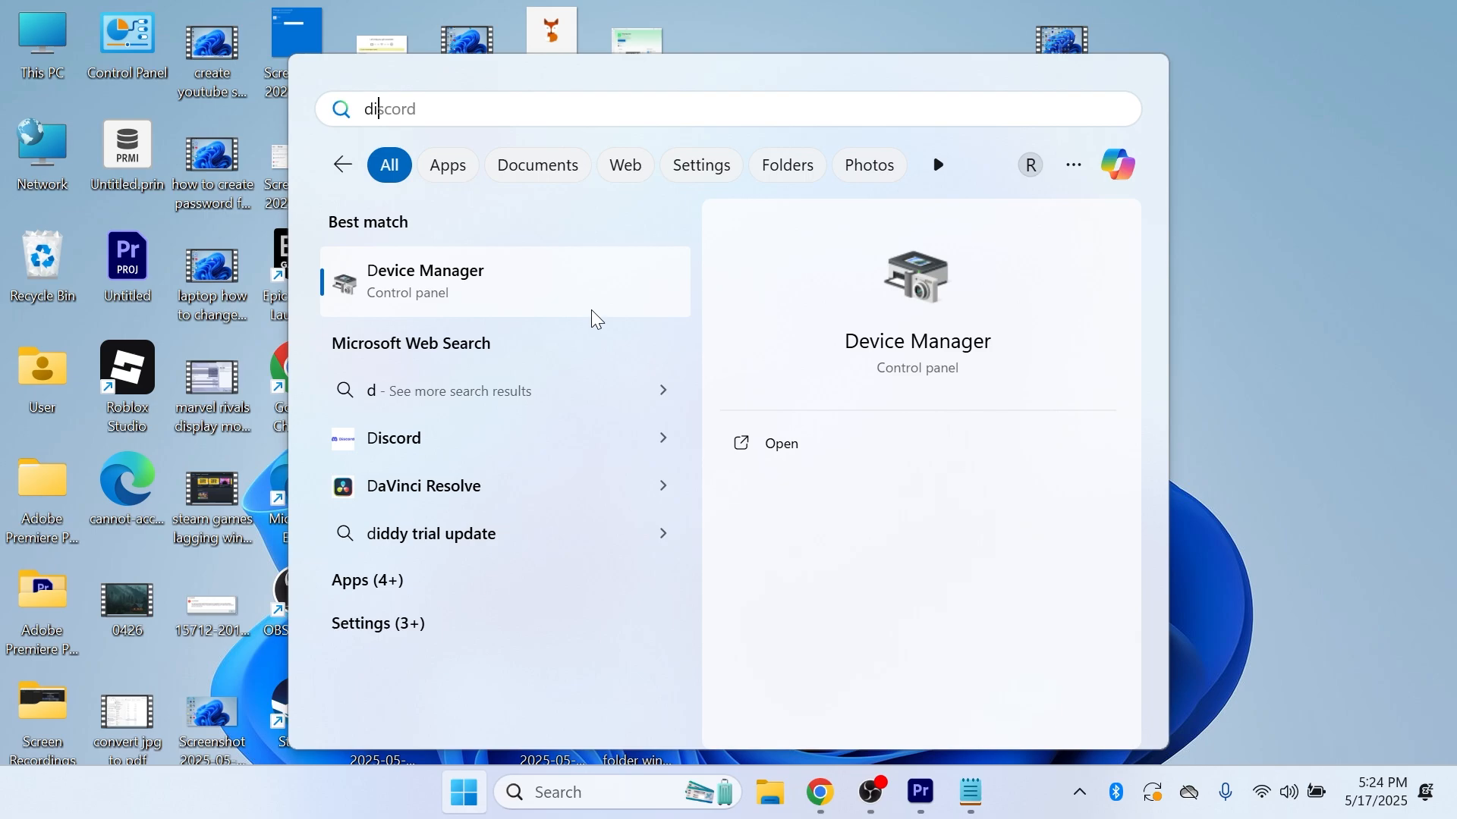
# Run Disk Cleanup on C: including system files and permanently delete about 31.1 GB.
pyautogui.write('disk cleanup')
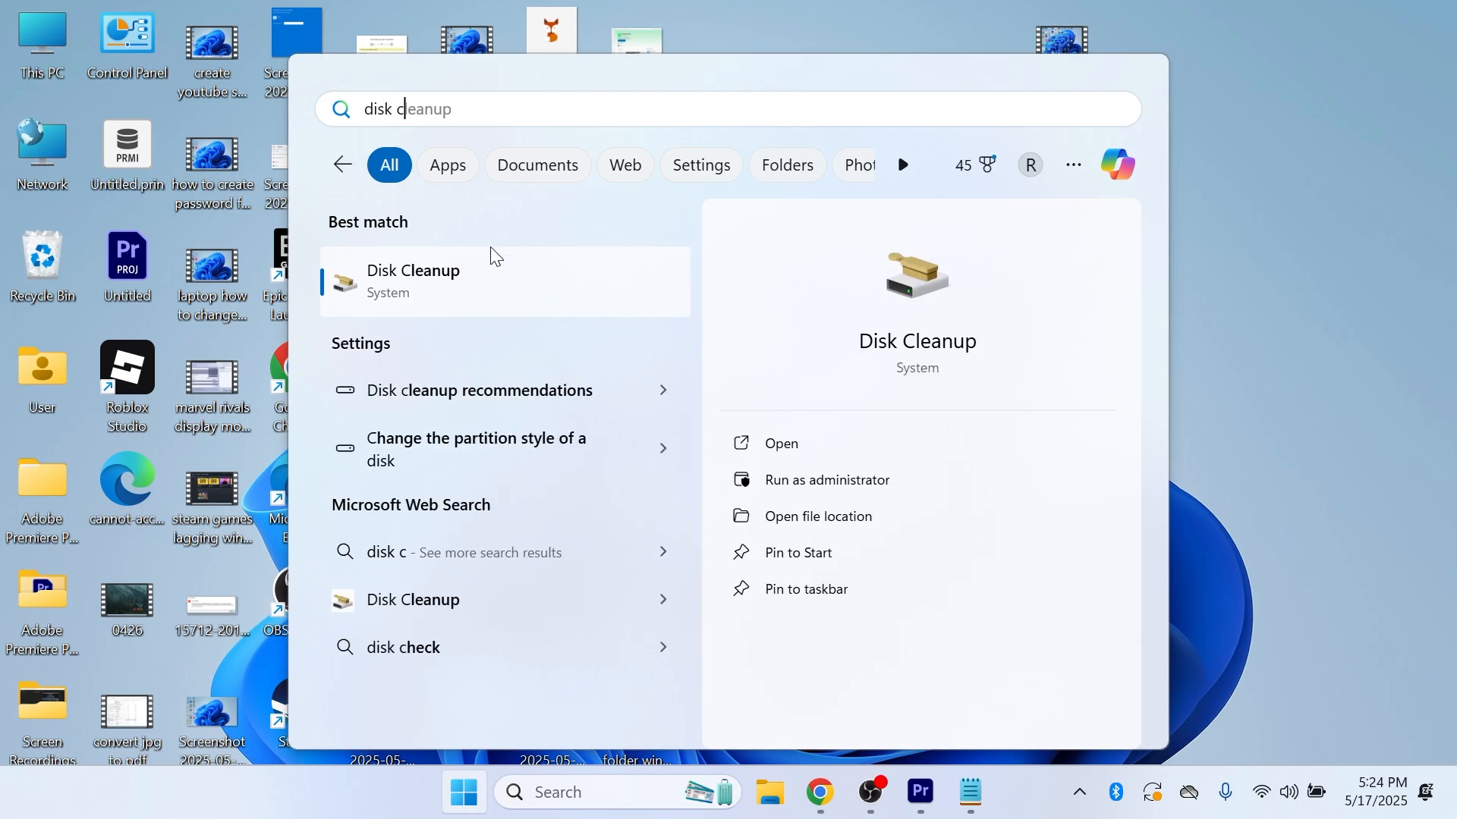
pyautogui.click(781, 443)
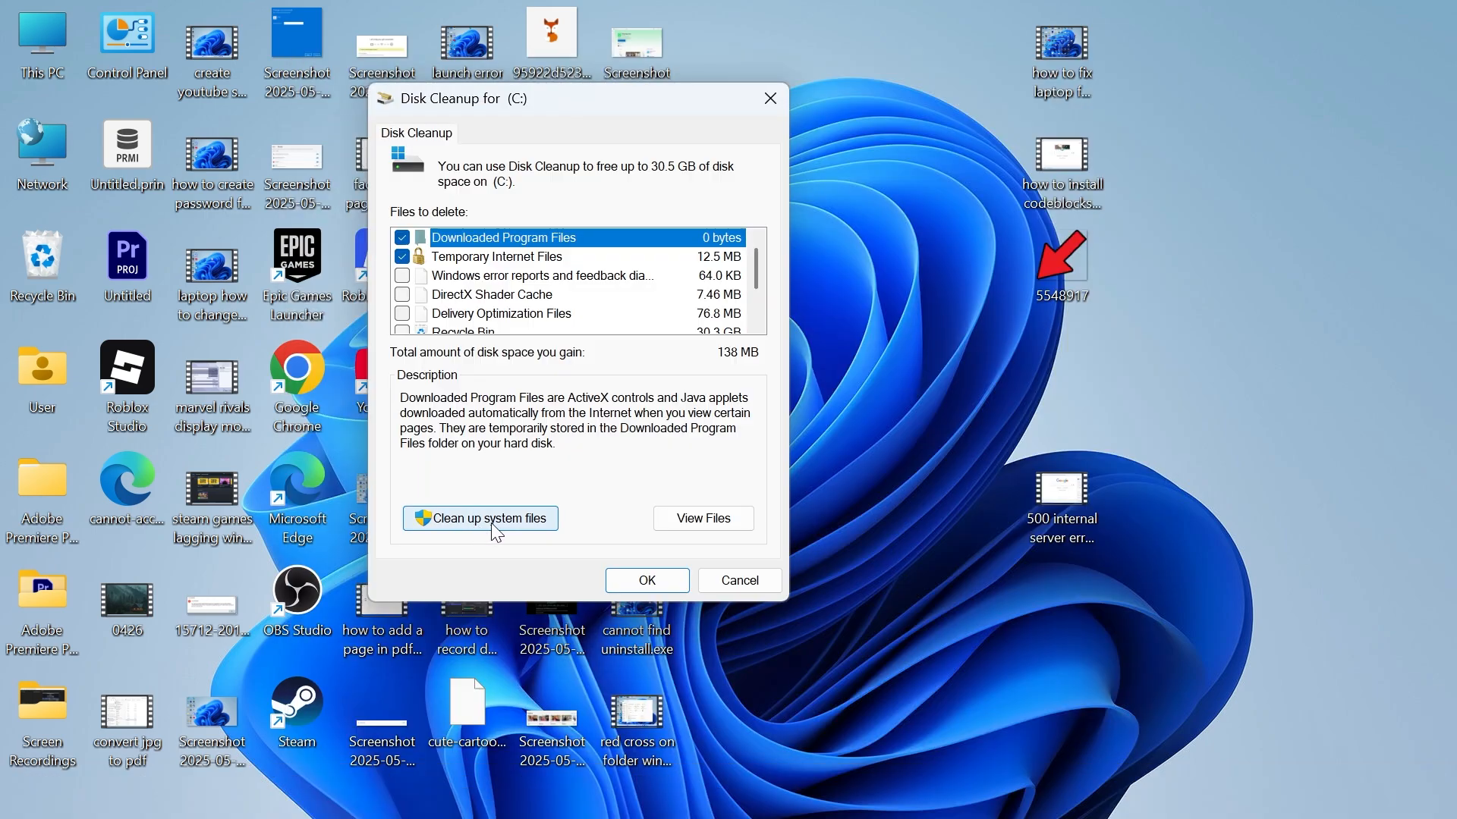
pyautogui.click(479, 518)
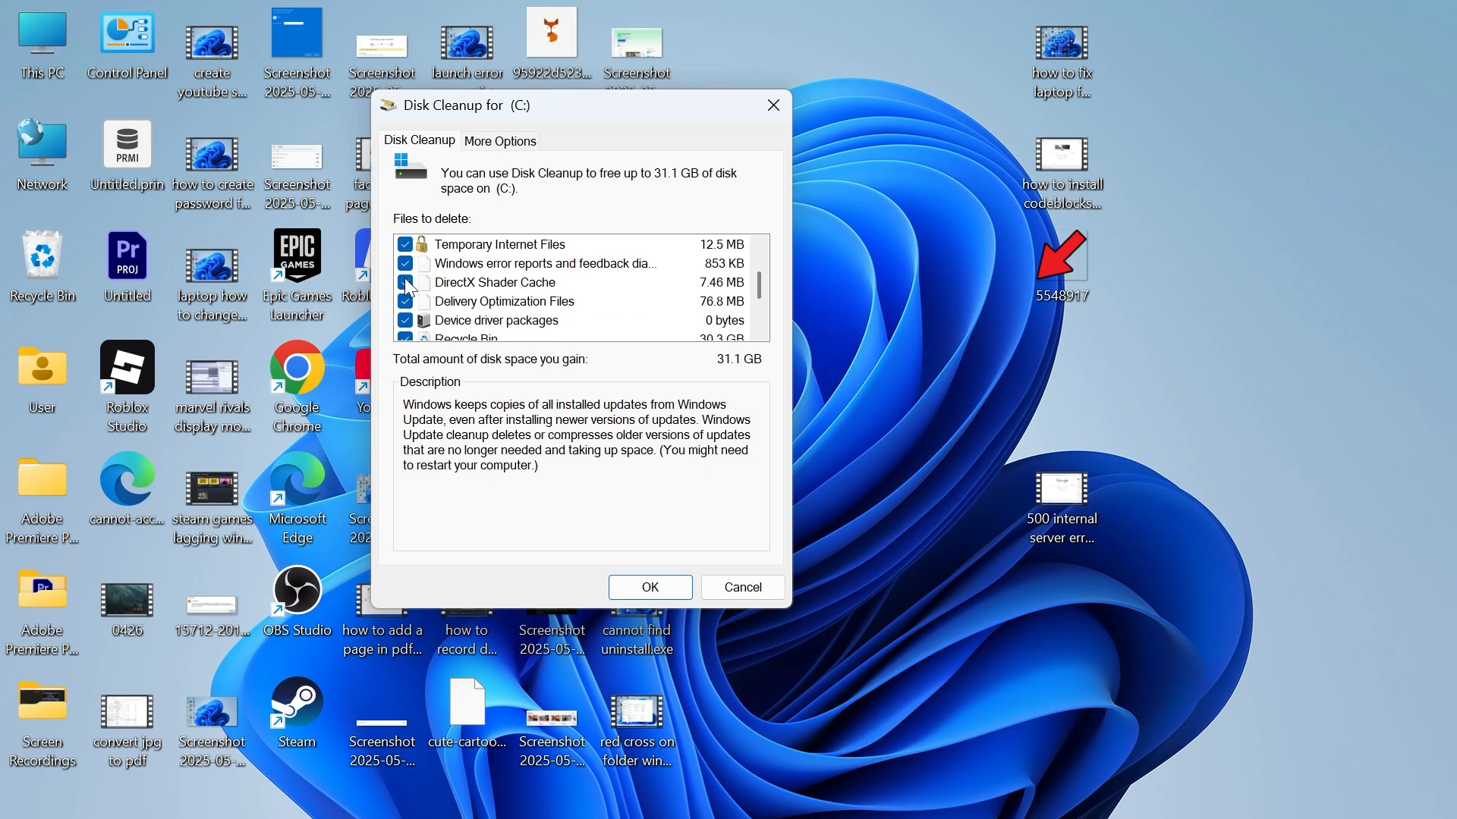
pyautogui.scroll(-3)
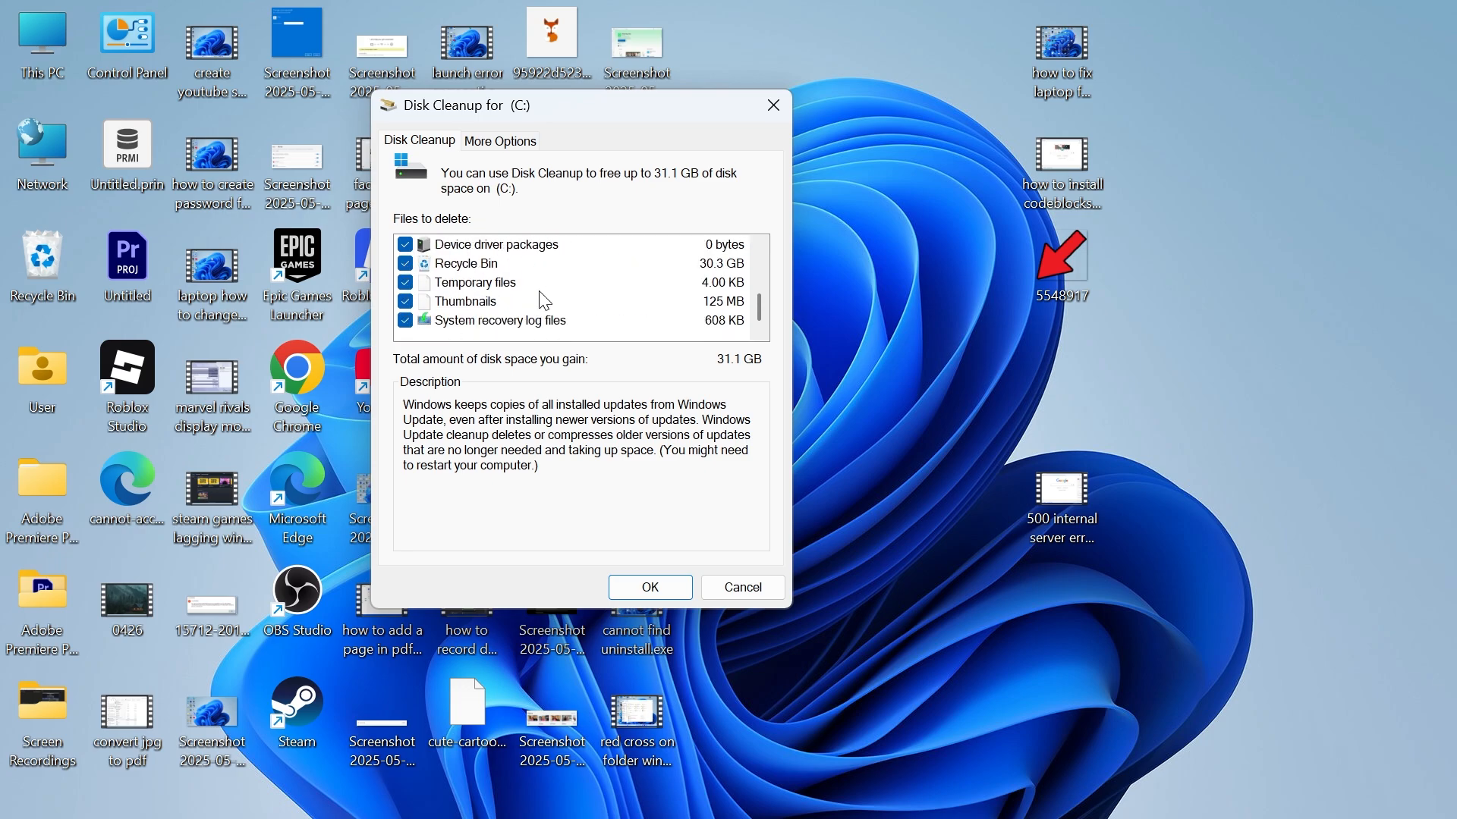
pyautogui.click(649, 585)
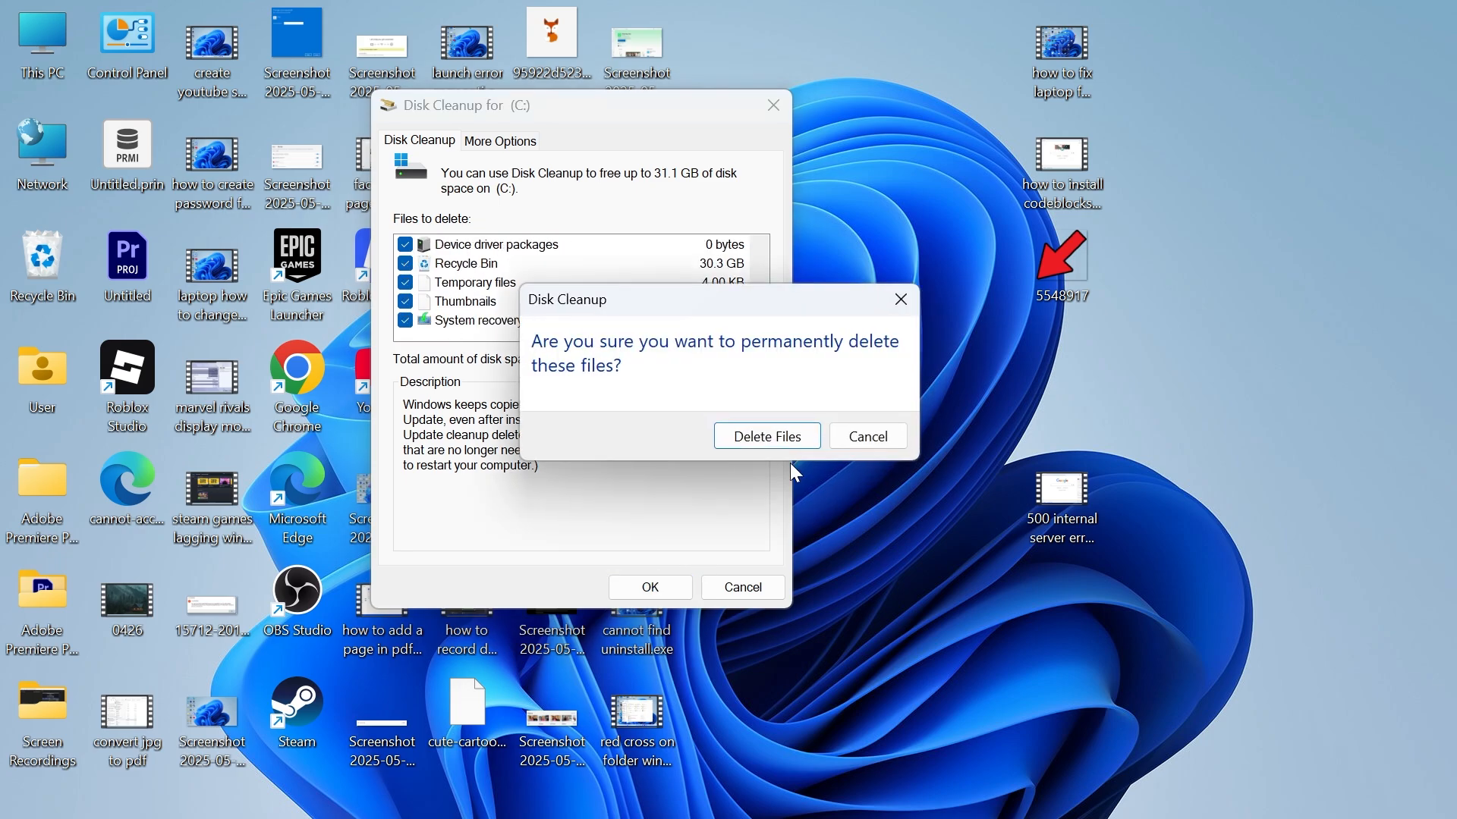
pyautogui.click(766, 436)
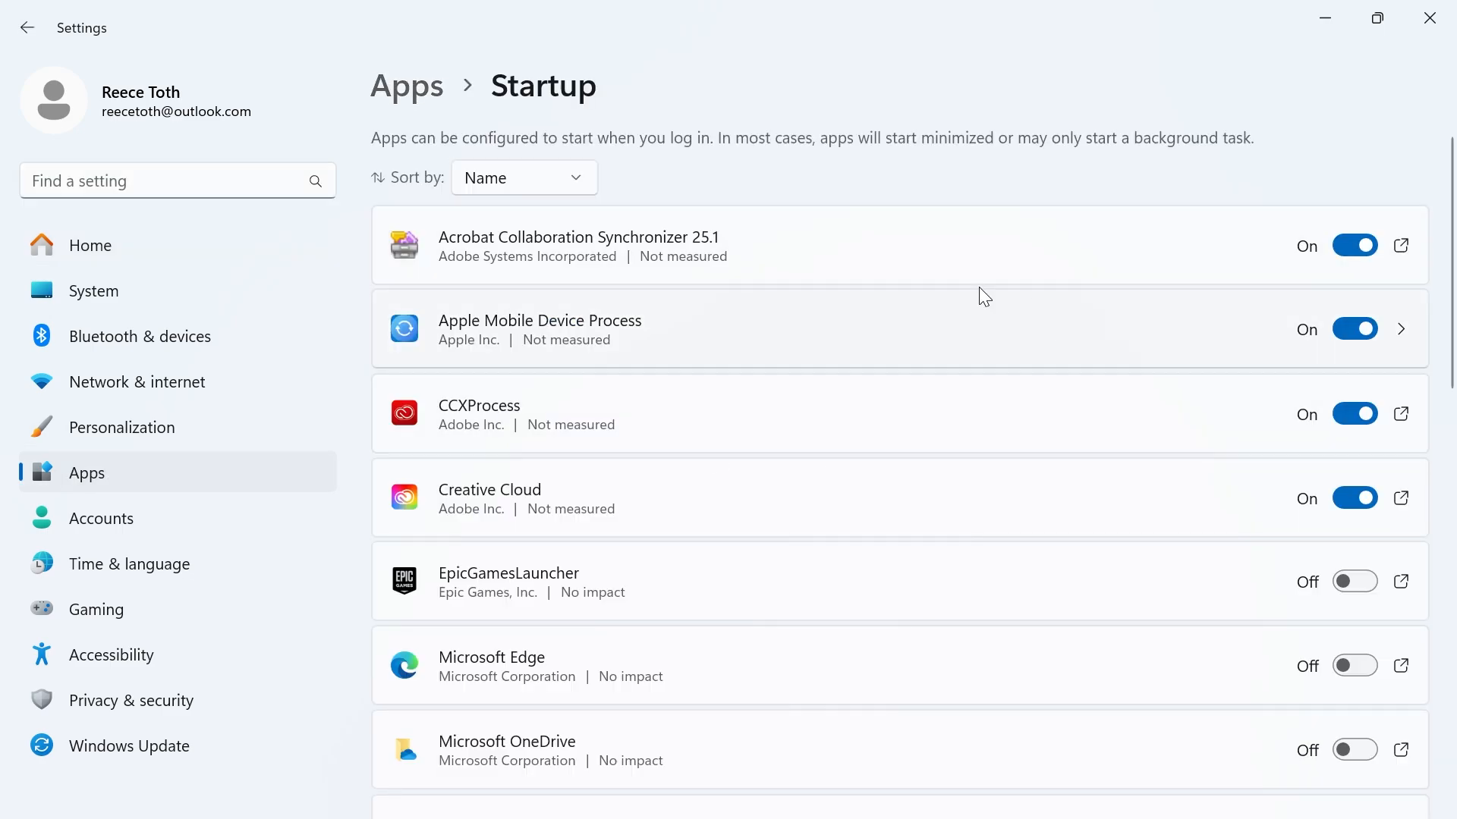
pyautogui.moveTo(1076, 324)
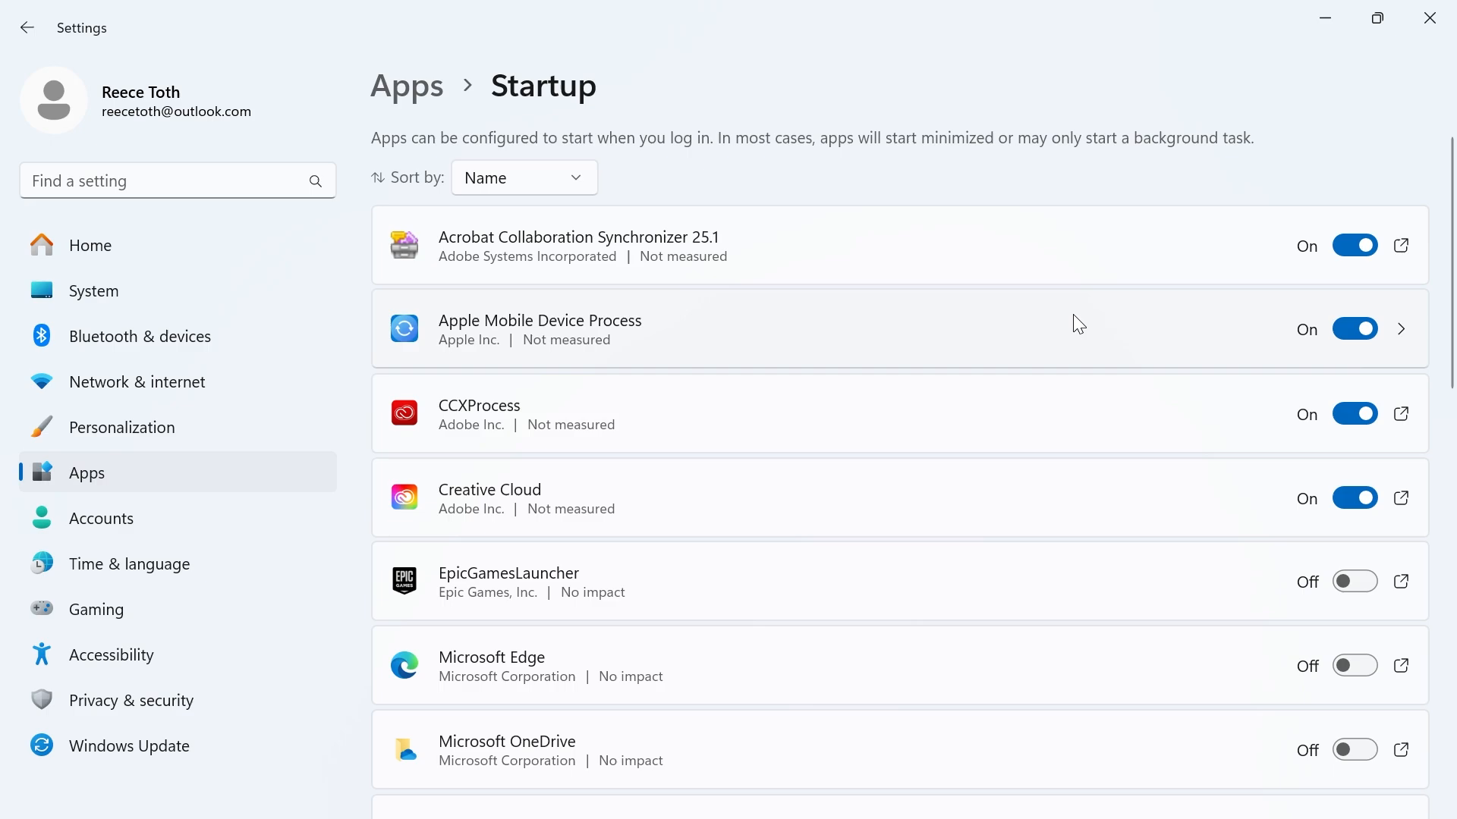
pyautogui.moveTo(1105, 366)
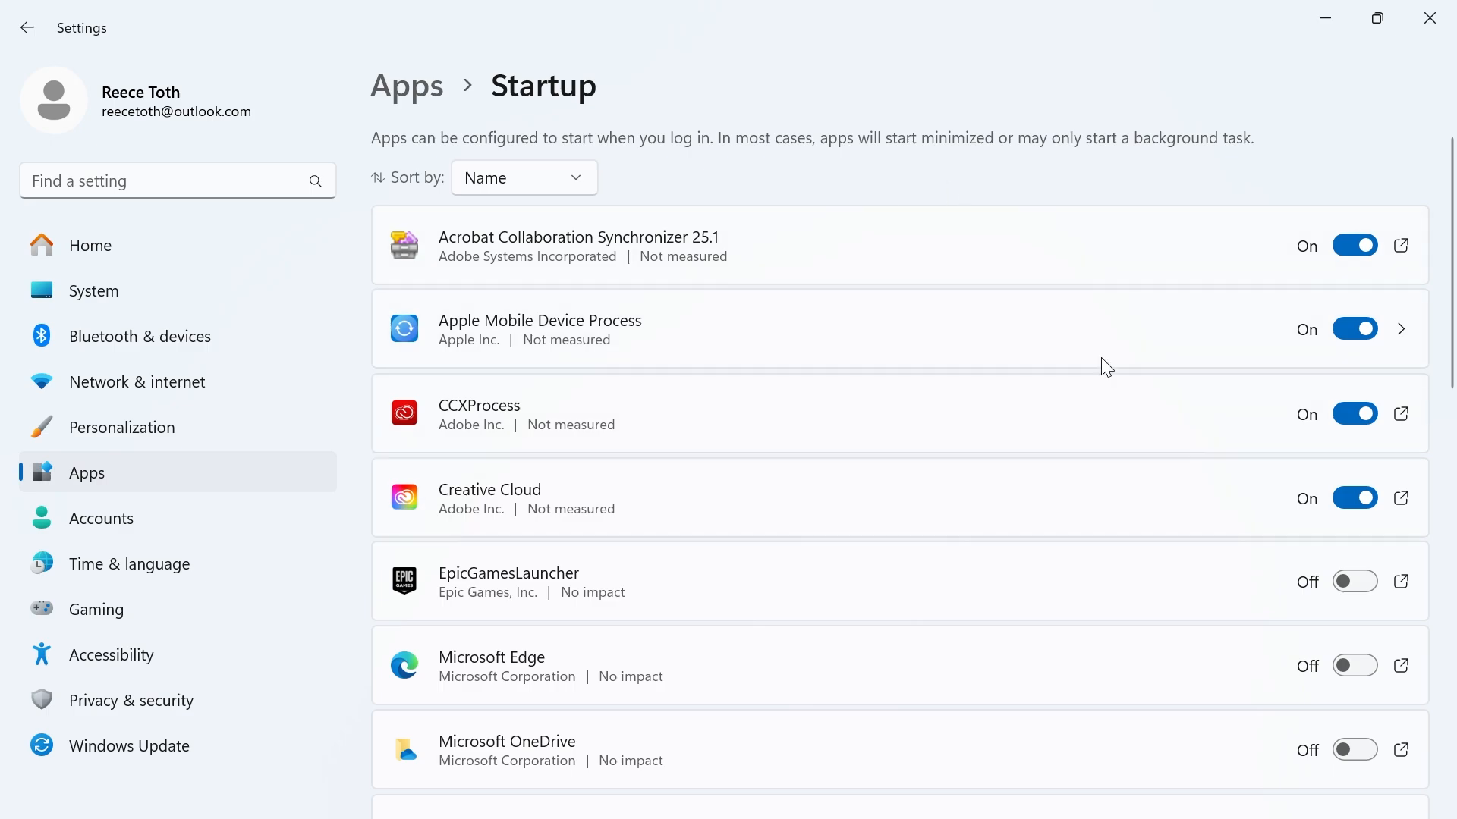
pyautogui.moveTo(1141, 363)
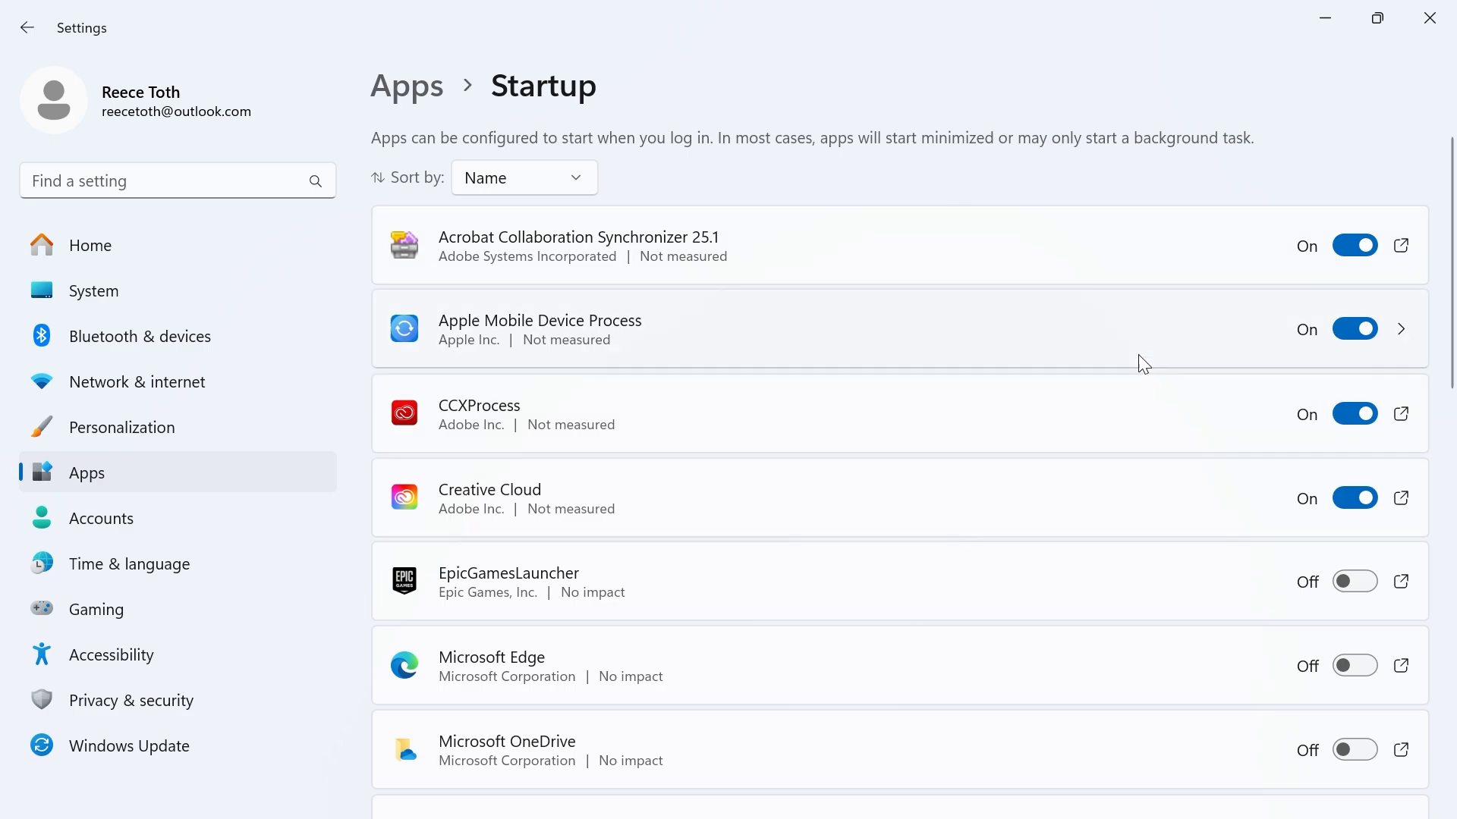
pyautogui.moveTo(1015, 349)
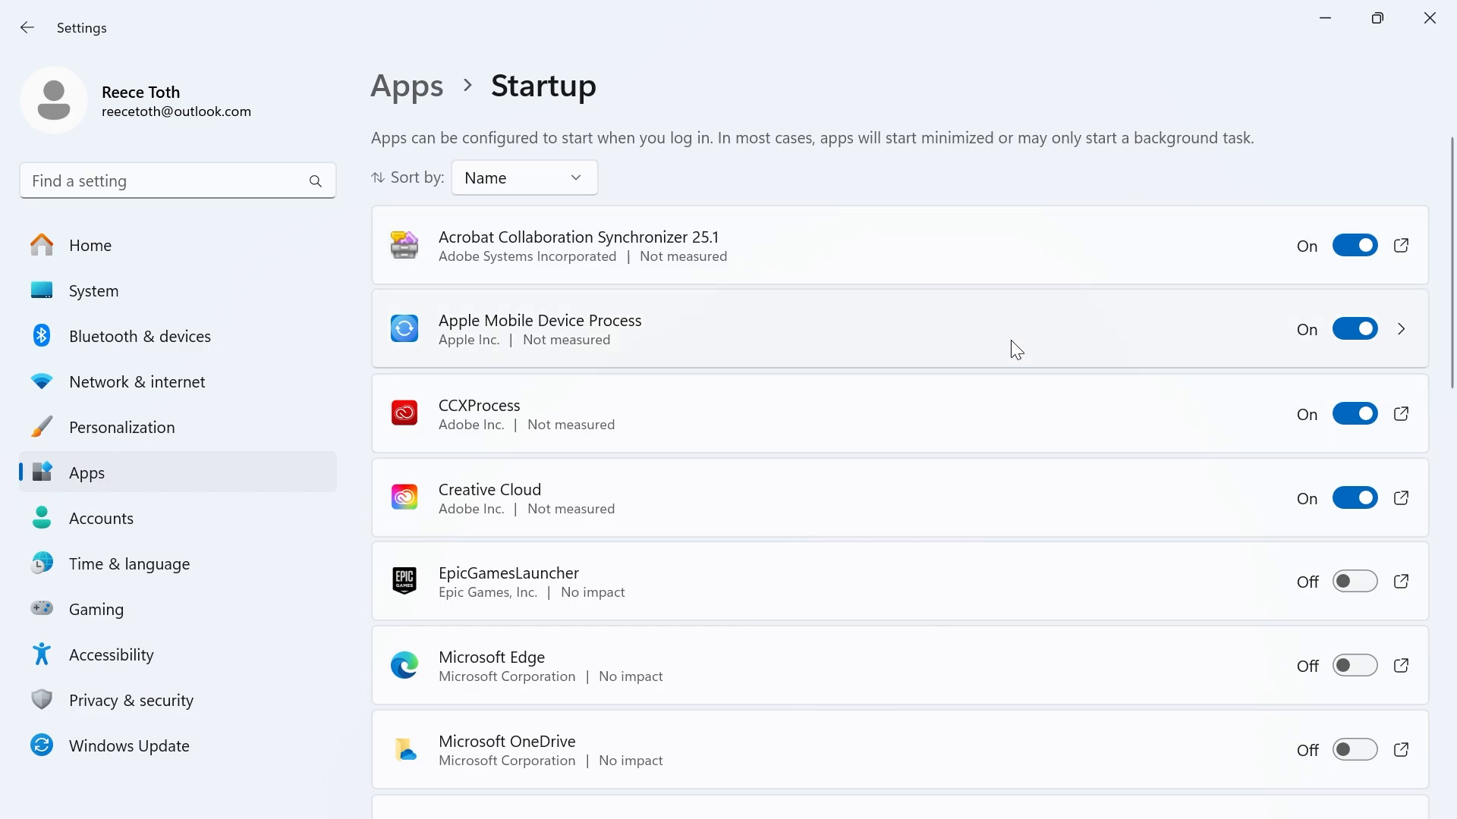
pyautogui.moveTo(1353, 414)
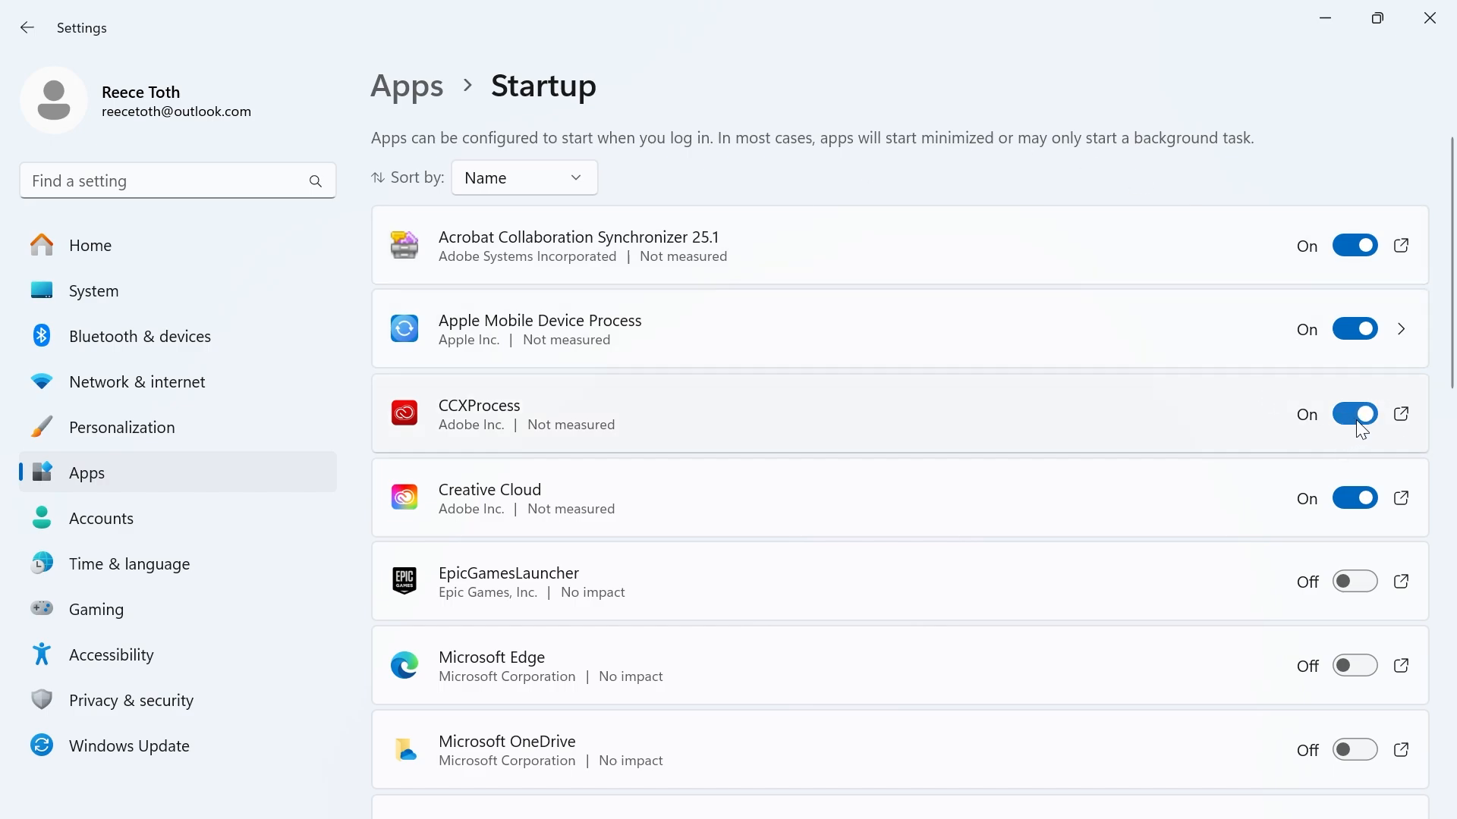
pyautogui.moveTo(1201, 328)
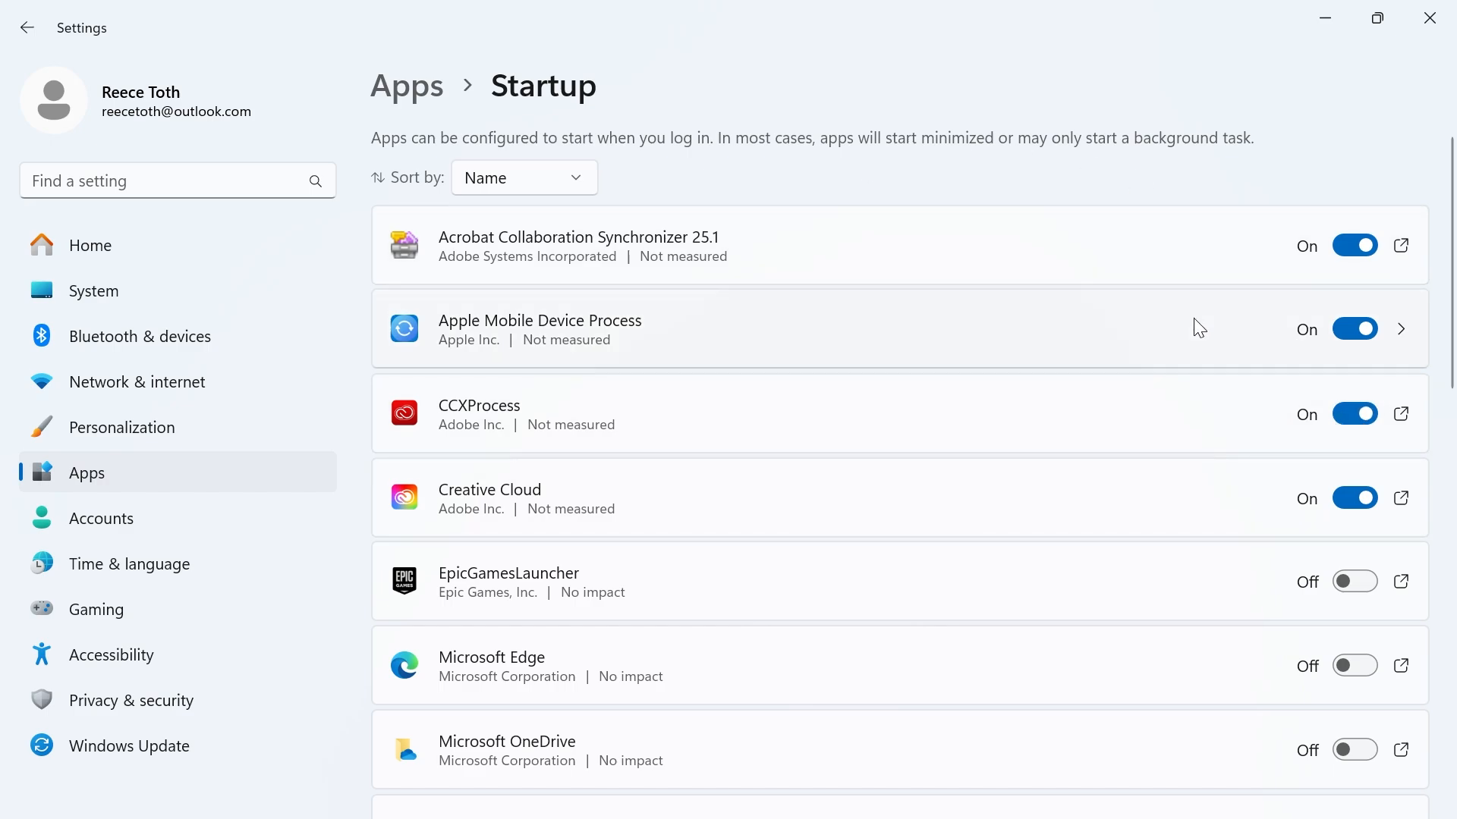
pyautogui.moveTo(1149, 364)
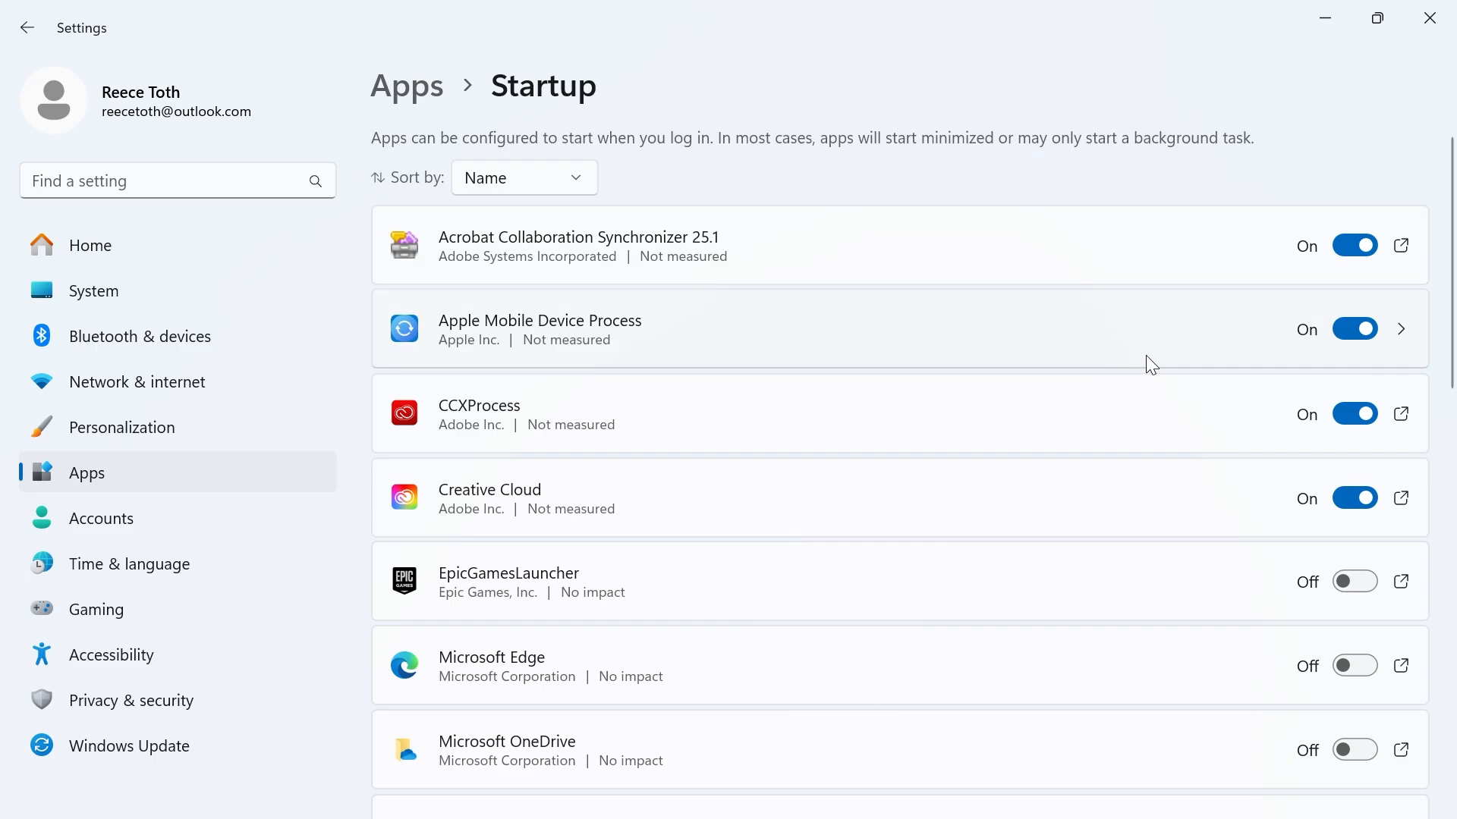
# Scroll through the Startup apps list to the end and back.
pyautogui.scroll(-3)
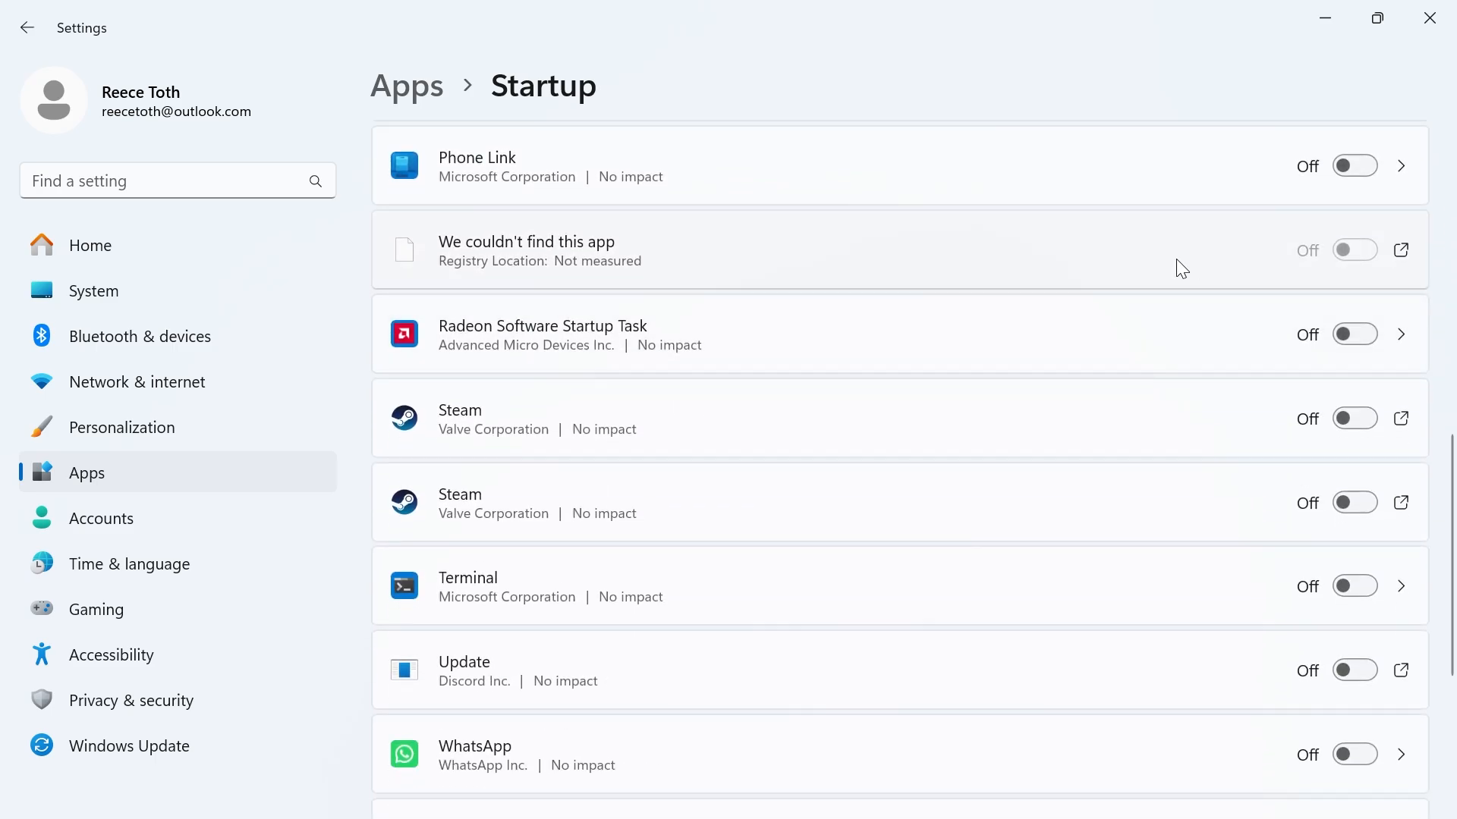
pyautogui.scroll(-3)
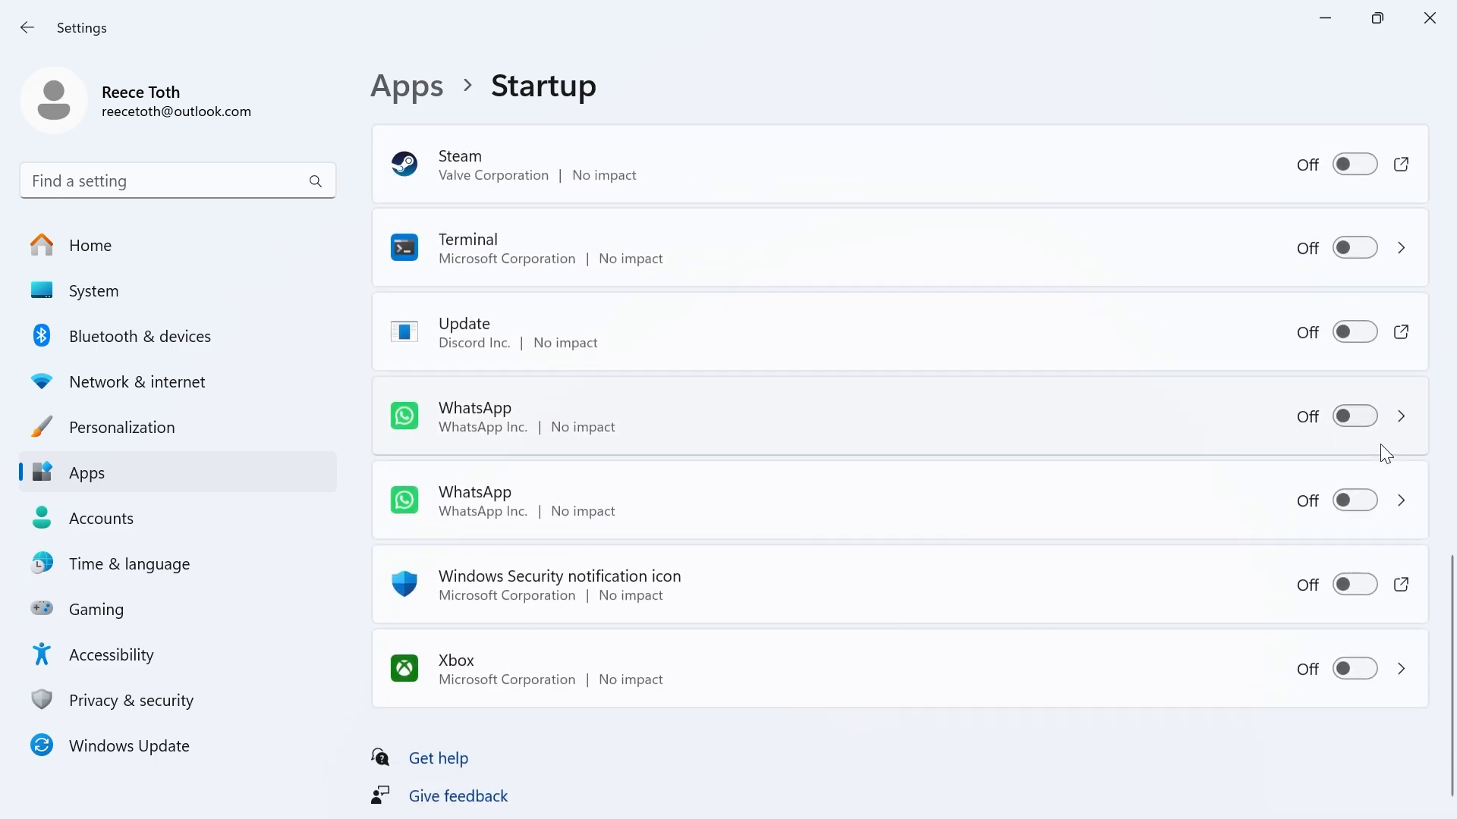
pyautogui.scroll(3)
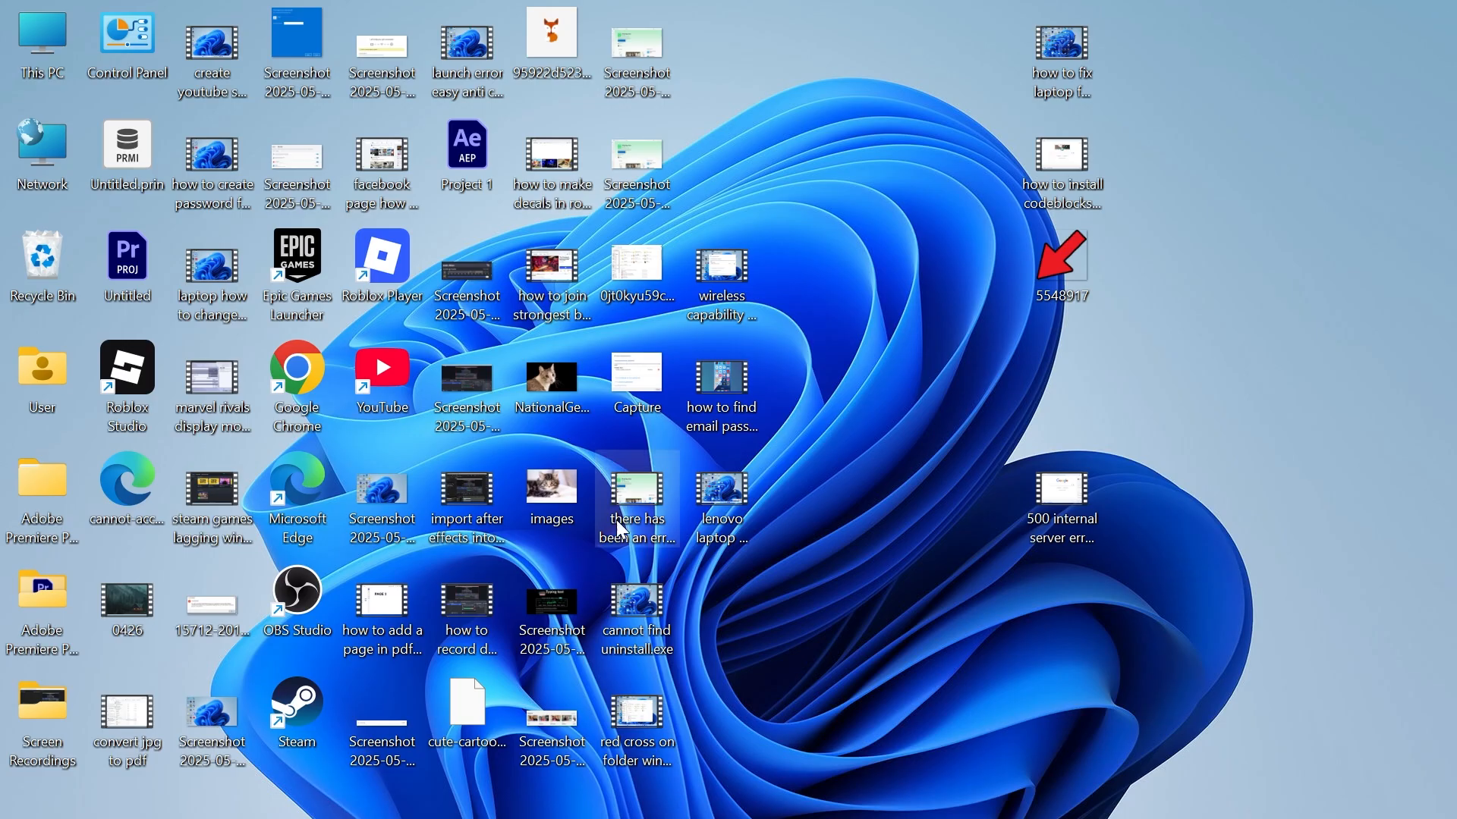
# Launch System Configuration via Run with msconfig.
pyautogui.click(463, 792)
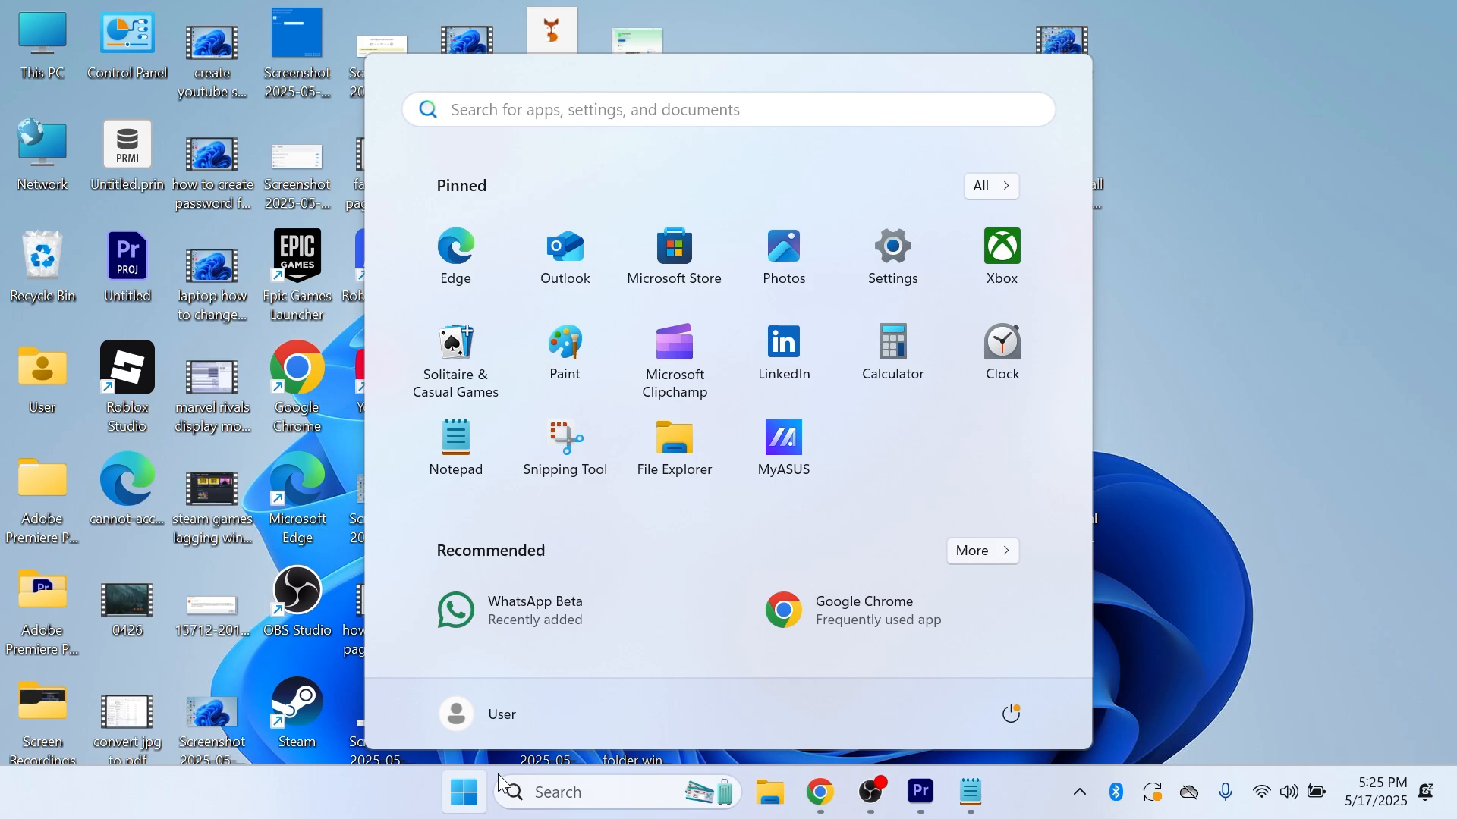
pyautogui.write('run')
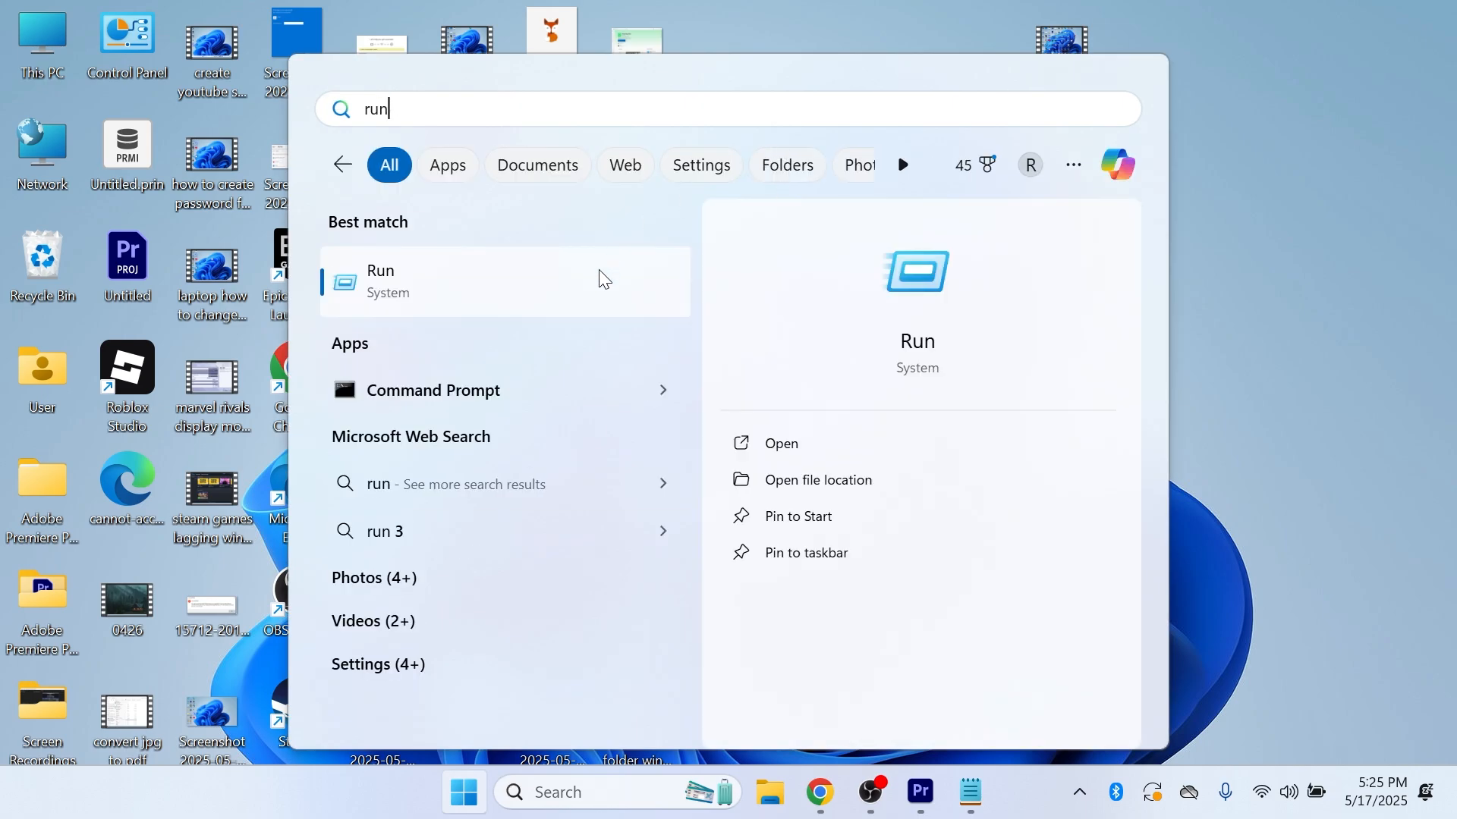
pyautogui.click(780, 443)
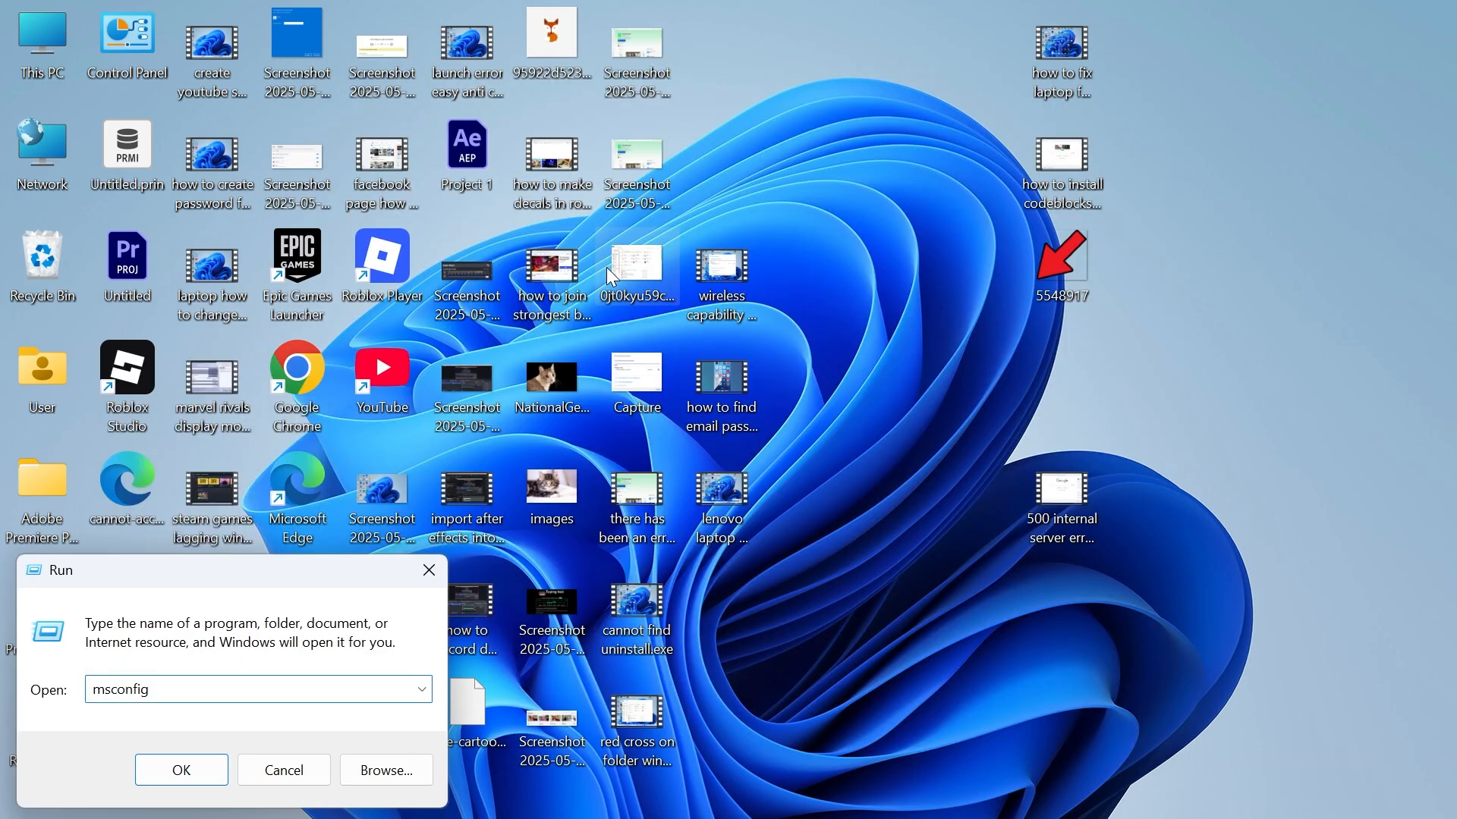
pyautogui.click(180, 771)
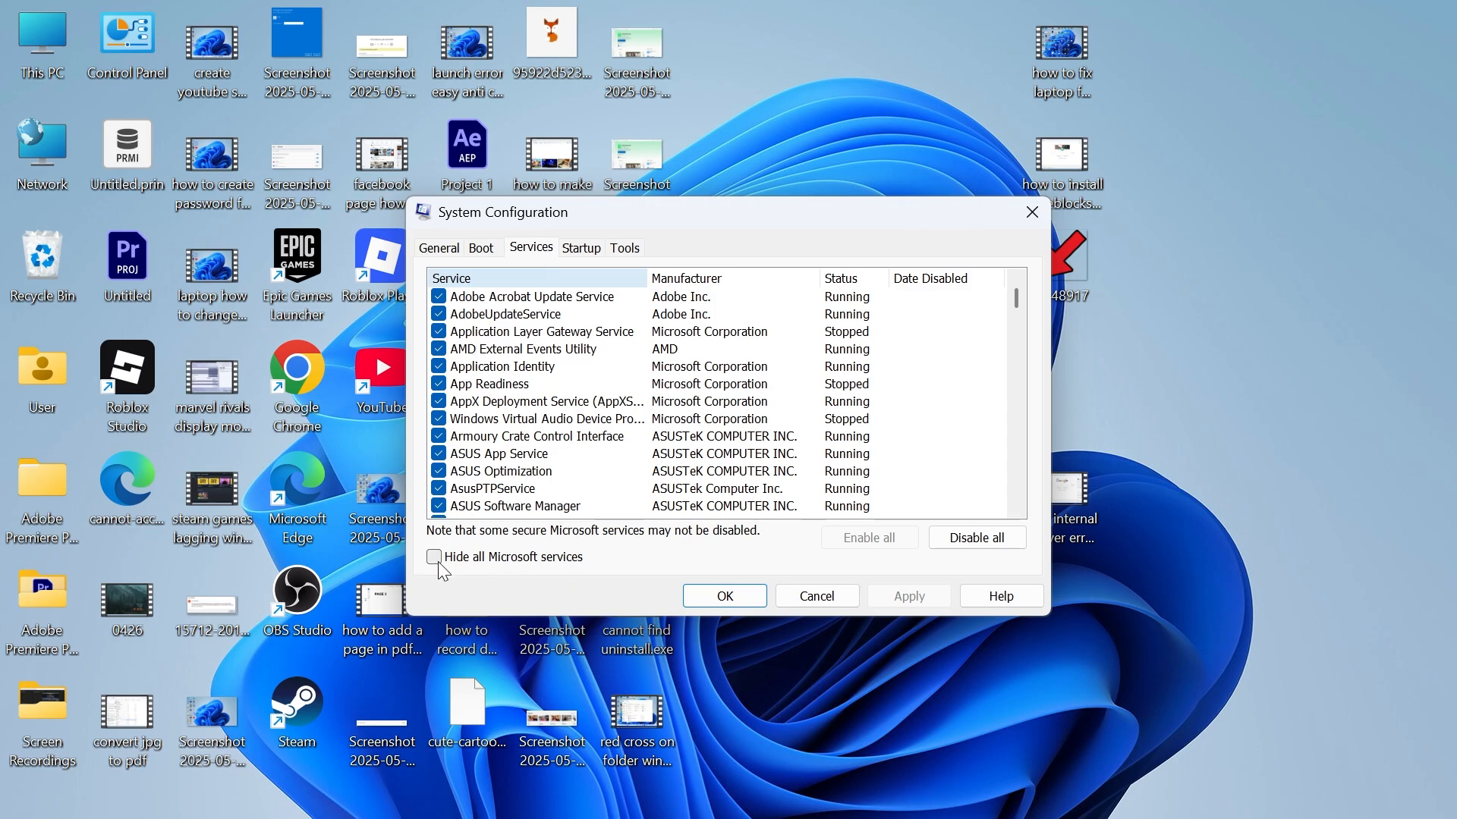
# Hide Microsoft services, disable all remaining services, apply, and dismiss the restart prompt.
pyautogui.click(434, 557)
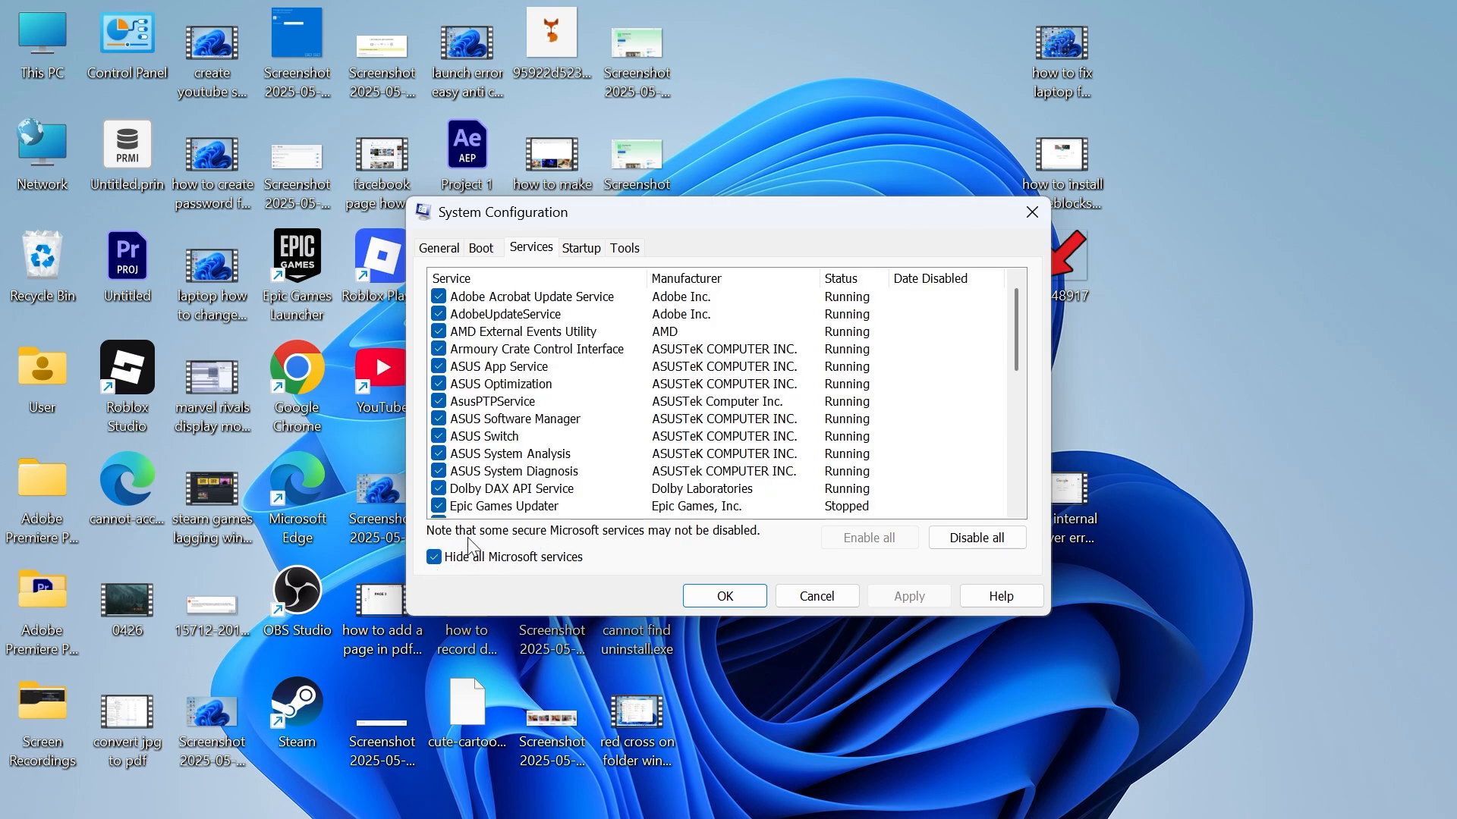
pyautogui.moveTo(921, 539)
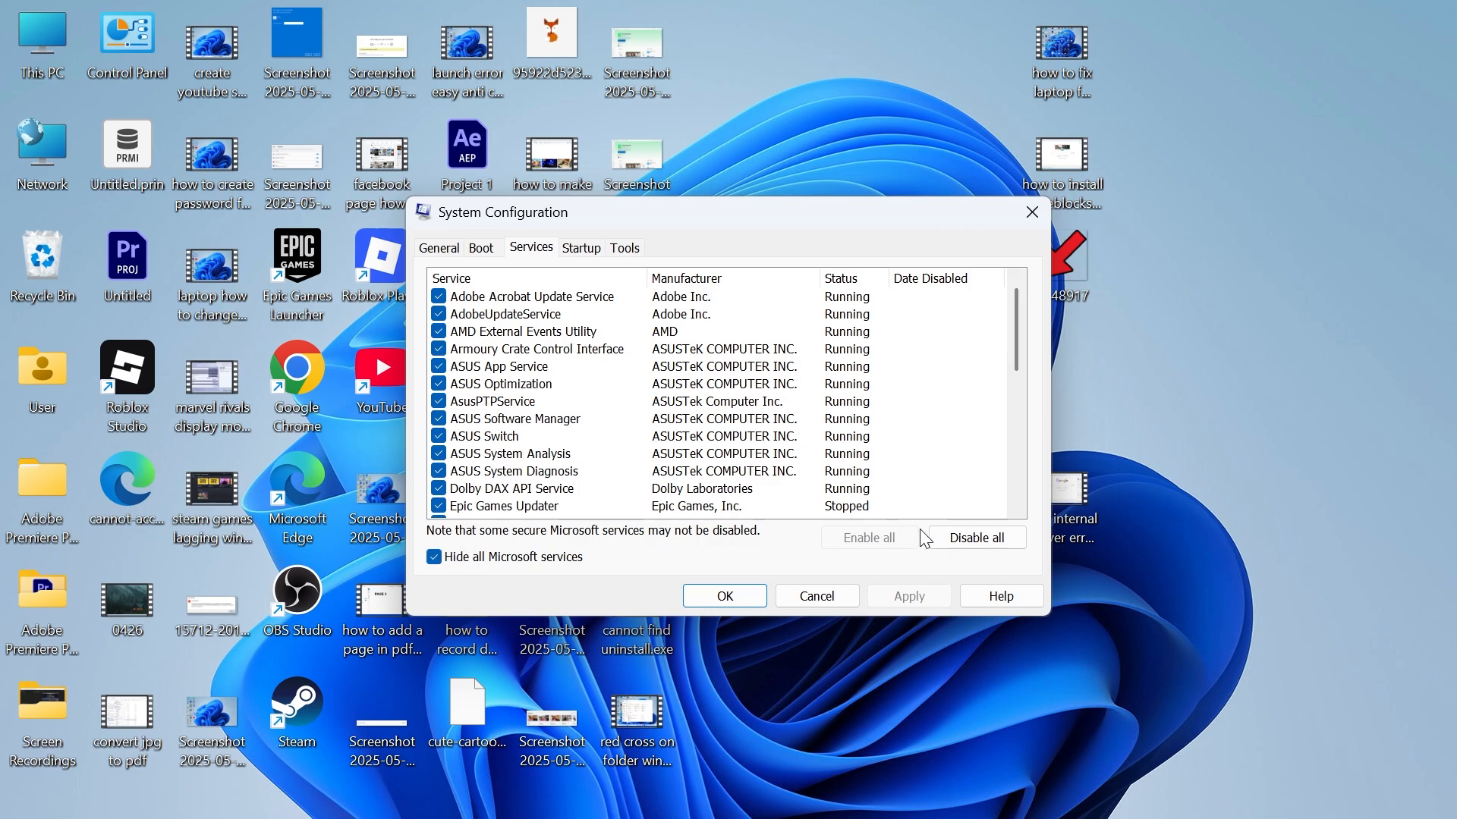
pyautogui.click(974, 537)
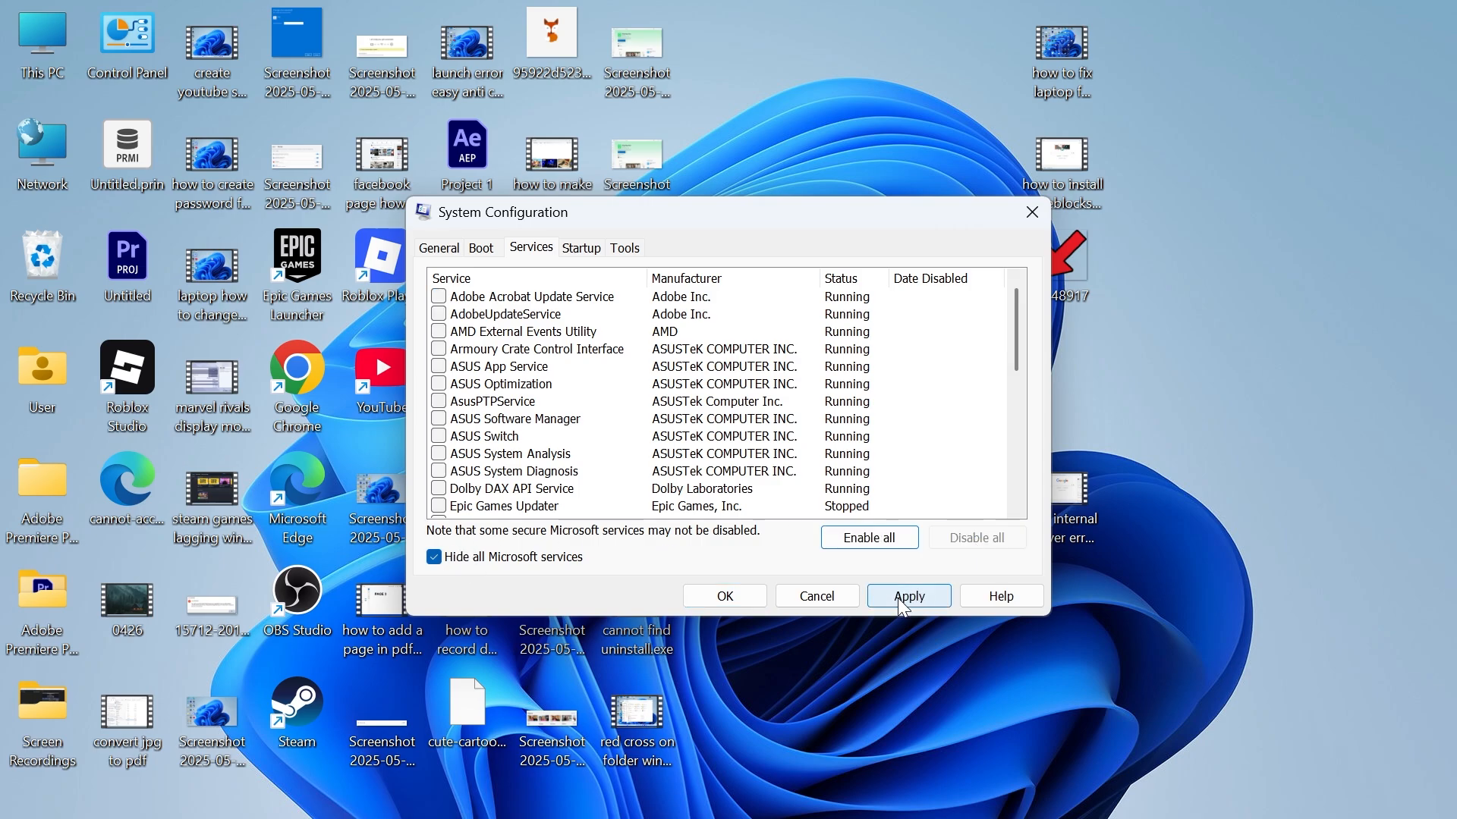
pyautogui.click(907, 602)
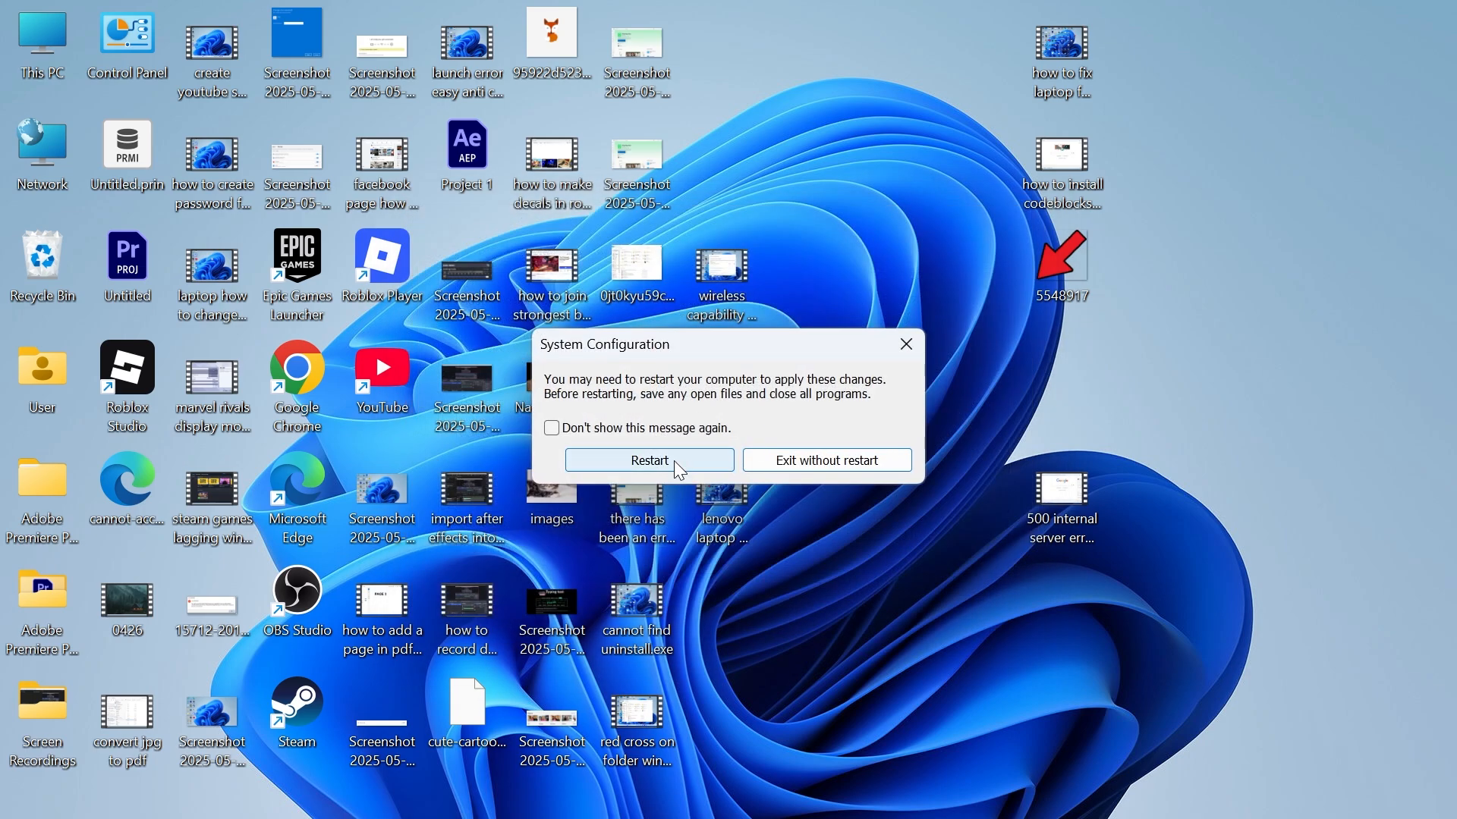
pyautogui.moveTo(904, 345)
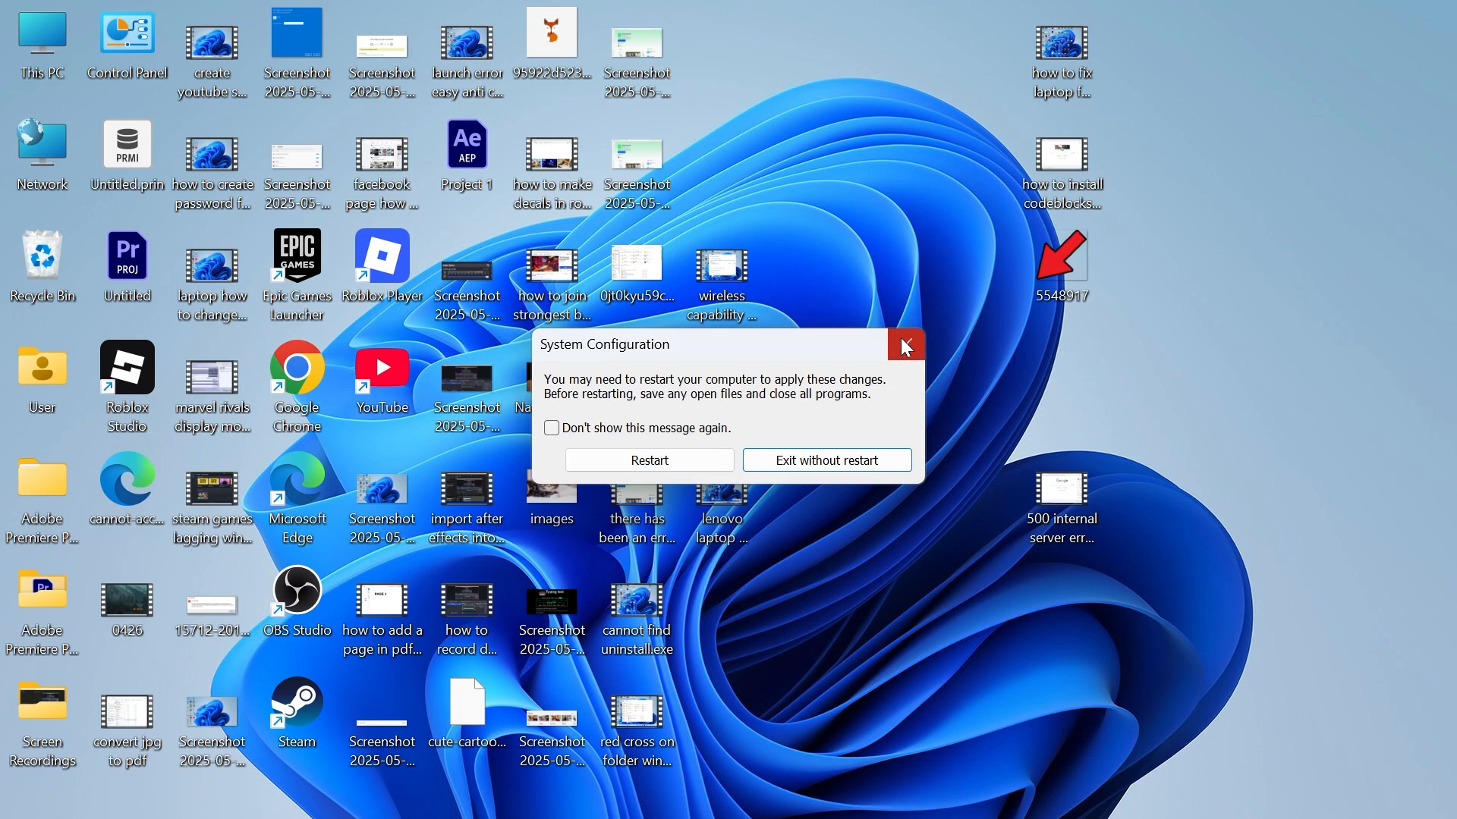
pyautogui.moveTo(710, 411)
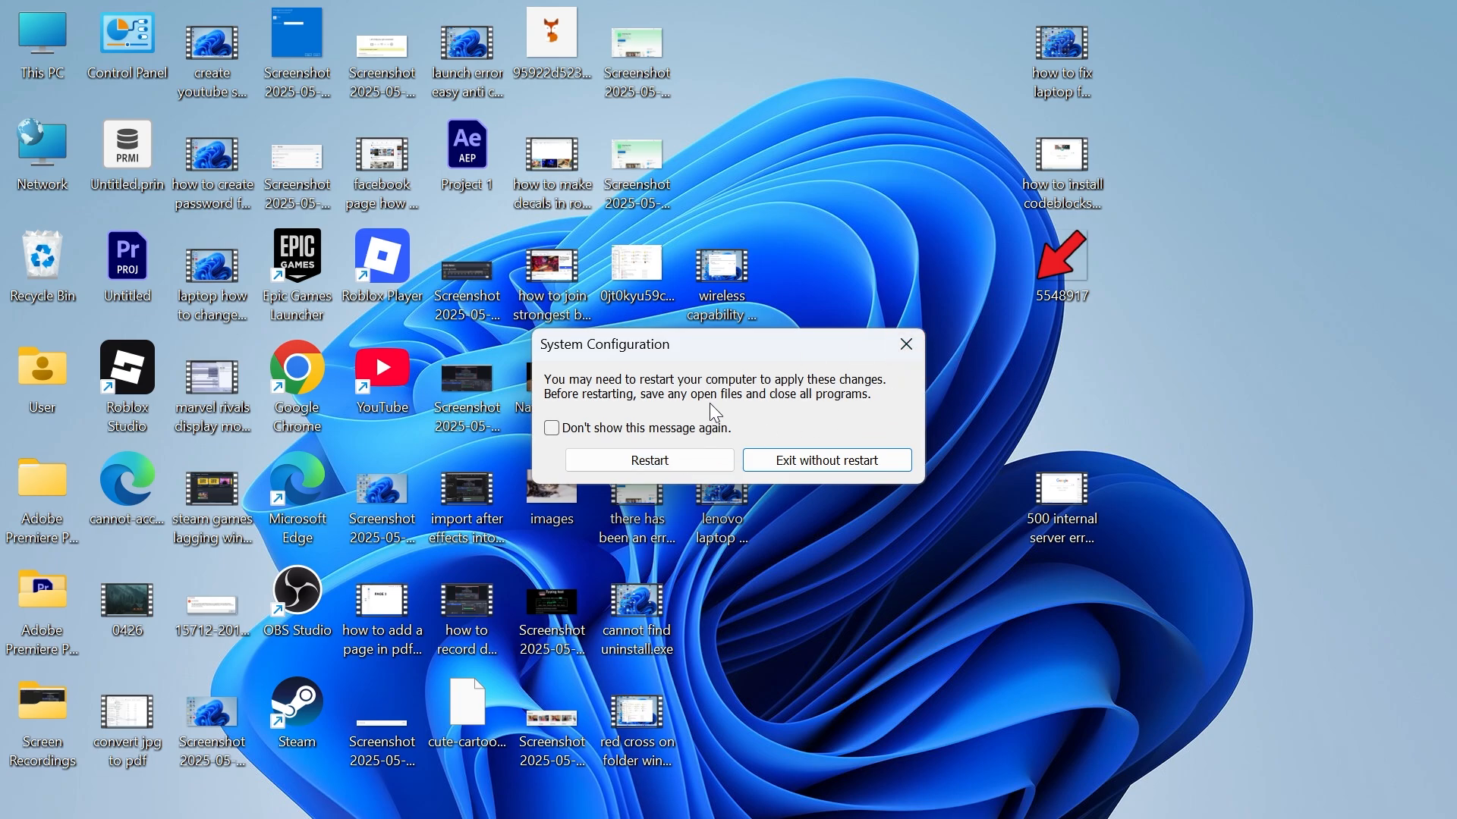
pyautogui.click(825, 460)
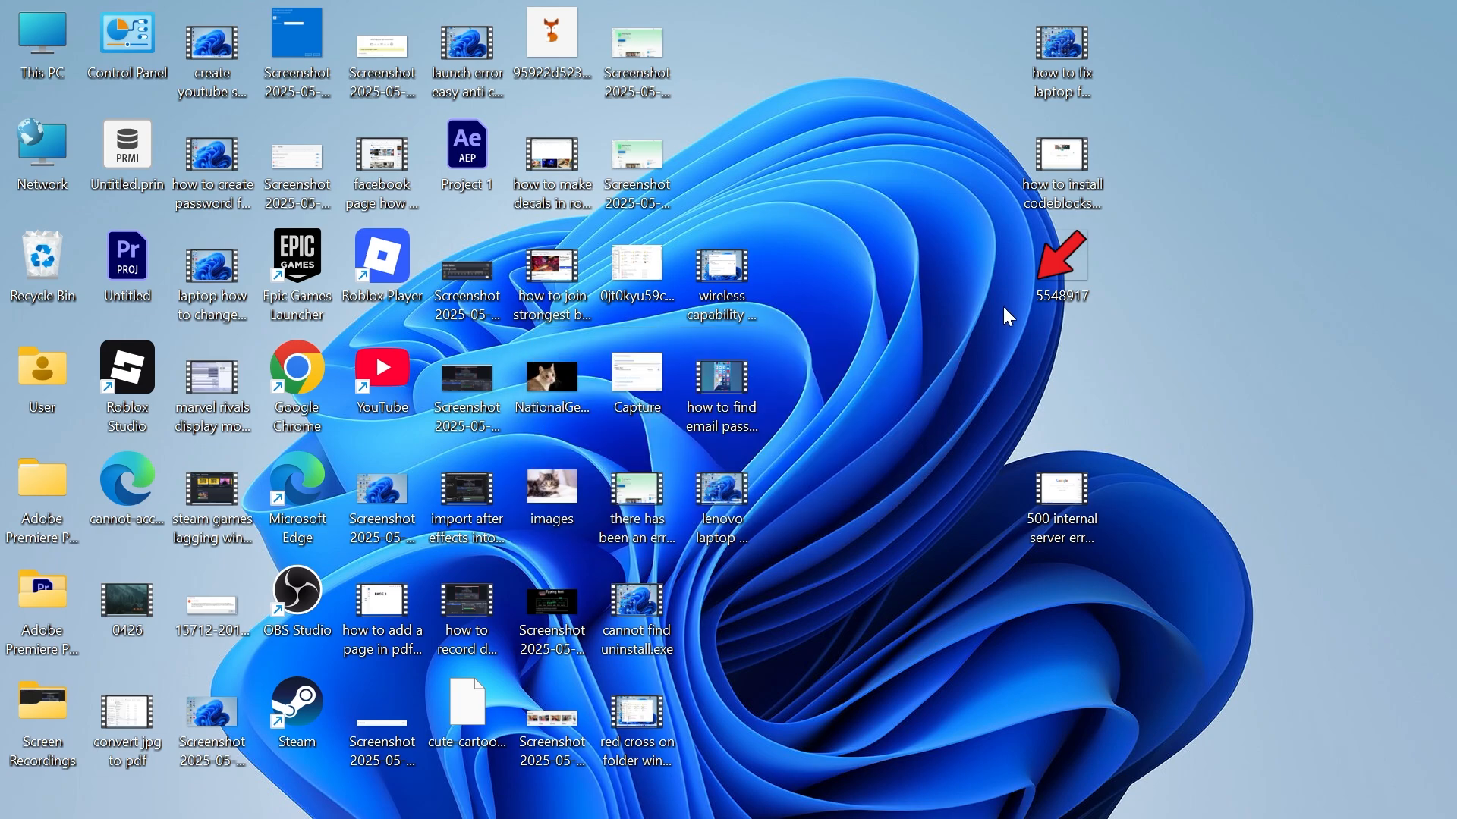
pyautogui.moveTo(916, 320)
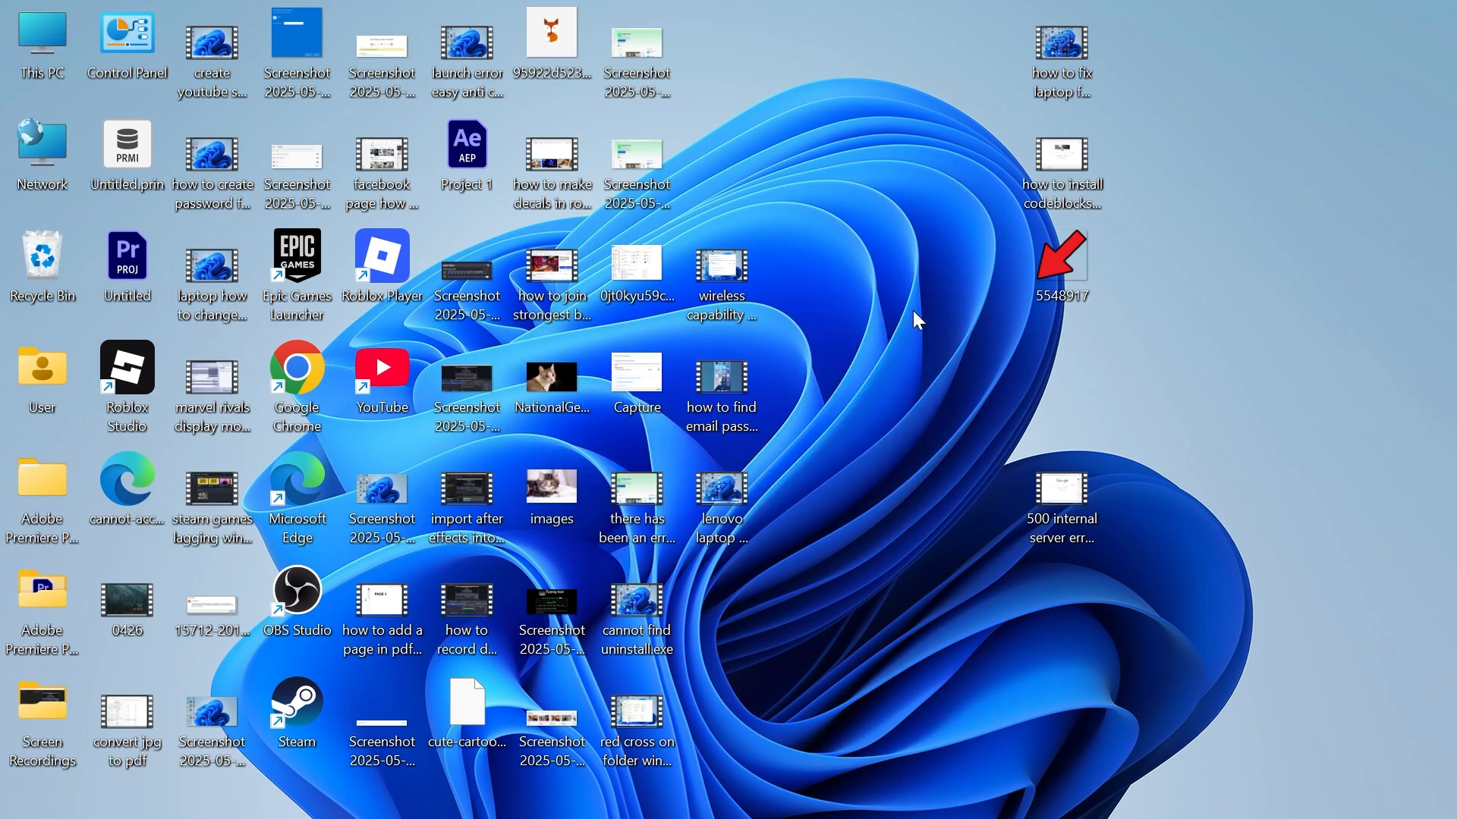